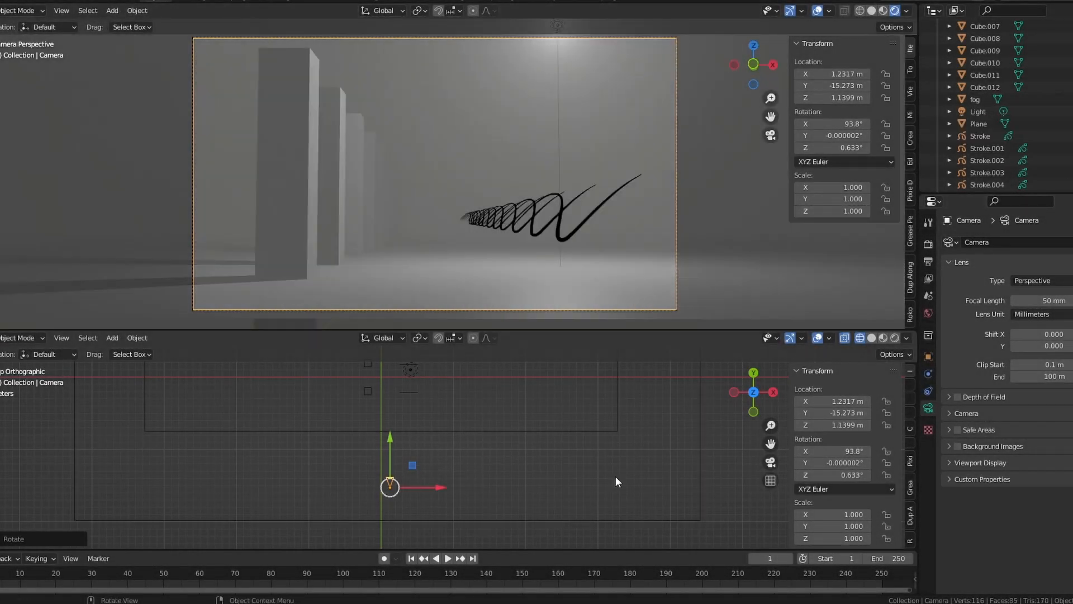
mouse_move(476, 250)
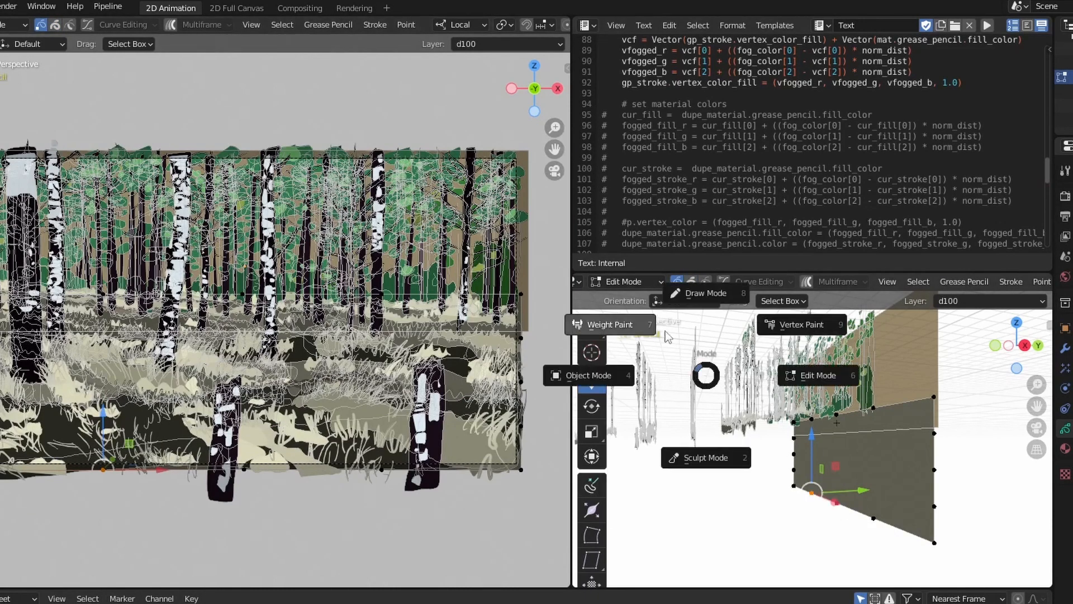
Show the Compositing setup with the Render Layers Mist pass feeding a Mix node into Composite.
left_click(705, 293)
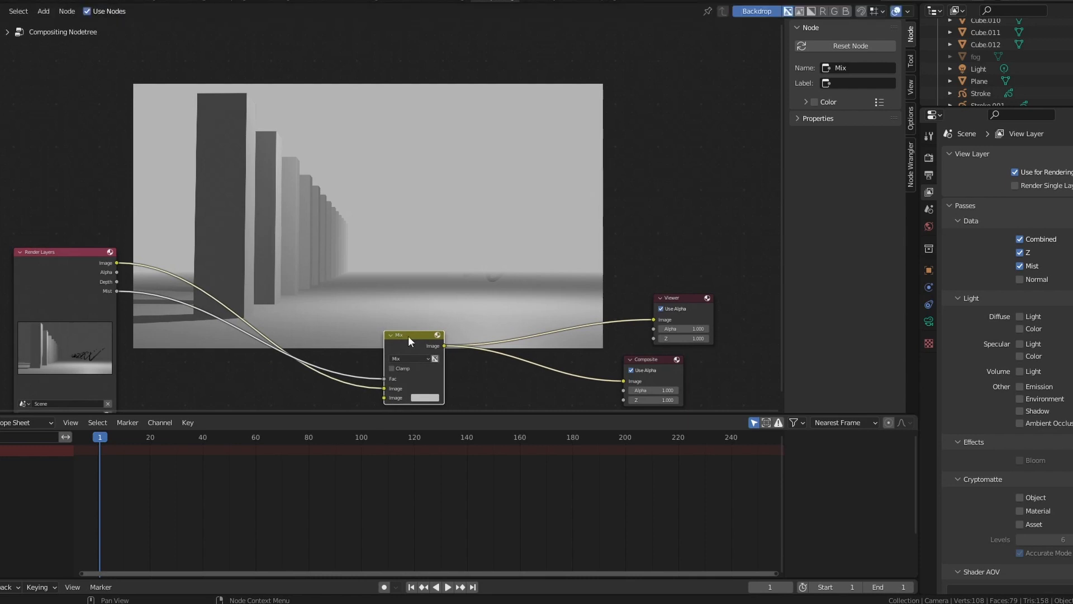
mouse_move(202, 537)
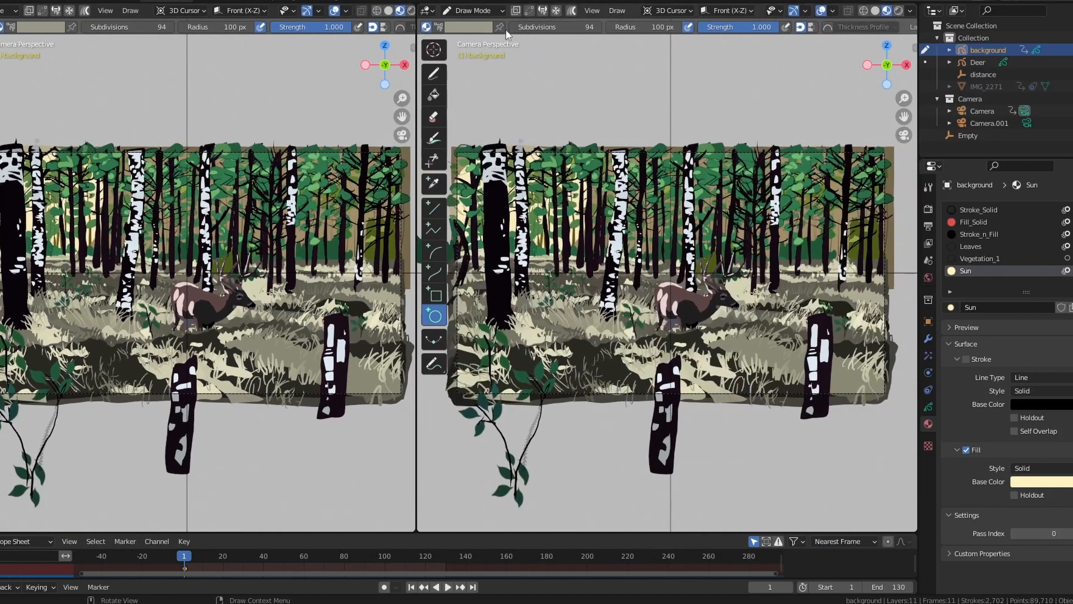
Switch the right area to a Text Editor and create a new text block for the script.
left_click(471, 10)
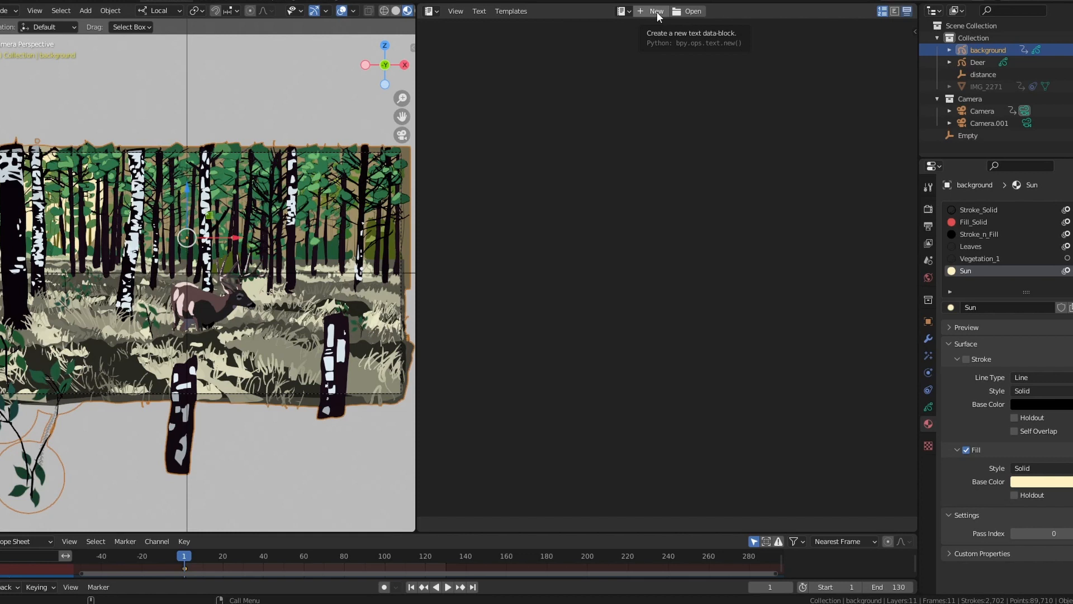
left_click(651, 11)
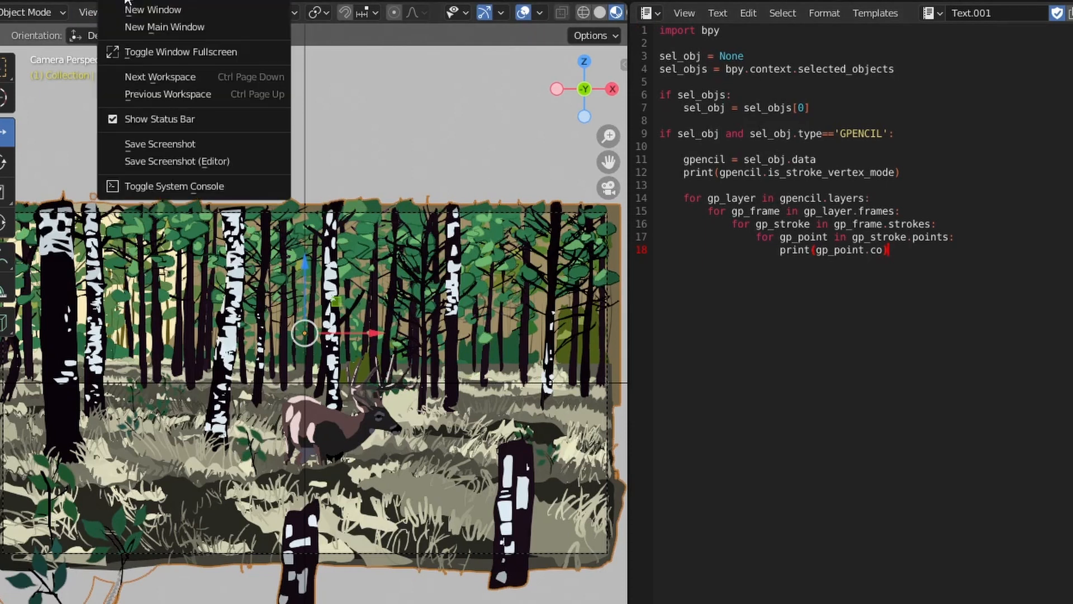
mouse_move(162, 186)
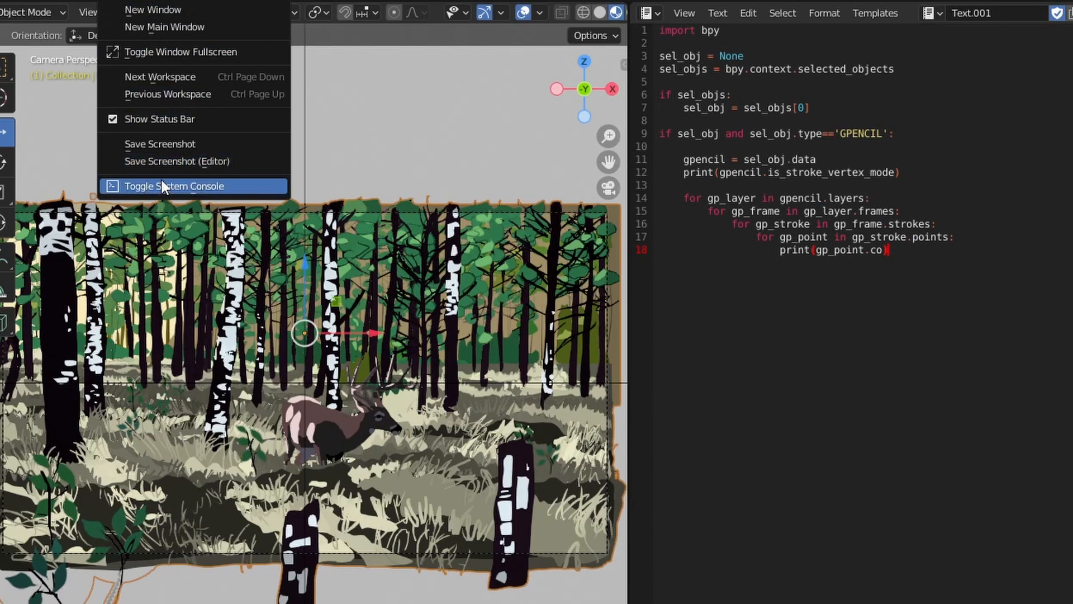
Toggle the system console to view the printed point coordinate vectors.
left_click(174, 185)
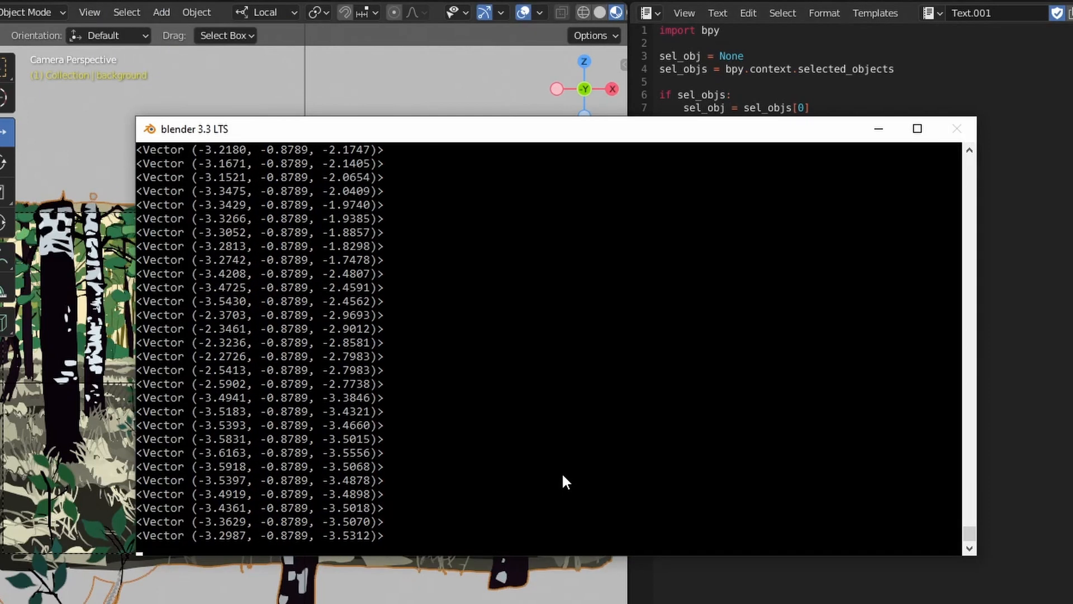
mouse_move(630, 313)
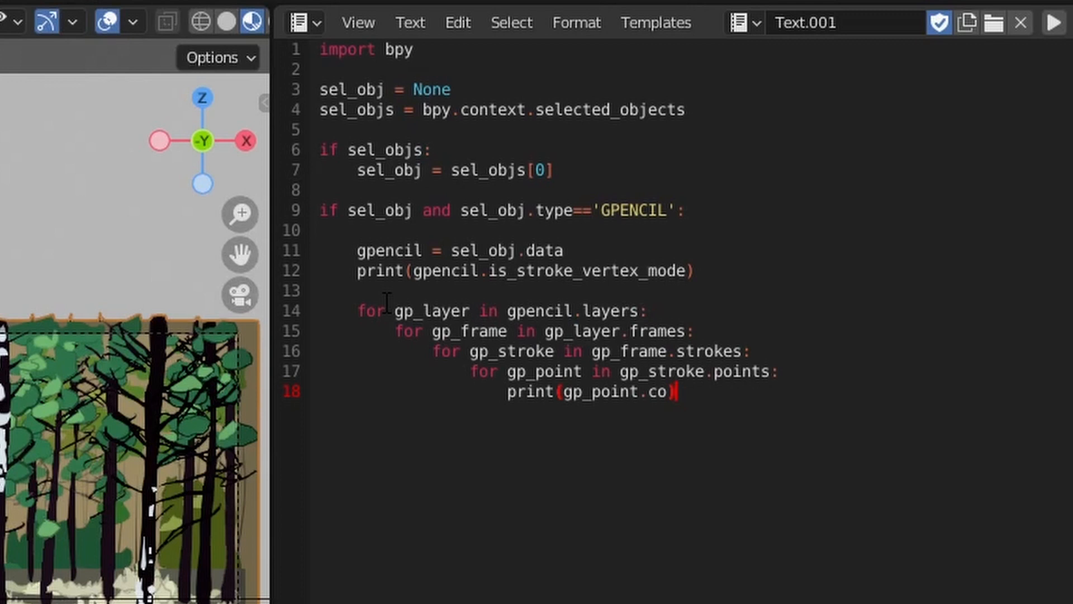
Add grease_pencils and cameras lists and a loop appending selected objects by sel.type 'GPENCIL'.
type("grease")
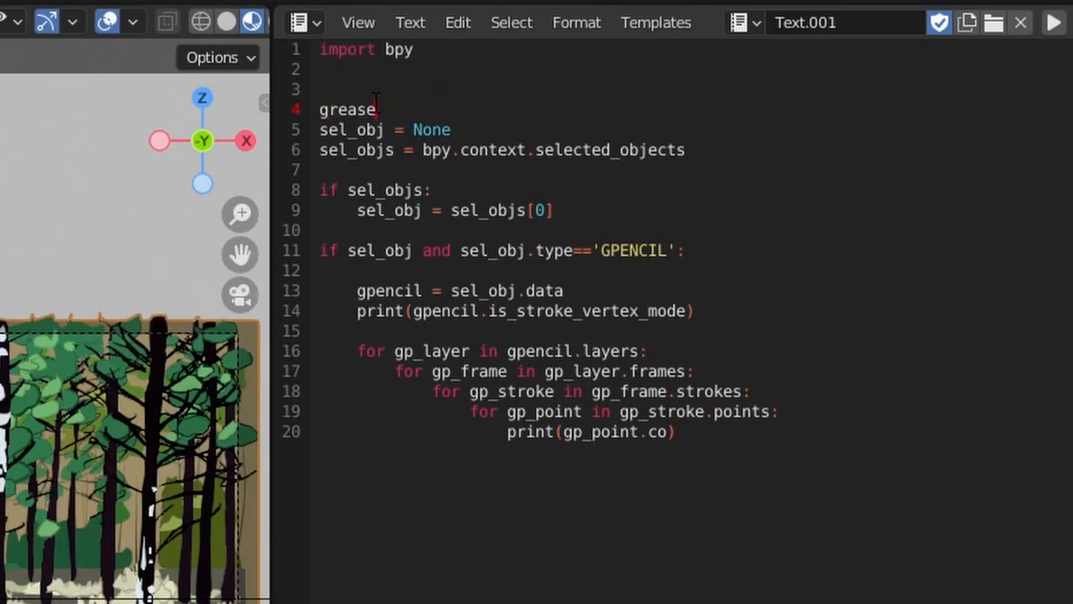
type("_pencils = []")
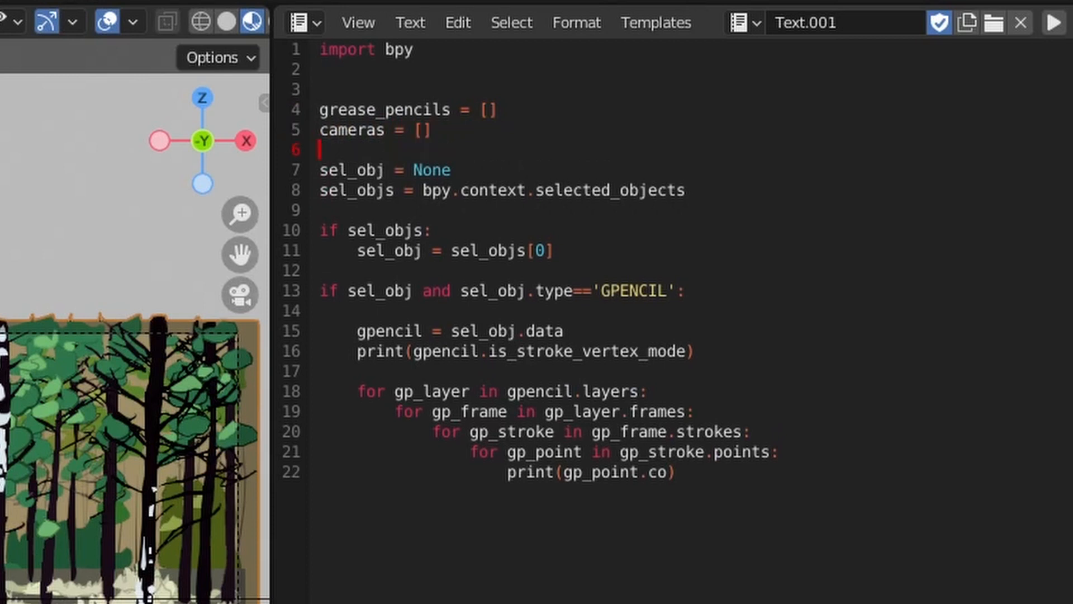
type("camera = None")
type("error = \"")
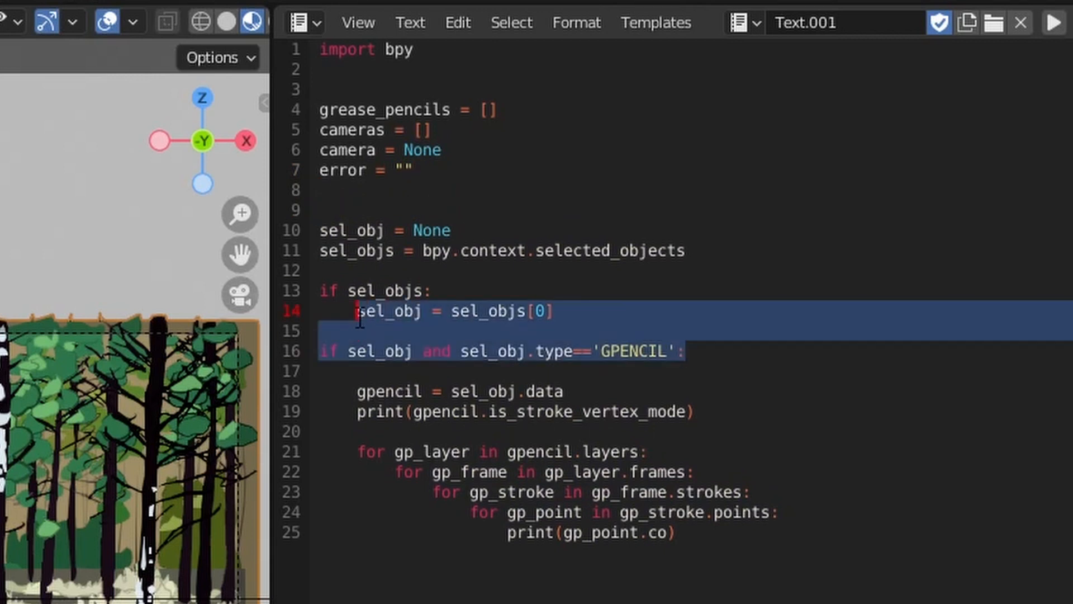
type("for sel in")
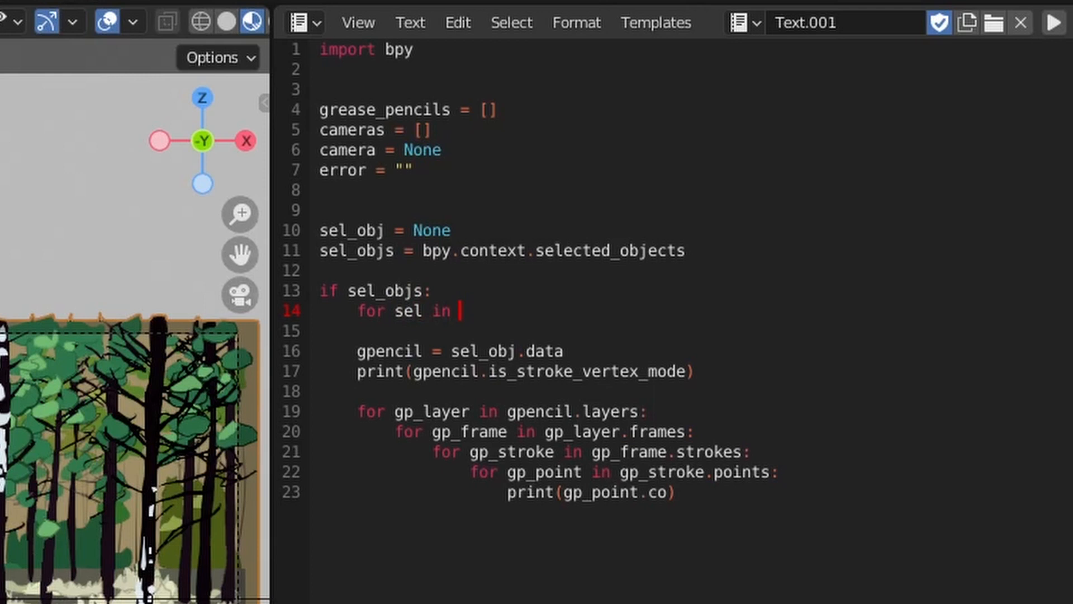
type("sel_objs:")
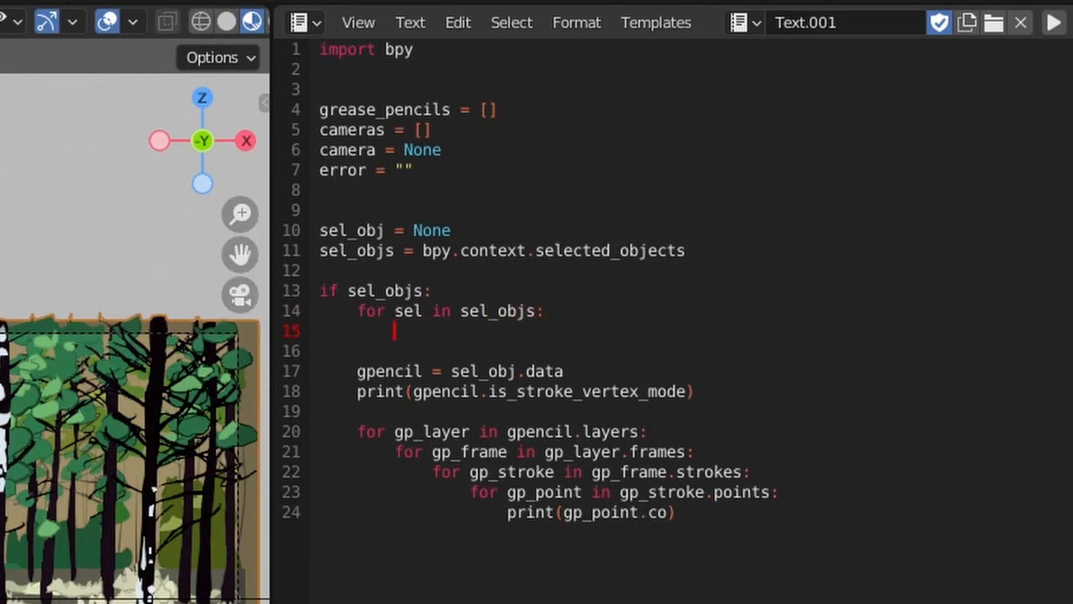
type("if sel.type ==")
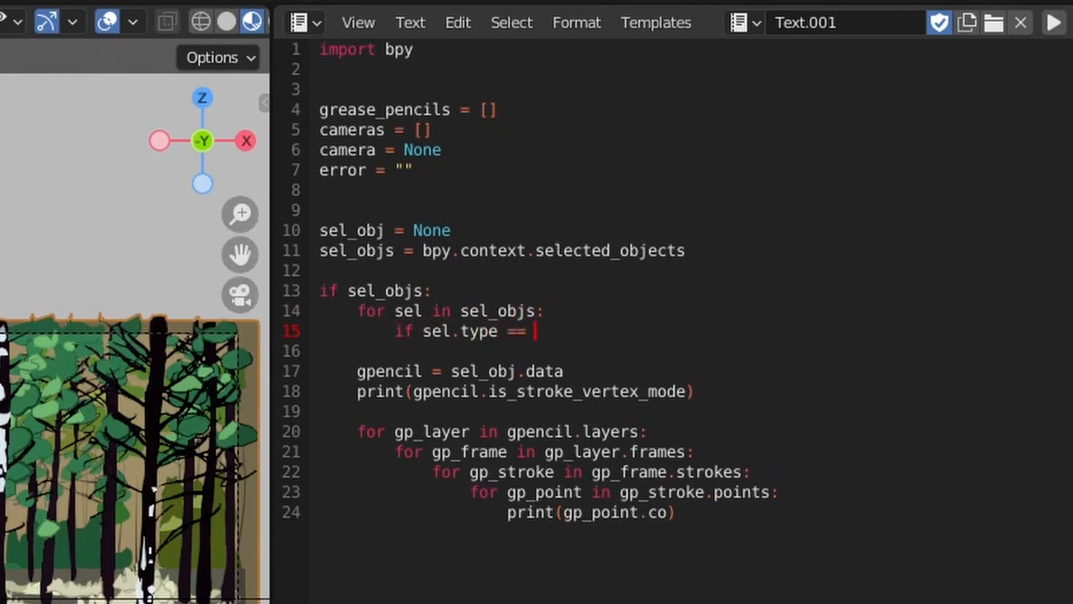
type("'GPENCIL':")
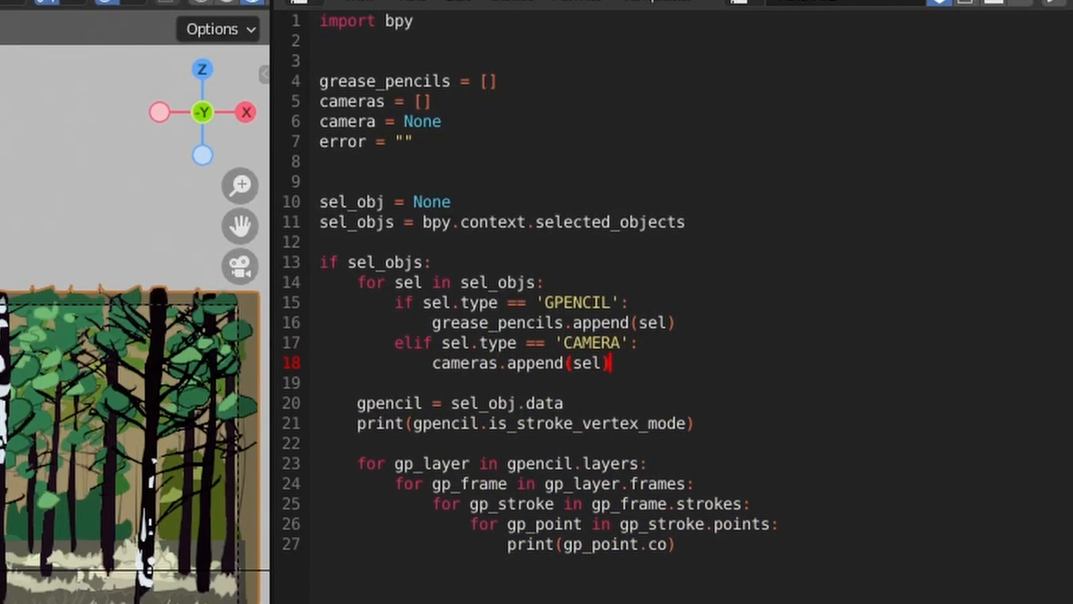
Add camera-count error messages and a for-gp loop containing pass.
type("if grease_pencils")
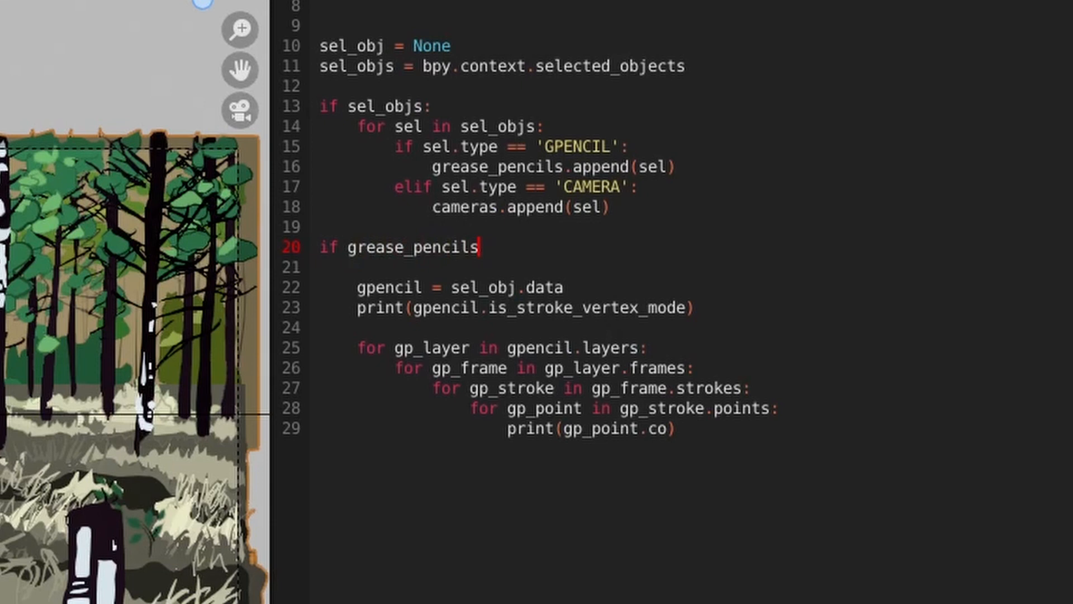
type("and cameras:")
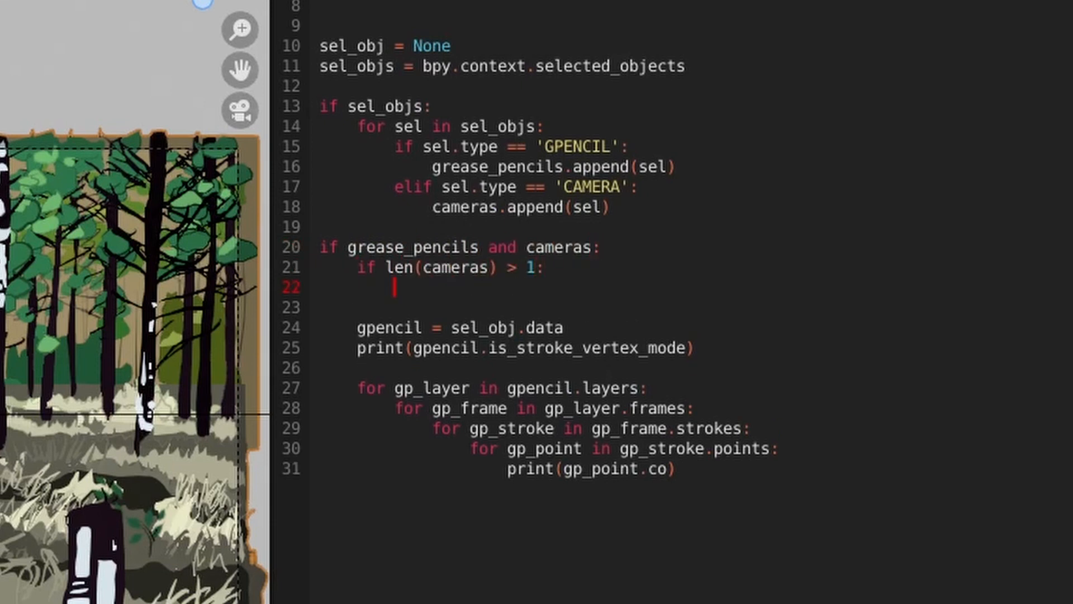
type("error = \"More than one camera selected!\"")
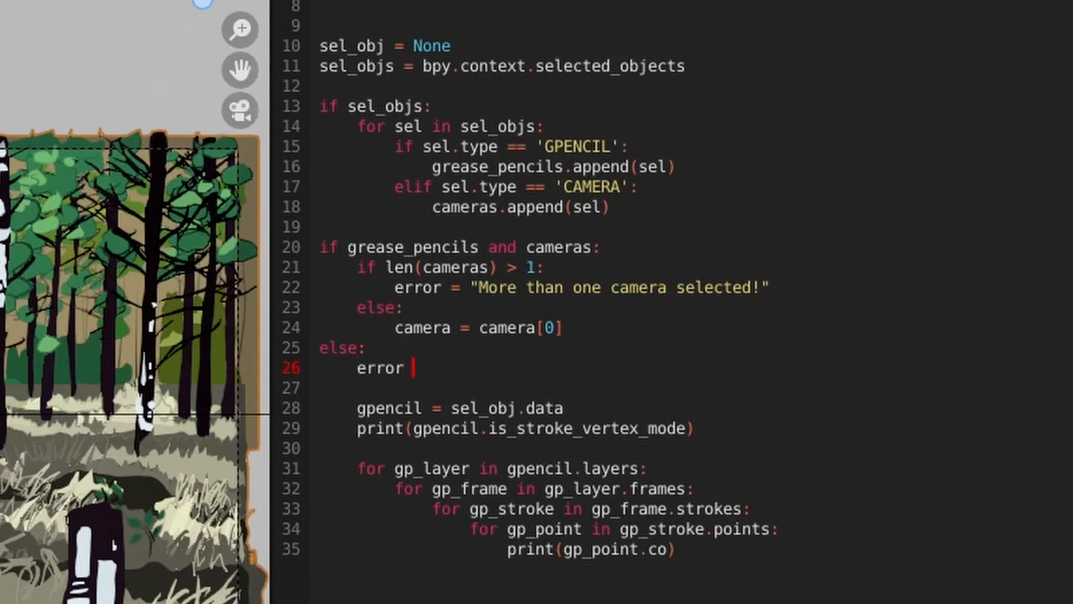
type("= \"You must select at least one grease pencil object and one camera!\"")
type("for gp in grease_pencils:")
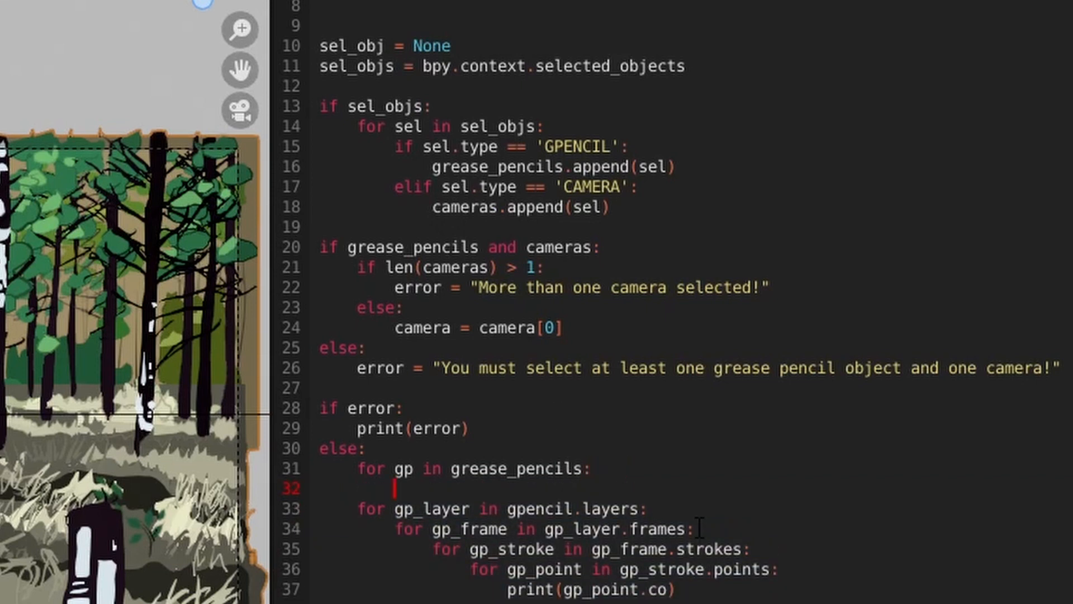
type("pa")
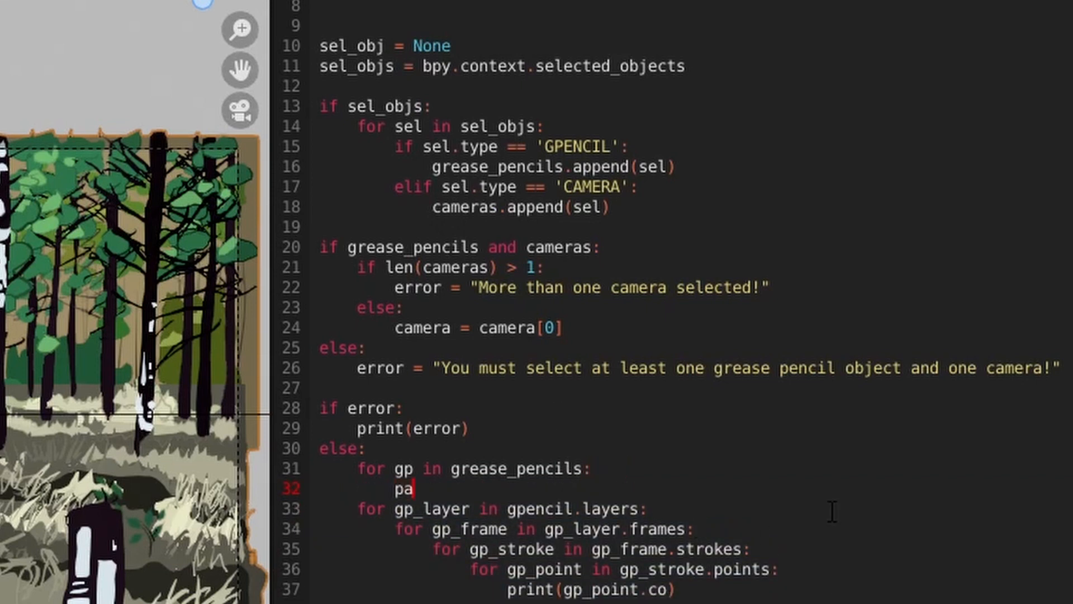
type("ss")
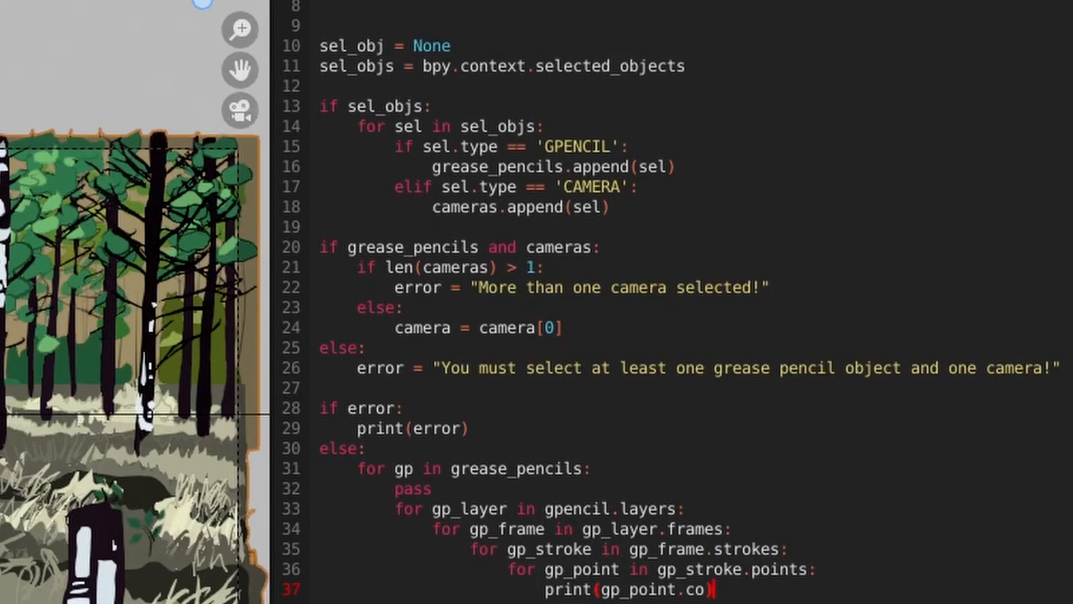
mouse_move(311, 222)
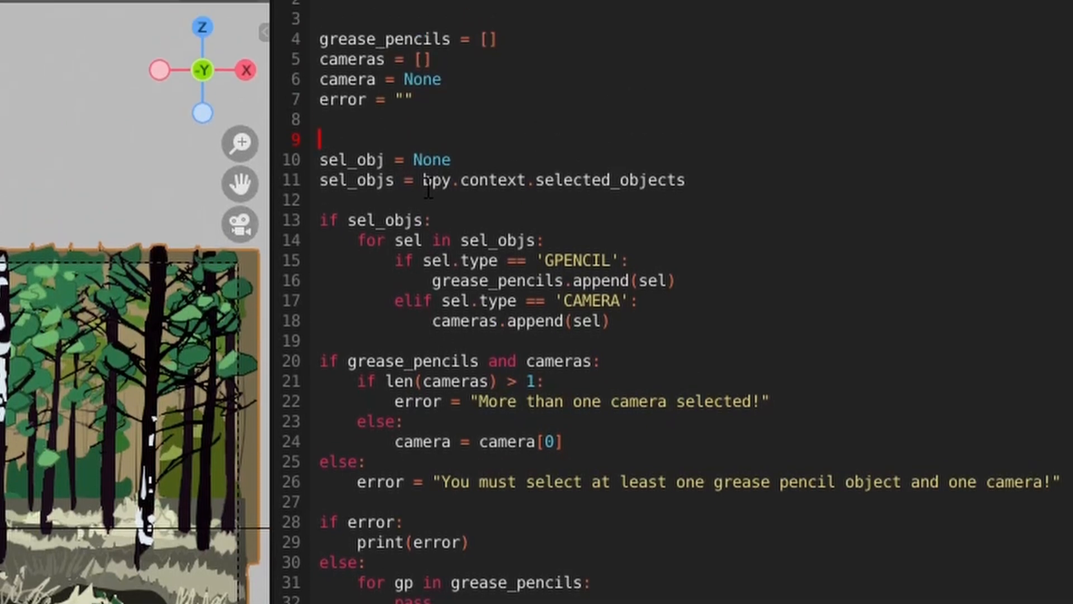
Define duplicate(obj, data=True, actions=True, collection=None) copying the object and its data.
type("def duplicate")
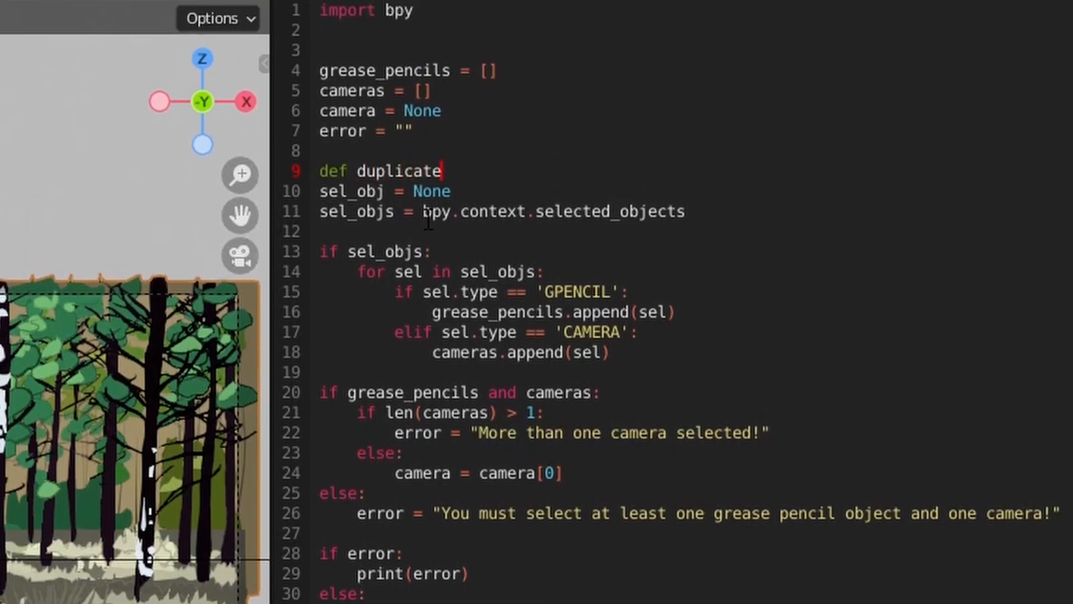
type("(")
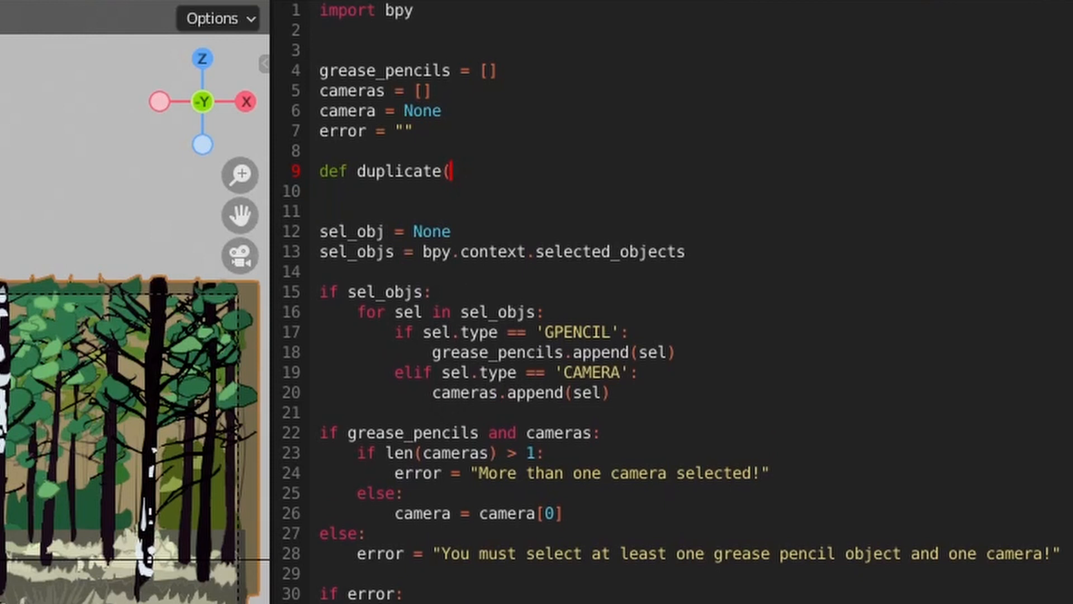
type("obj, data")
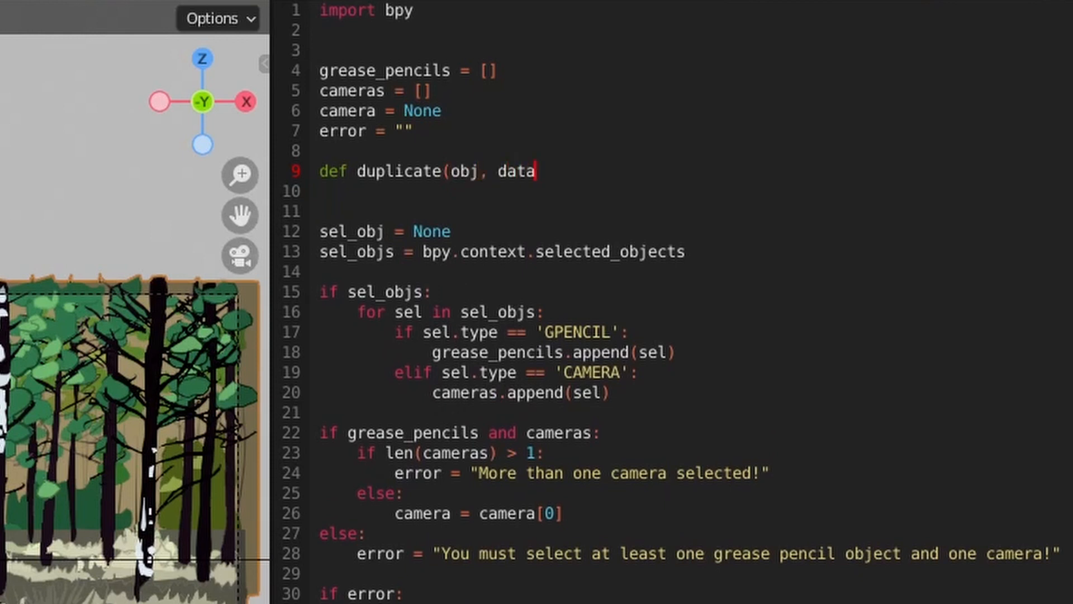
type("=True, actions=True,")
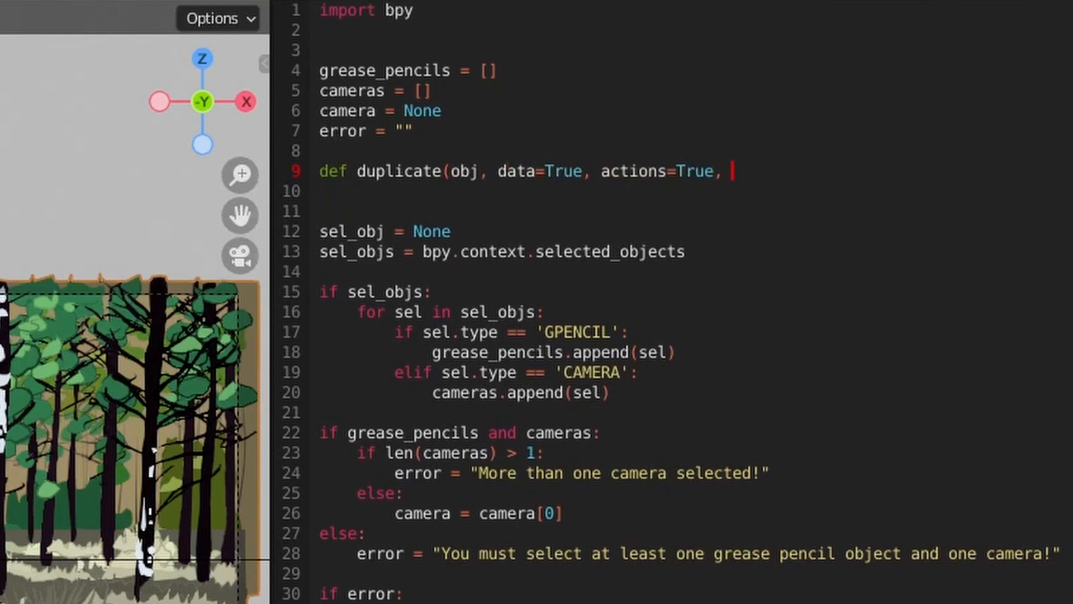
type("collection=None):")
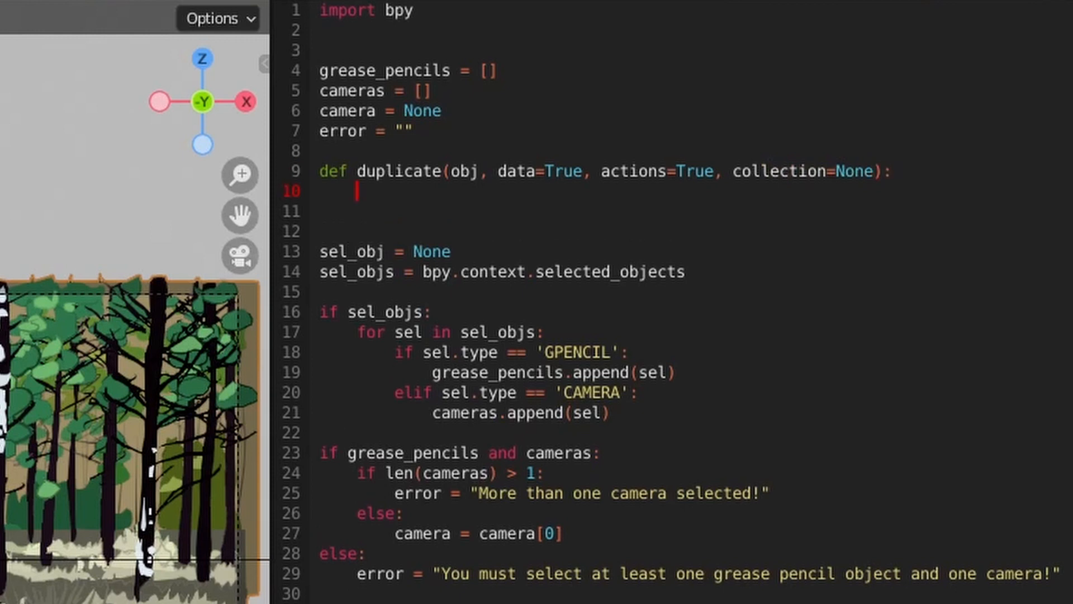
type("obj_copy =")
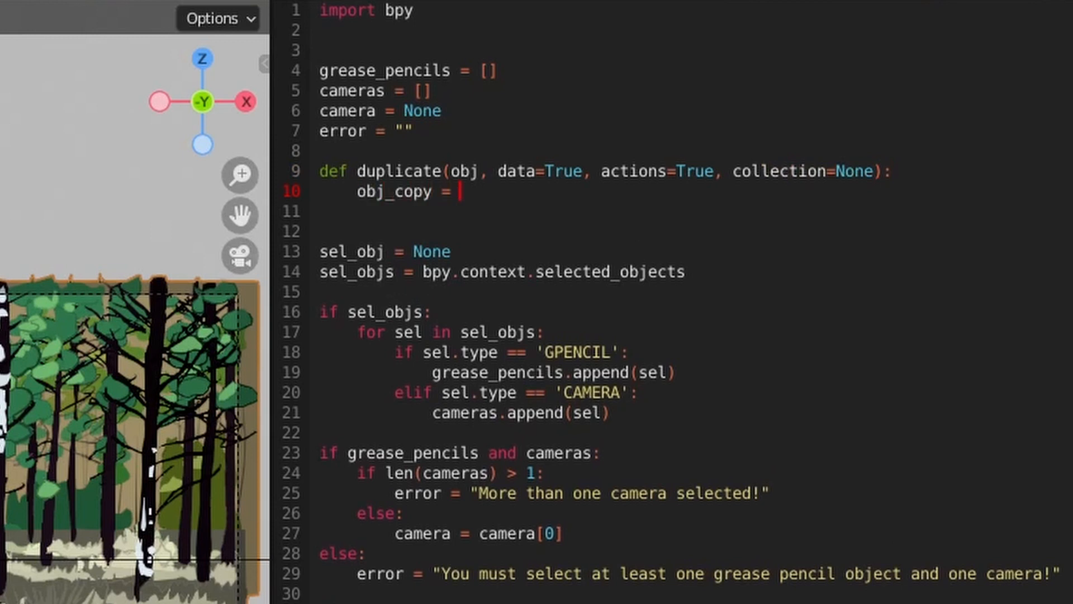
type("obj.copy()")
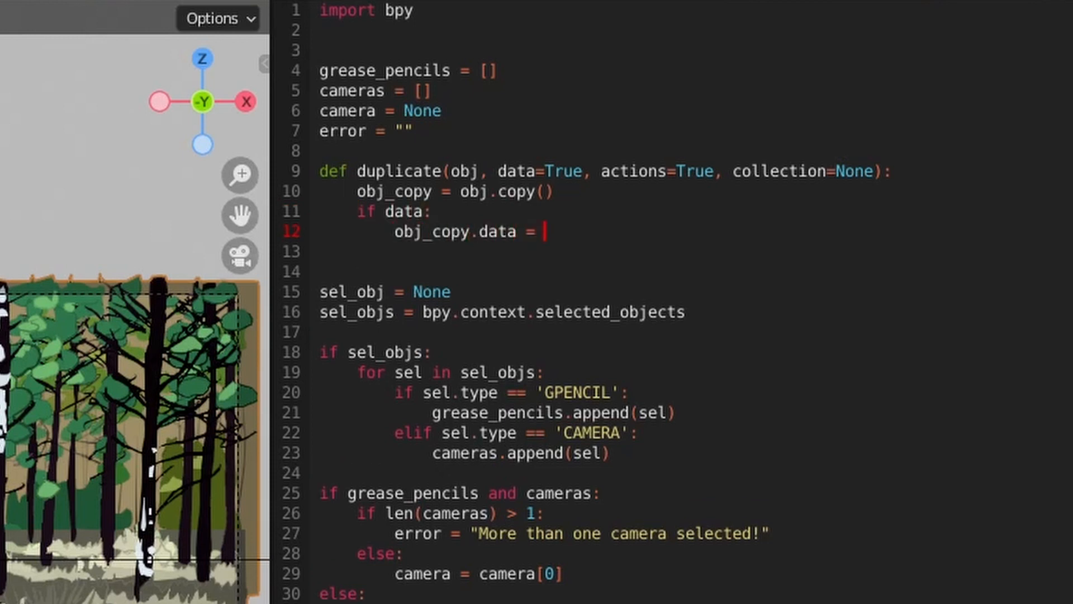
type("obj_copy.data.copy()")
type("obj_copy.animation_data.action = obj_copy.animation_data.action.copy(")
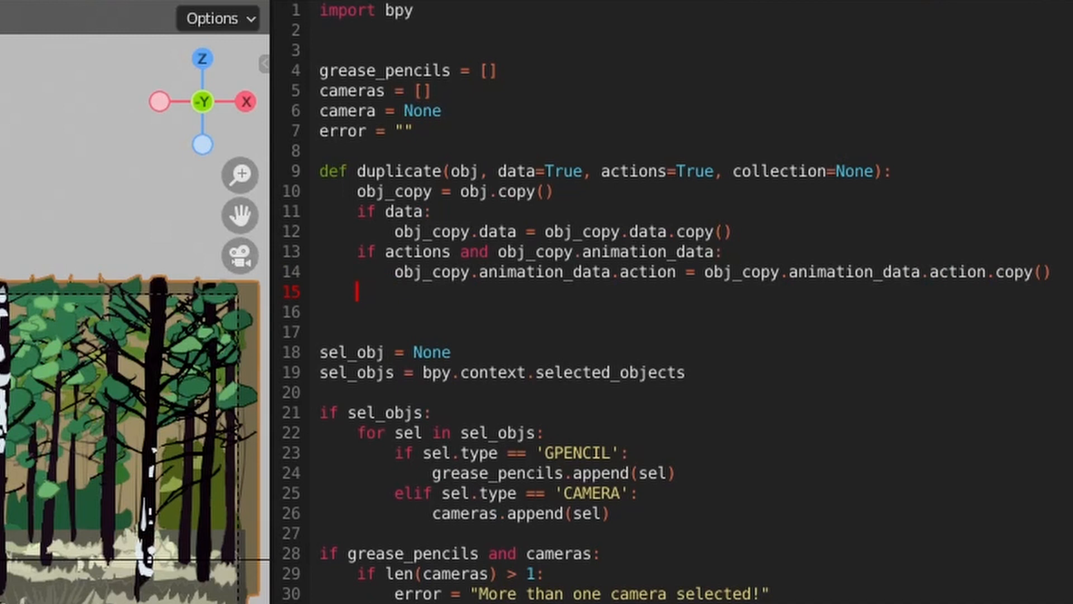
Link obj_copy into the collection and rename it obj.name + '_fog'.
type("collection.object")
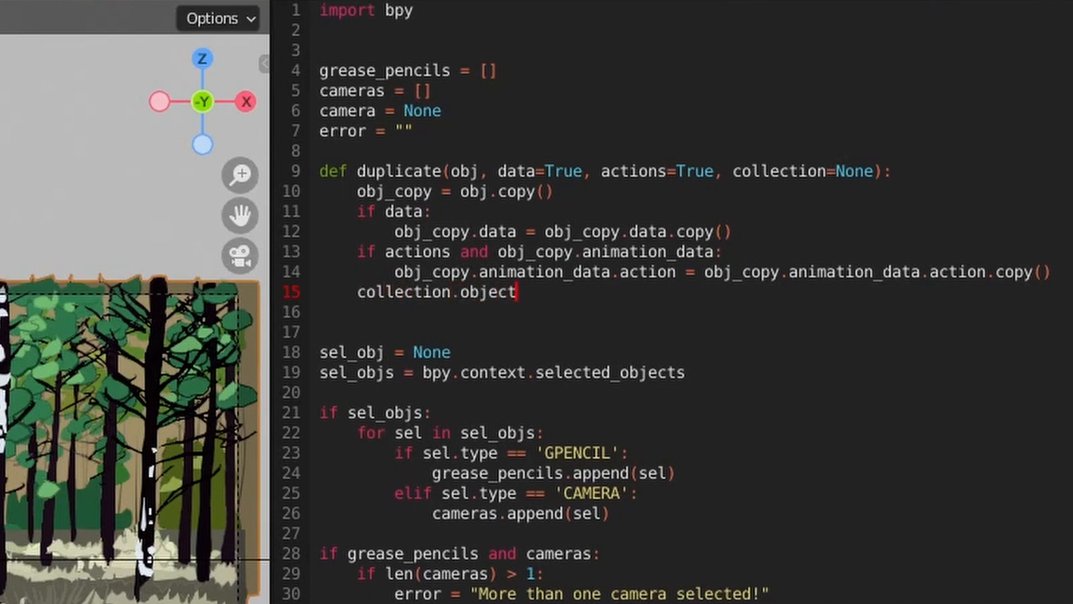
type("s.link(obj_copy)")
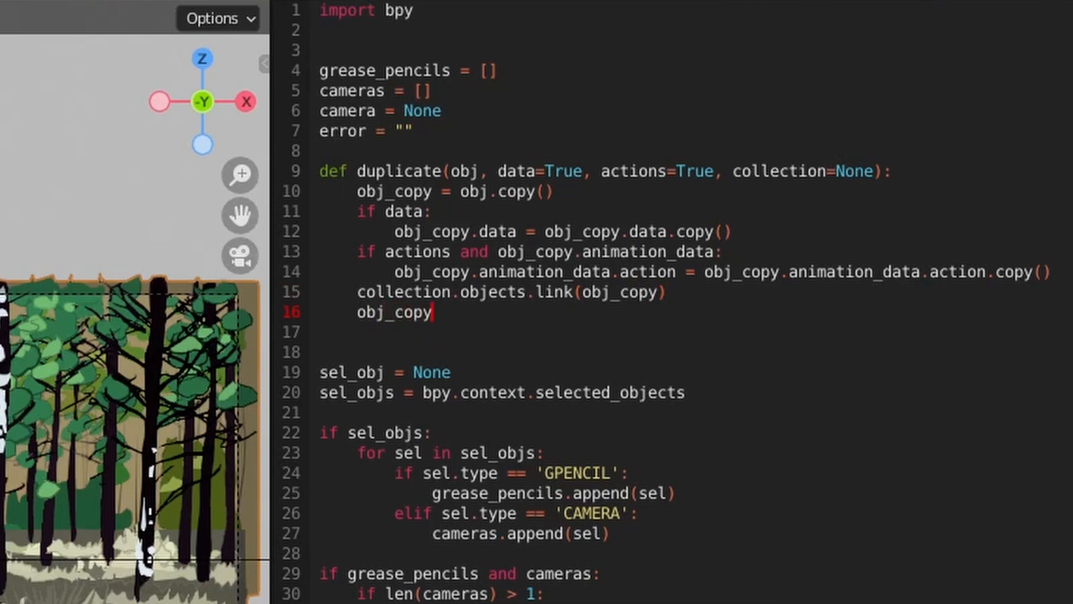
type(".name = obj.name + \"_fog\"")
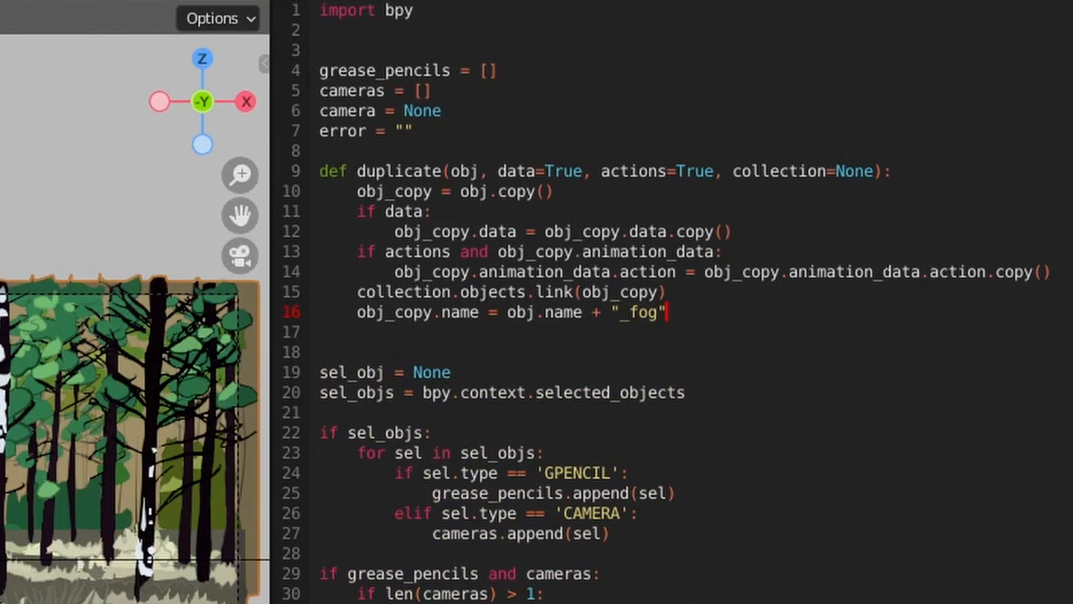
key("enter")
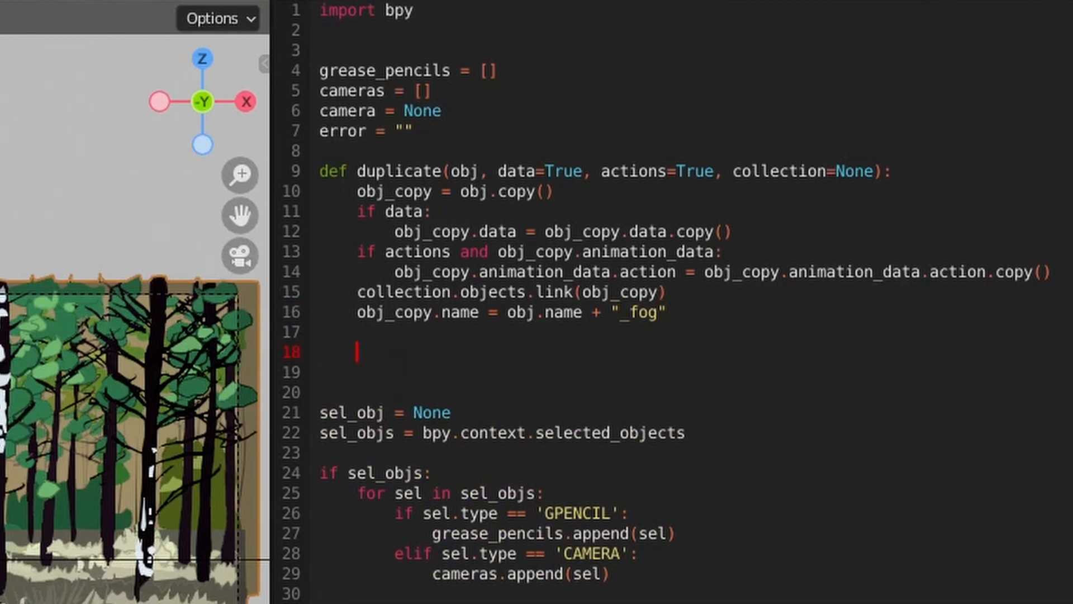
Loop over obj_copy materials replacing each with a copy named mat.name + '_fog', then return obj_copy.
type("materials = obj_copy.data.materials")
left_click(507, 372)
type("for i, mat in enumerate(materials):")
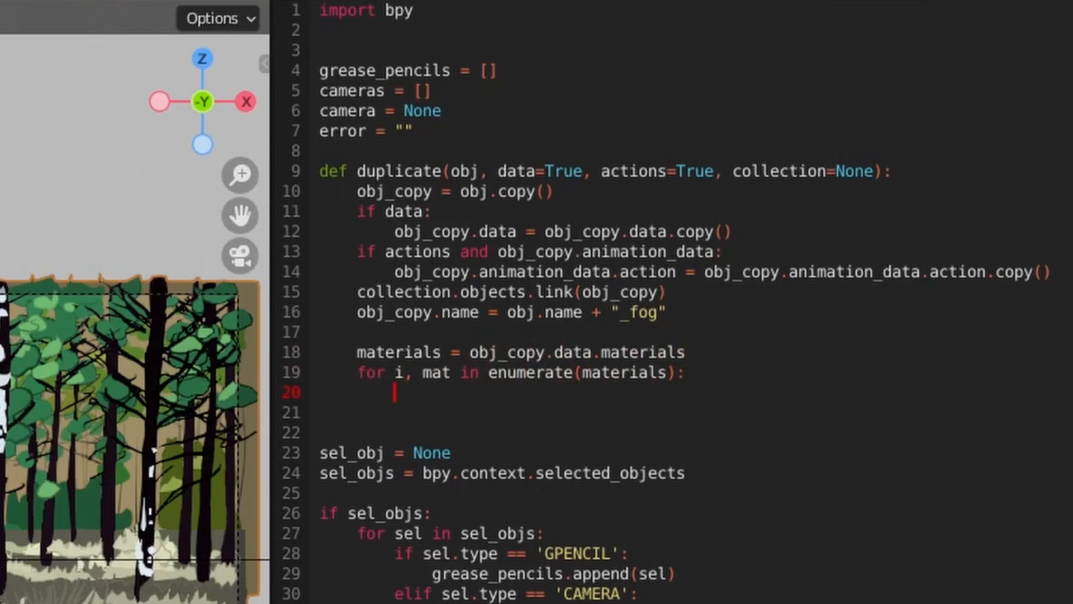
type("new_mat = mat.copy()")
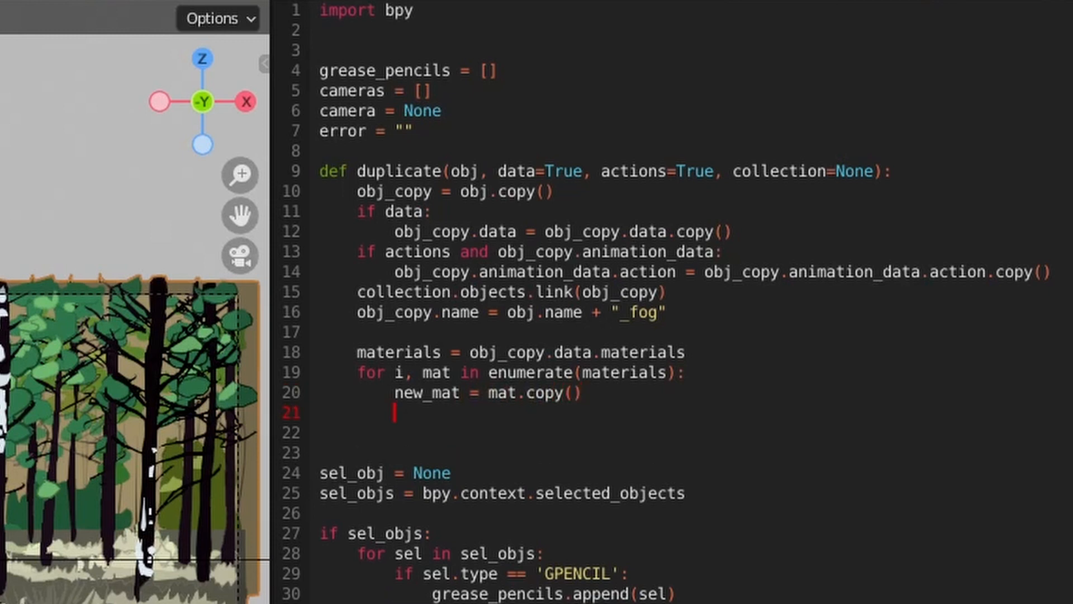
type("new_mat.name")
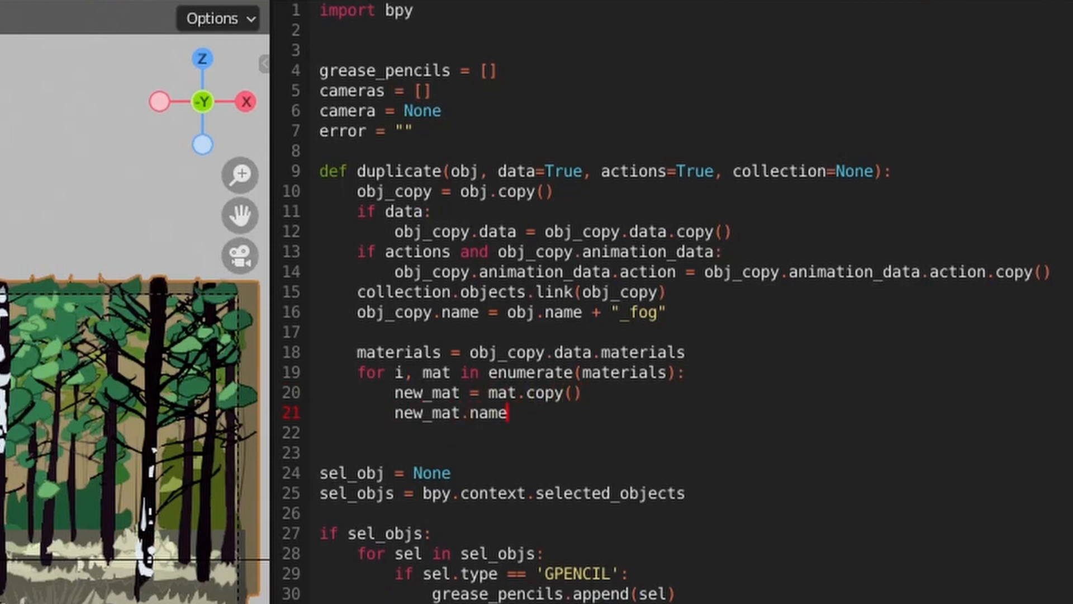
type("= mat.name + \"_fog\"")
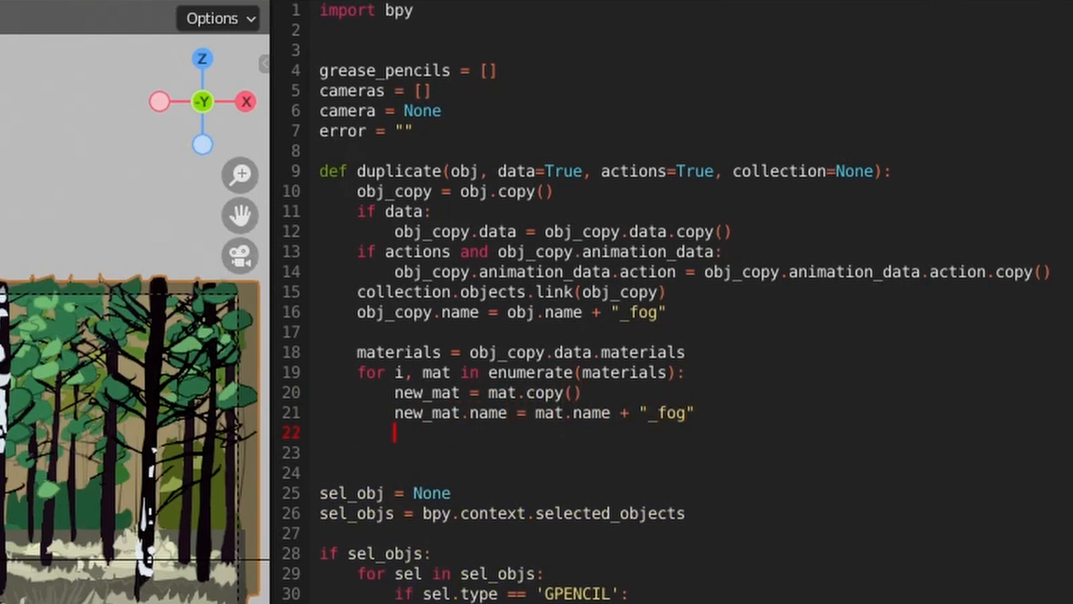
type("obj_copy.data.materials[i]")
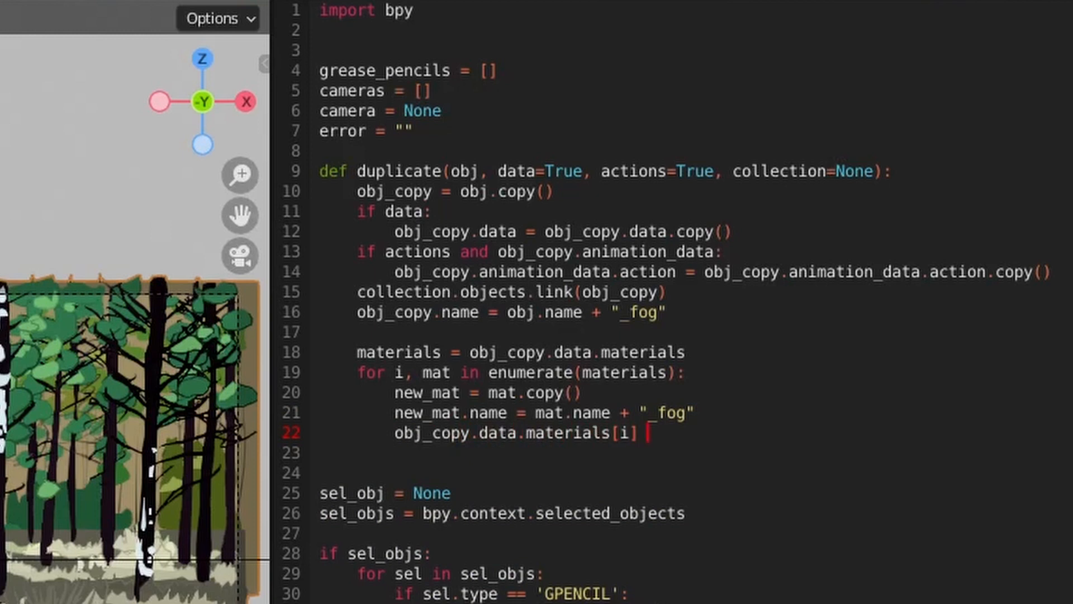
type("= new_mat")
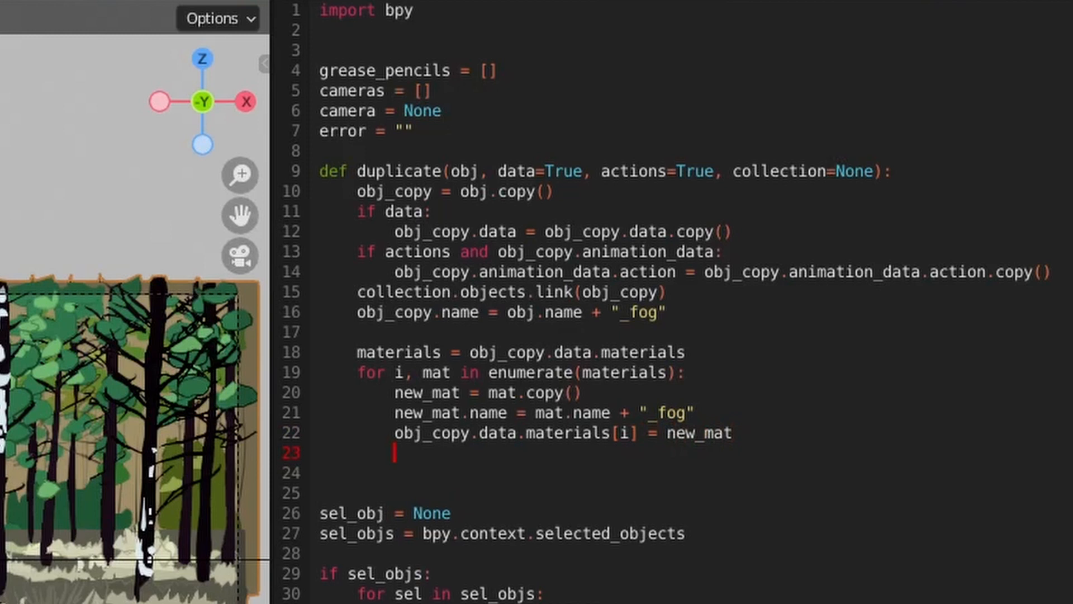
type("return obj_copy")
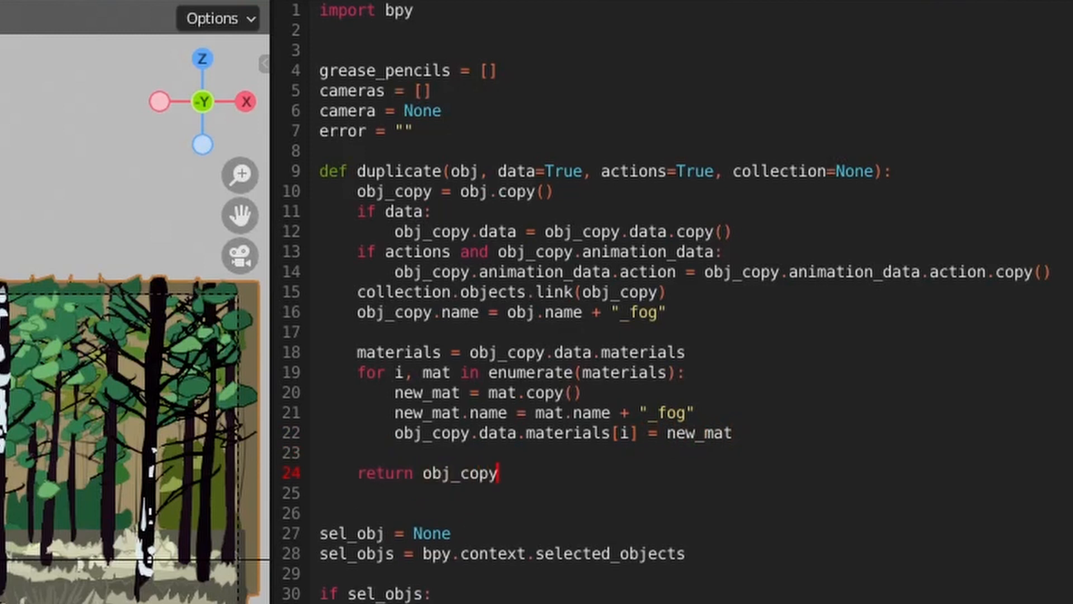
Replace pass with gp_copy = duplicate(gp, collection=gp.users_collection[0]) and gpencil = gp_copy.data.
scroll("down", 3)
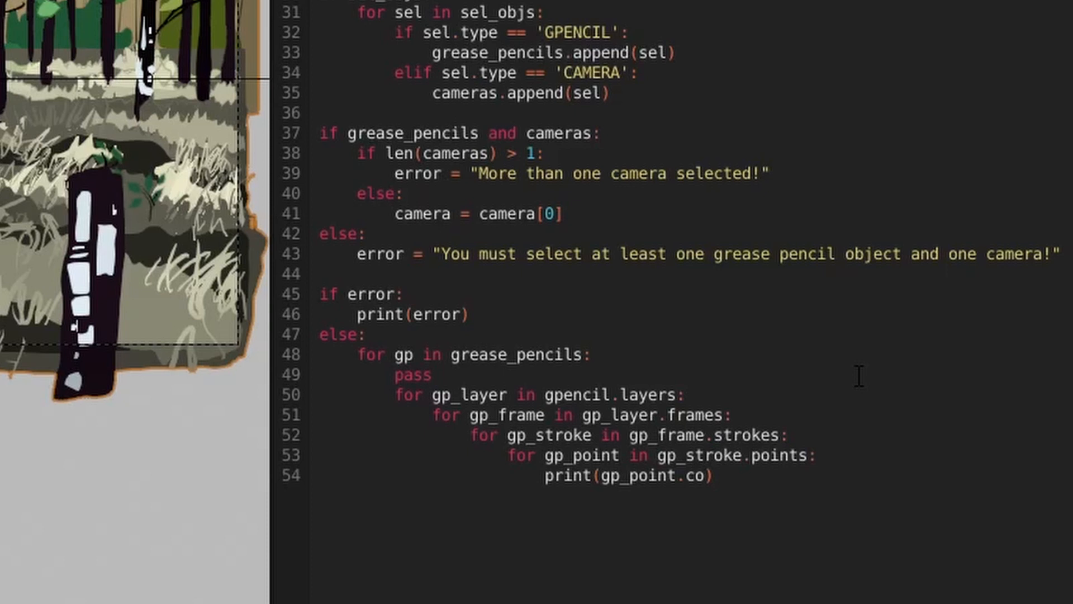
type("gp_copy =")
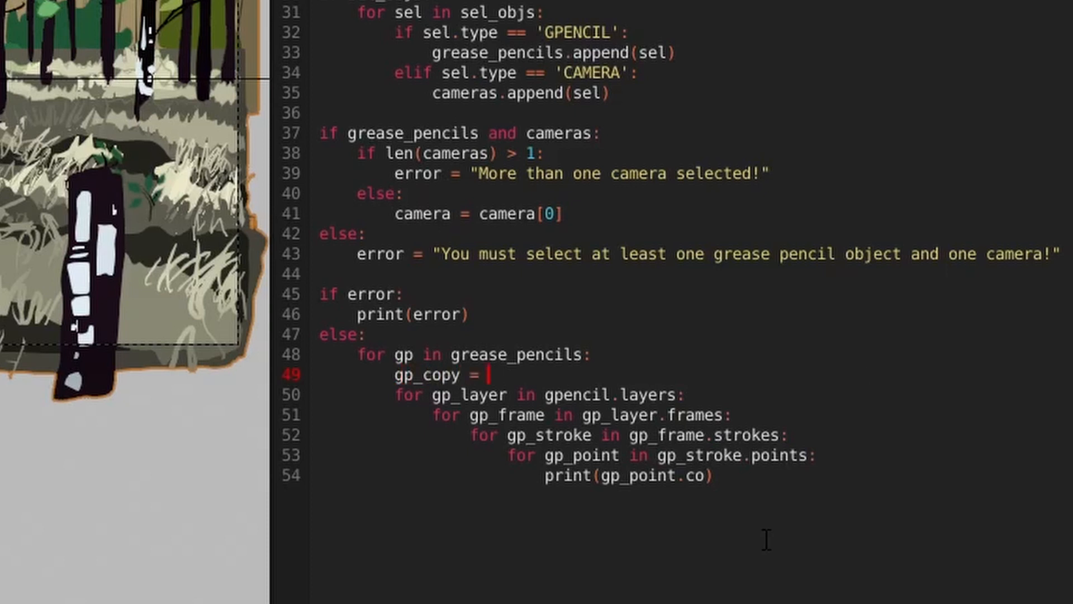
type("duplicate(gp, collection")
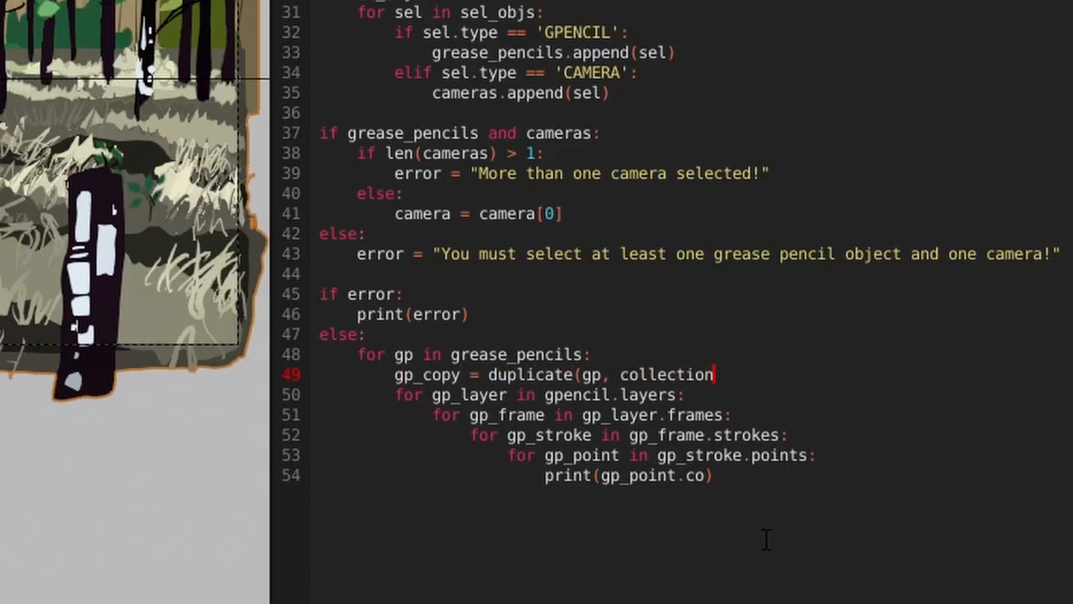
type("=gp.users_collection[0])")
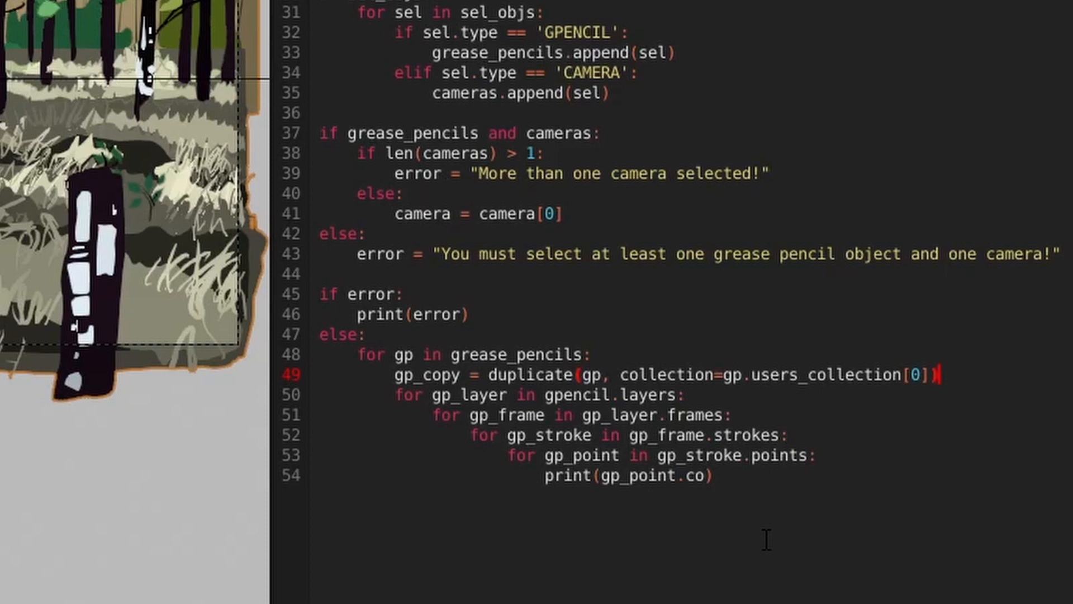
type("gpencil = gp_copy.data")
type("gp.hide_render = True")
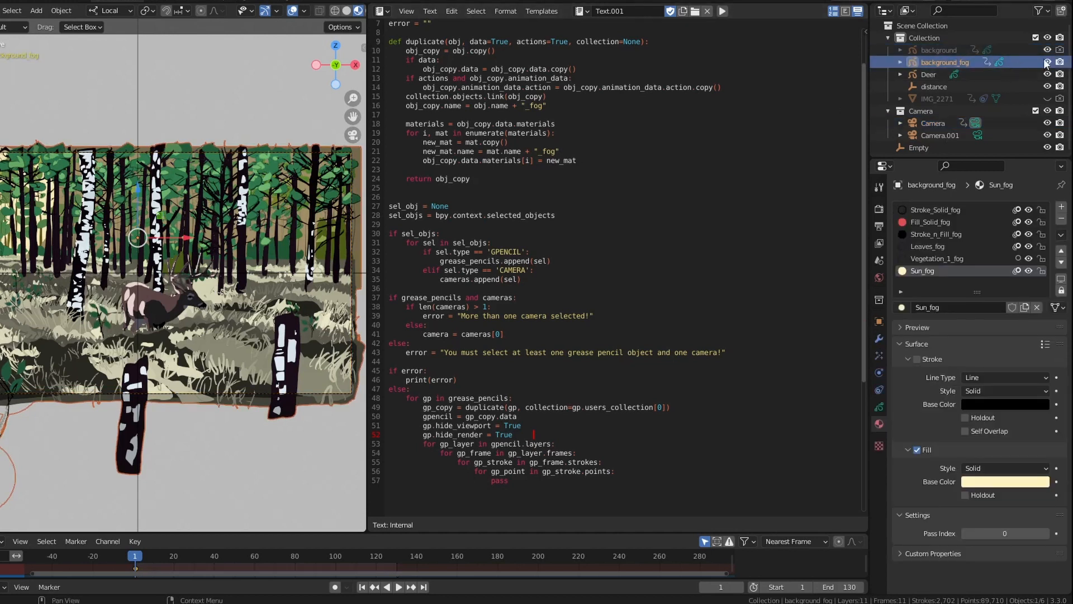
Hide background_fog and background in the Outliner and show background's Visibility settings.
left_click(1047, 50)
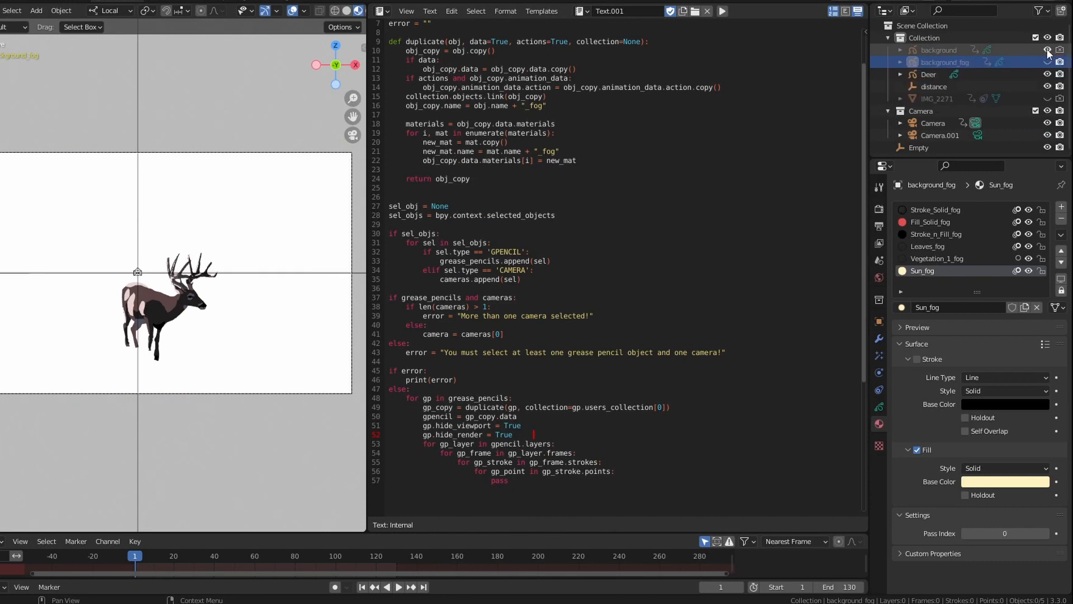
left_click(939, 49)
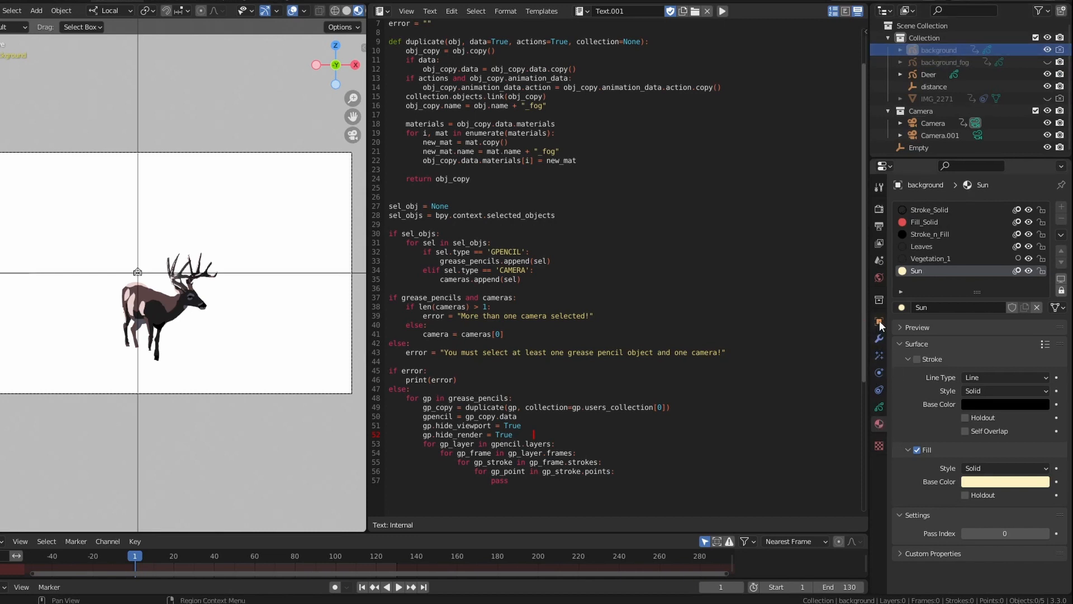
left_click(879, 321)
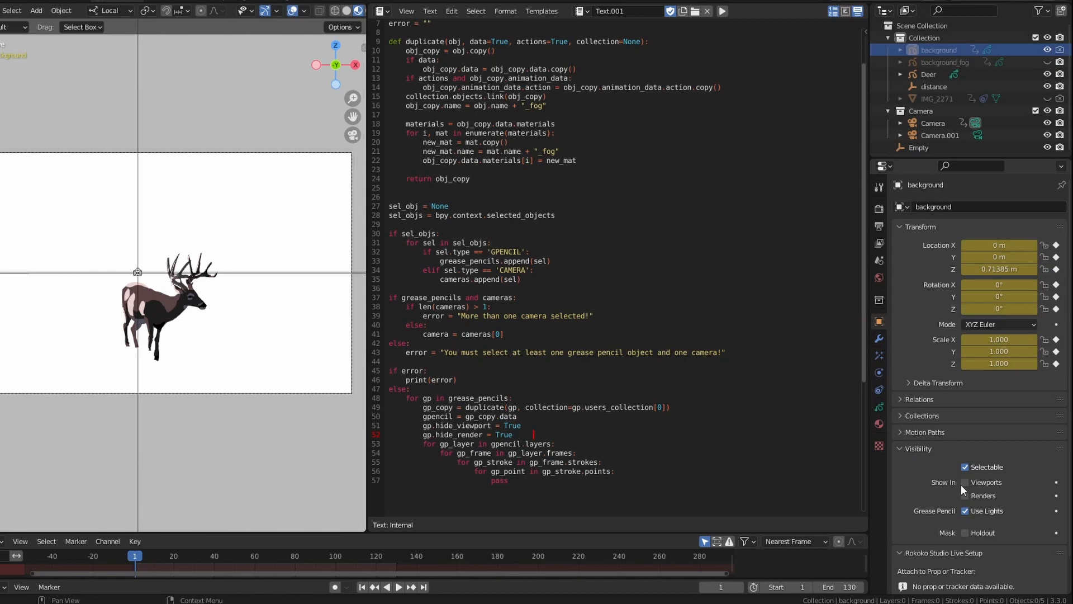
Toggle Show In Viewports for background on and off so only the deer remains visible.
left_click(965, 482)
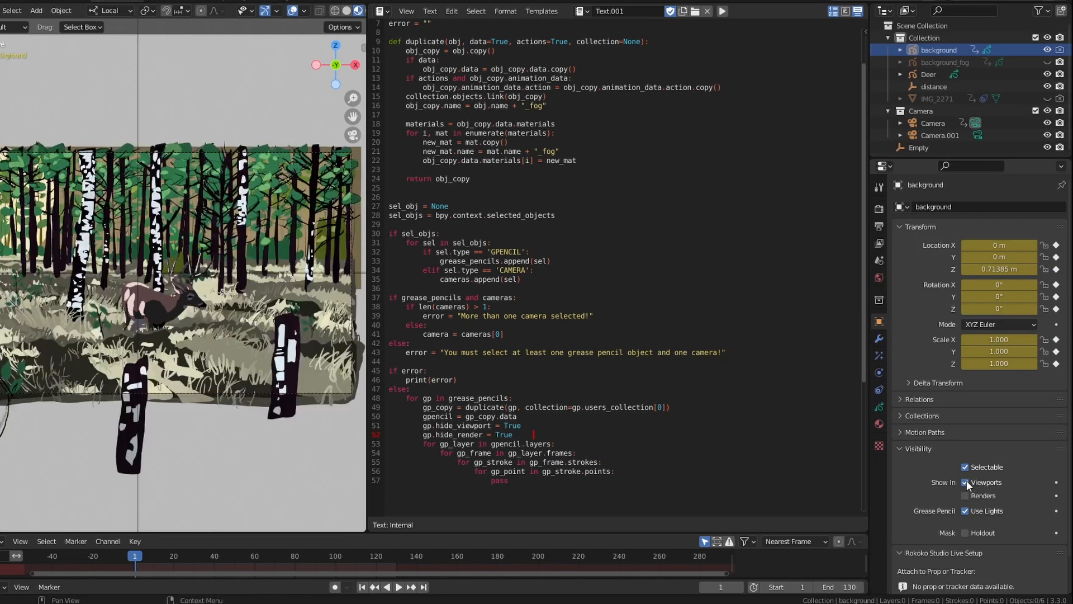
left_click(1047, 49)
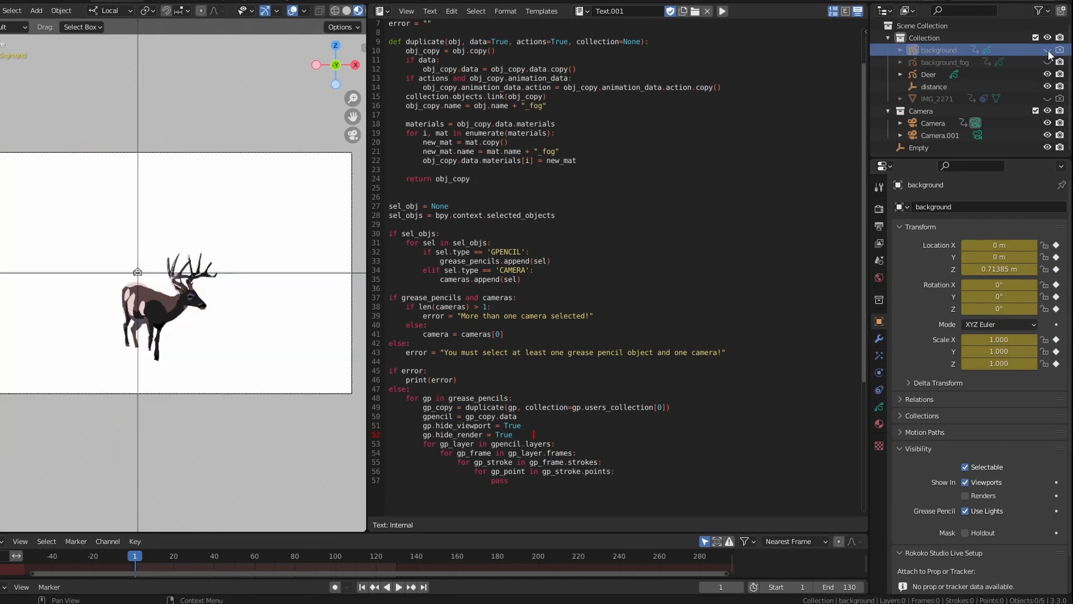
left_click(1047, 49)
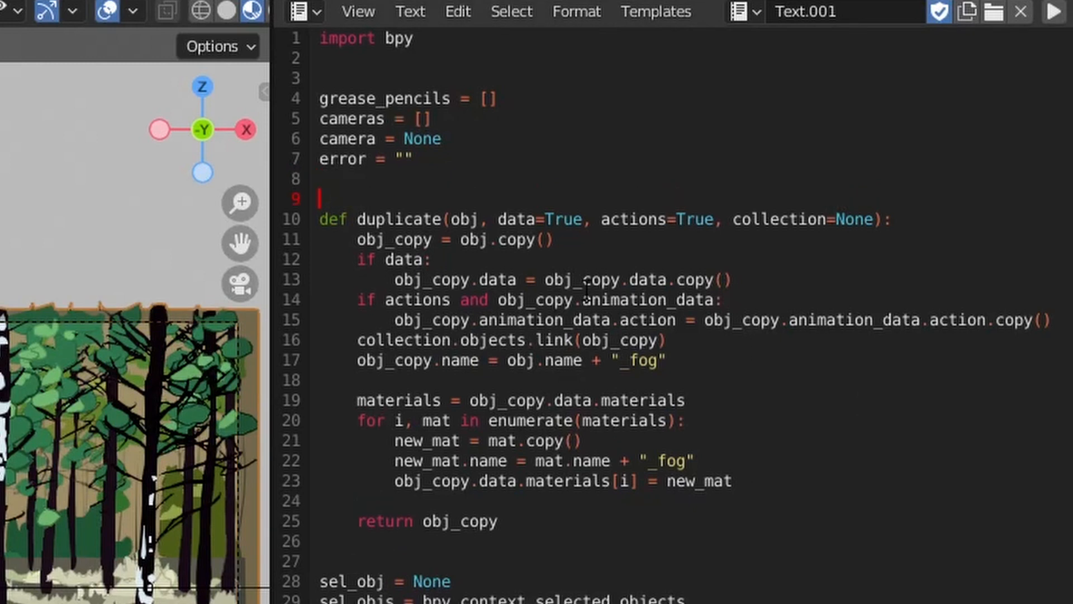
Define get_cam_position with loc = [0.0, 0.0, 0.0] and the camera's action lookup from bpy.data.actions.
type("def")
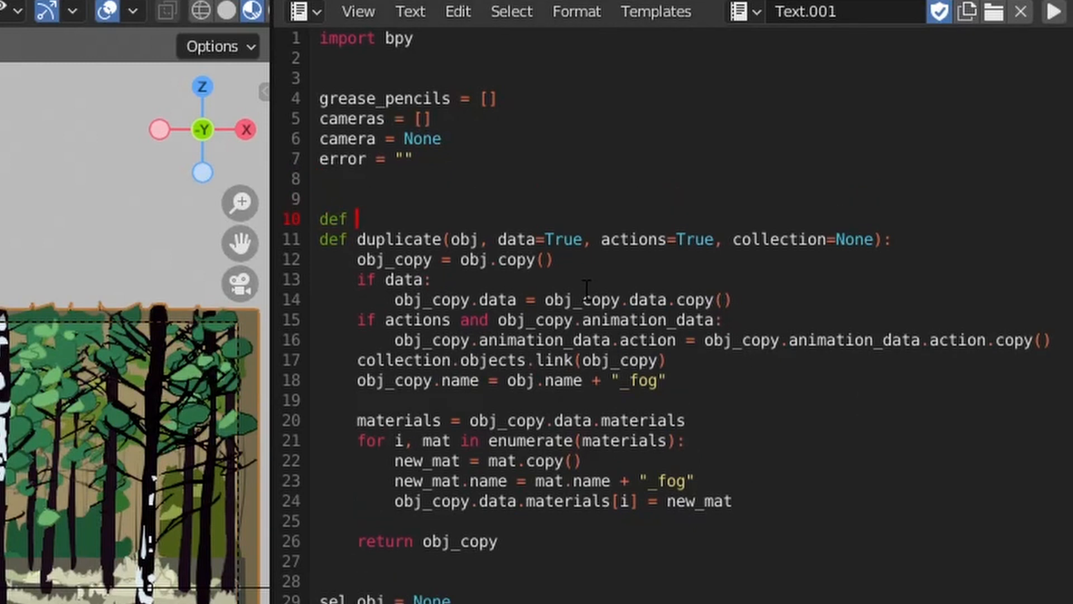
type("get_cam_position(camera, frame):")
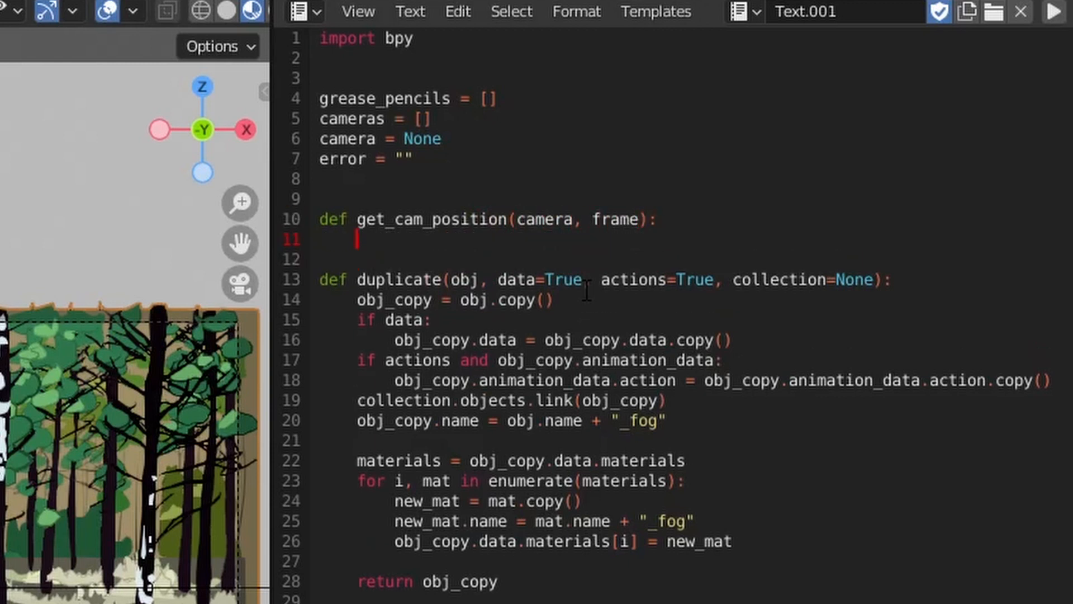
type("loc = [")
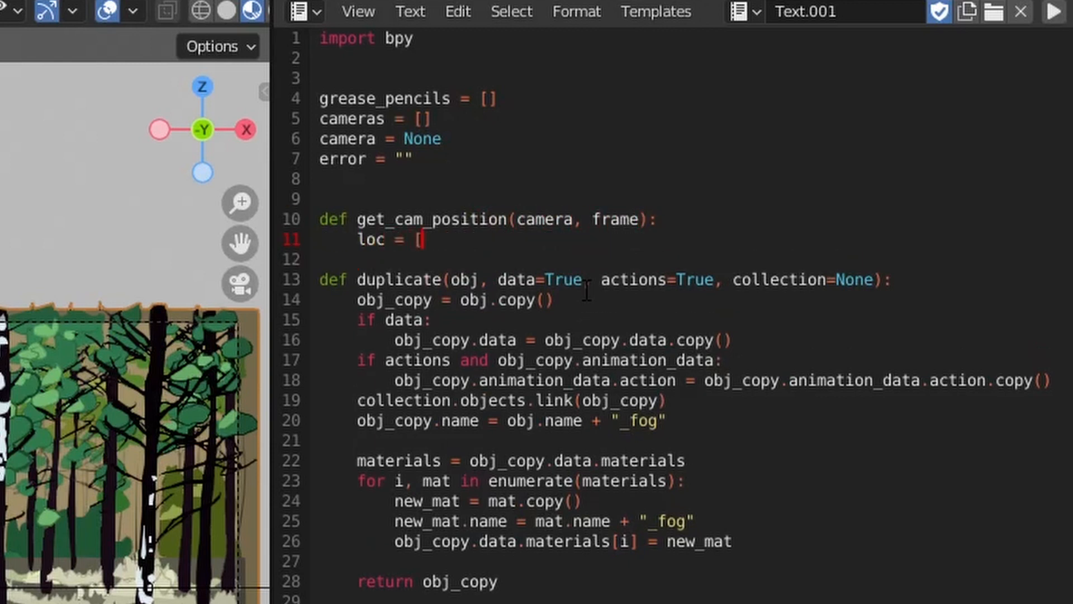
type("0.0, 0.0, 0.0")
left_click(688, 260)
type("if camera.")
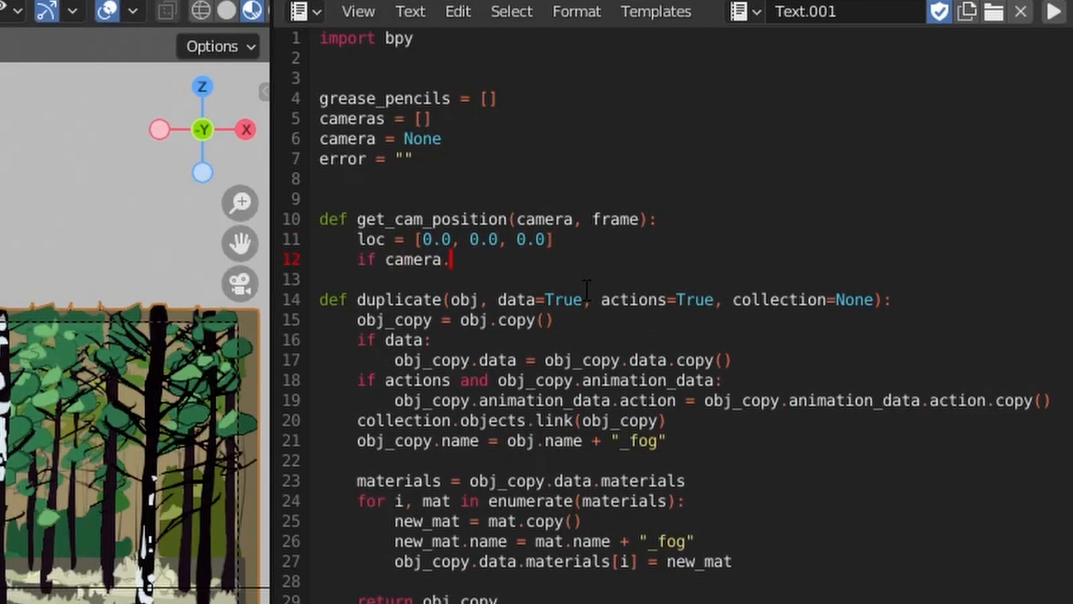
type("animation_data:")
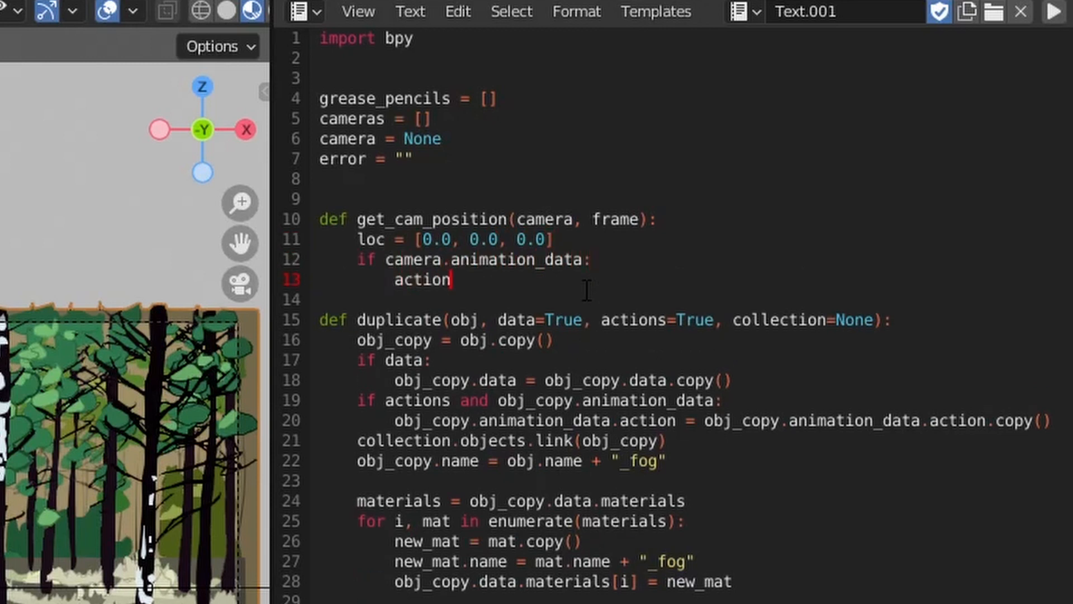
type("_name = camera")
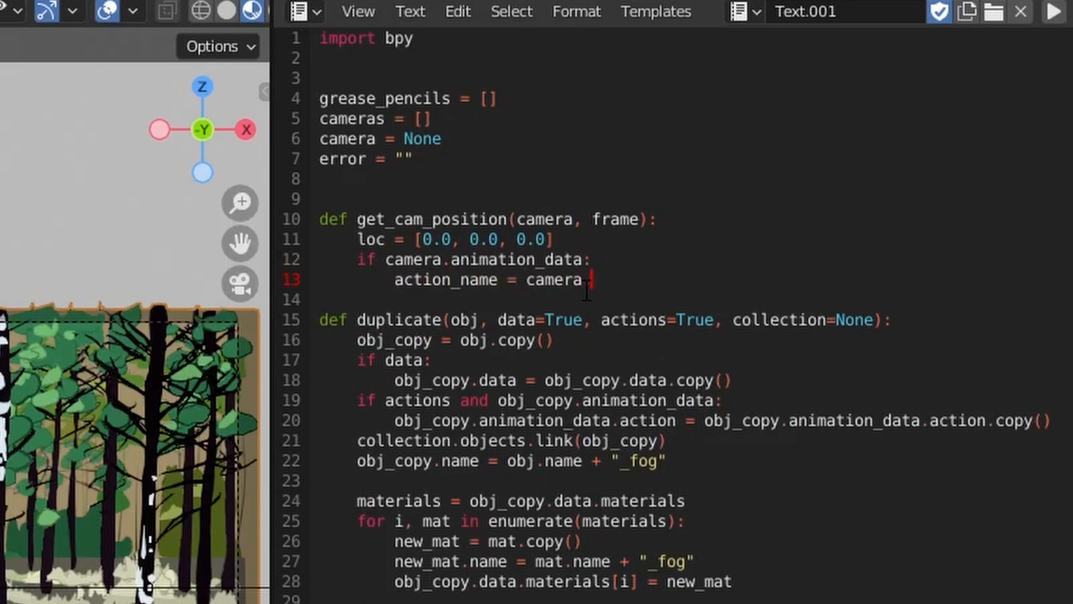
type(".animation_data")
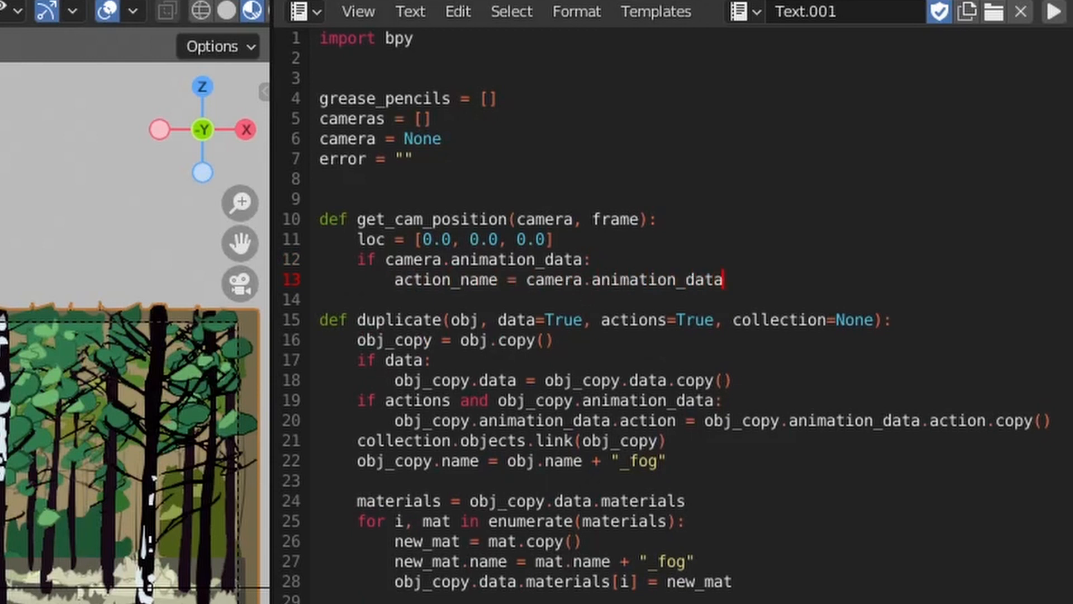
type(".action.name")
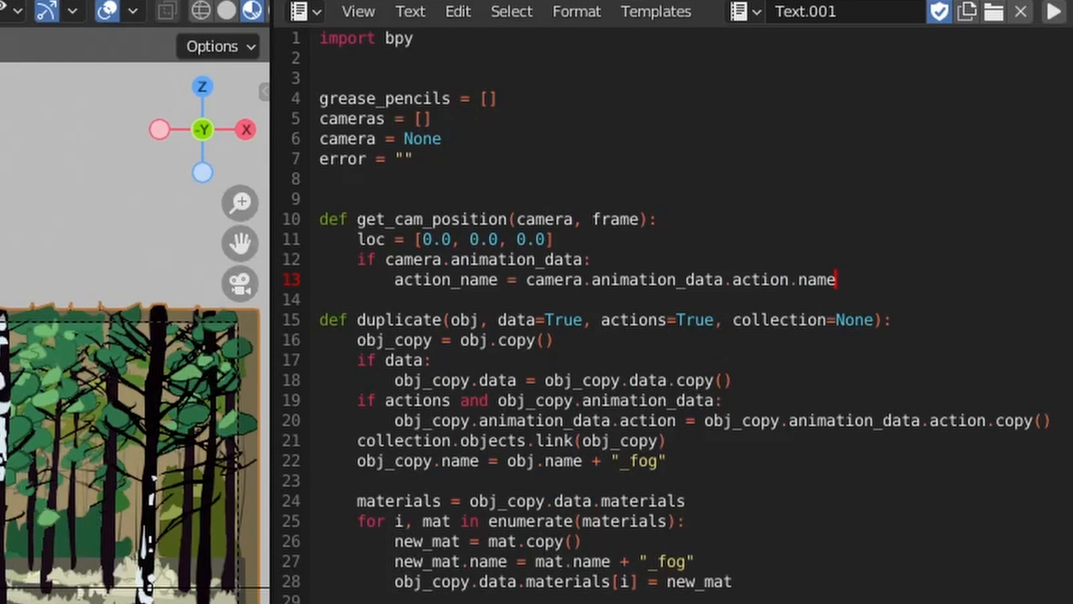
type("action")
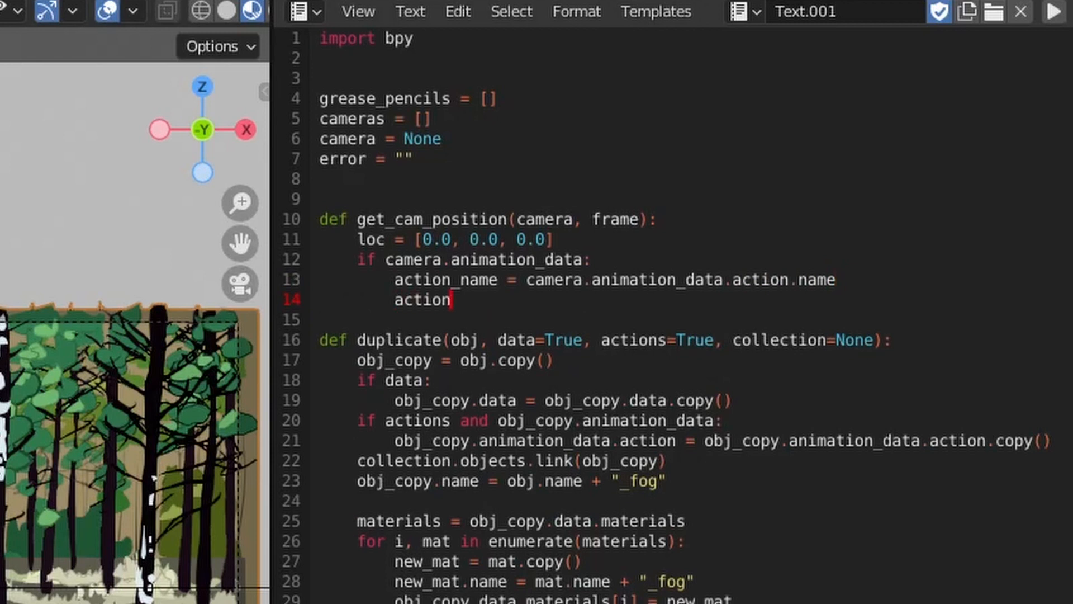
type("= bpy.data.actions")
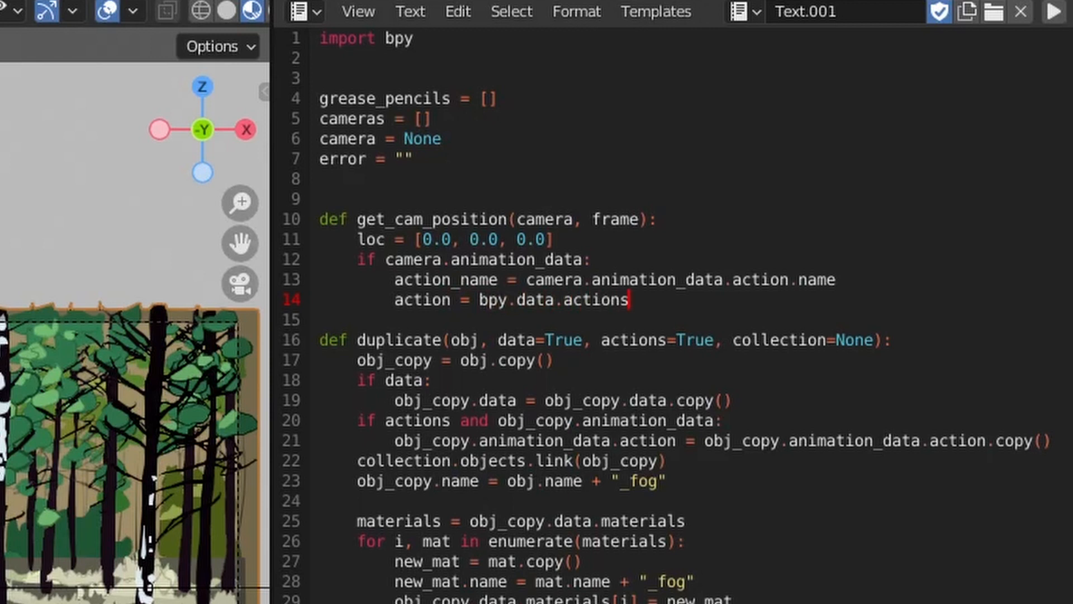
type("[action_name")
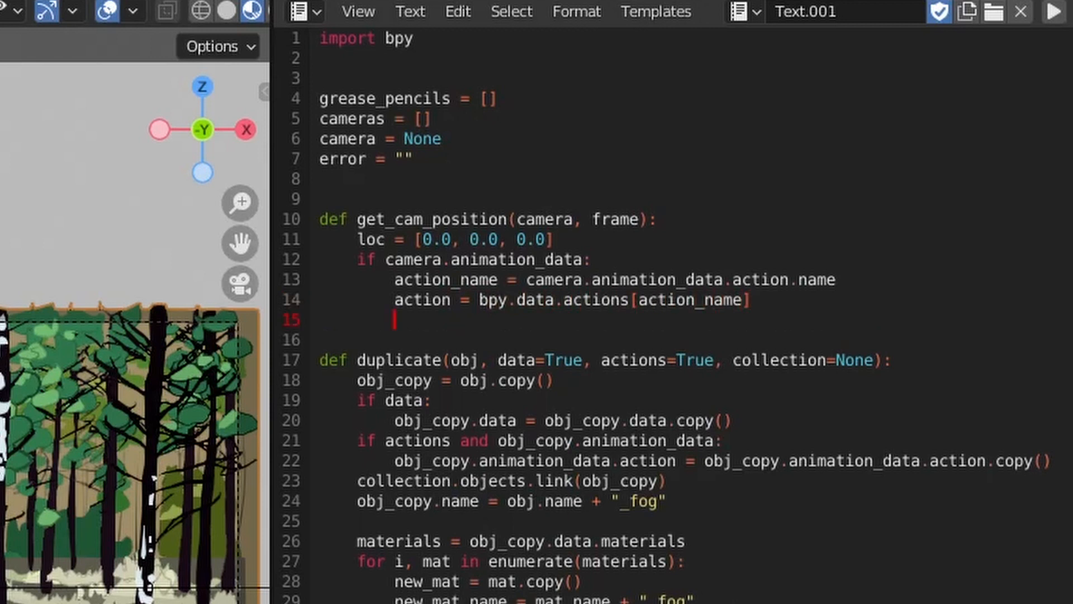
Loop over action.fcurves evaluating location channels into loc, else use camera.location, and return loc.
type("for i, fcurve")
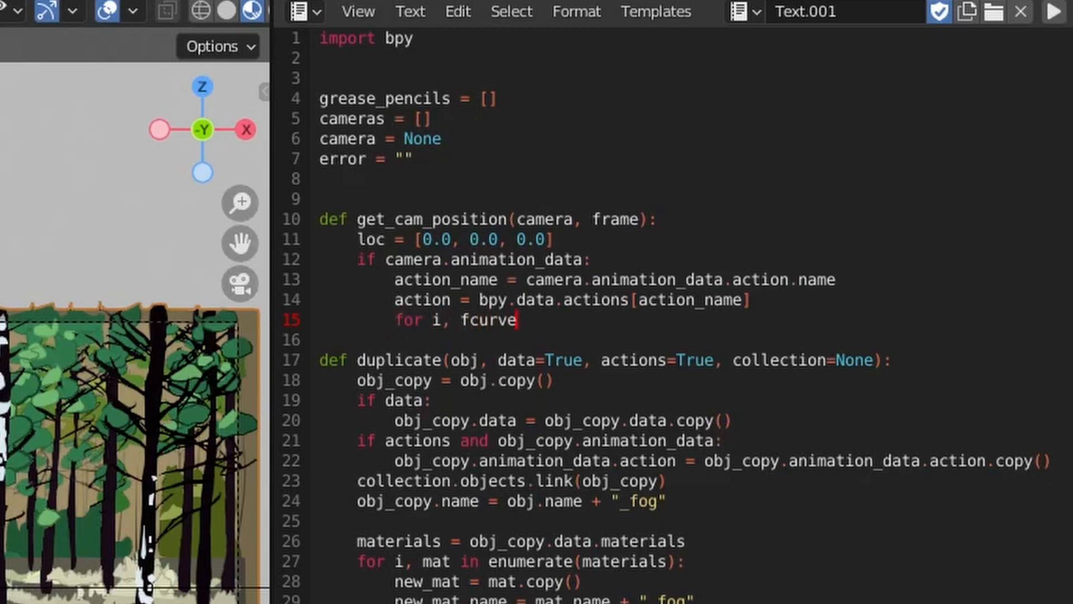
type("in enumerate(action.fcurves):")
type("v = fcurve")
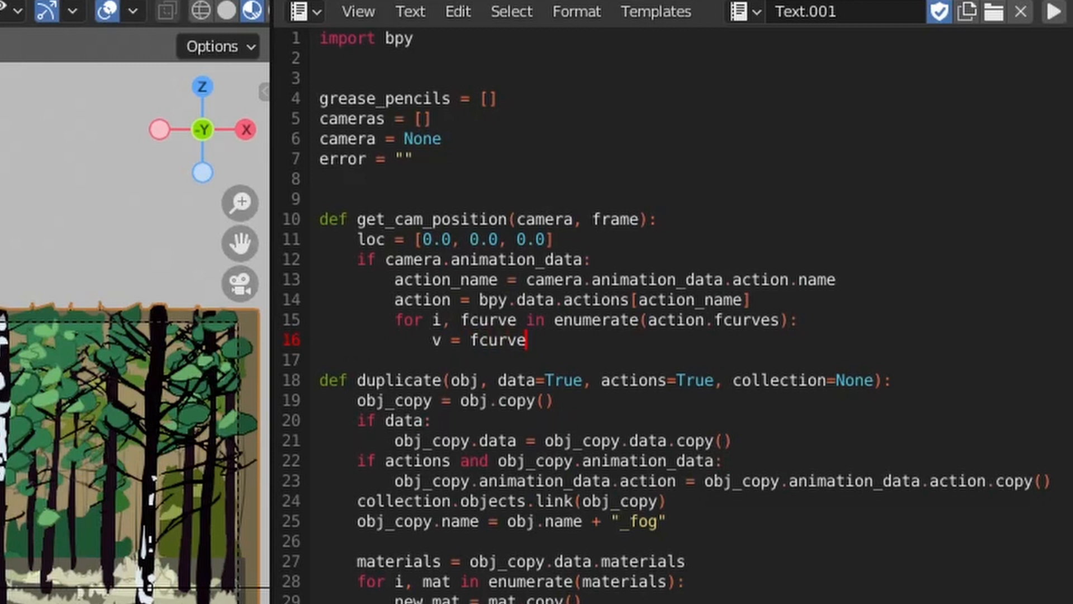
type(".evaluate(frame)")
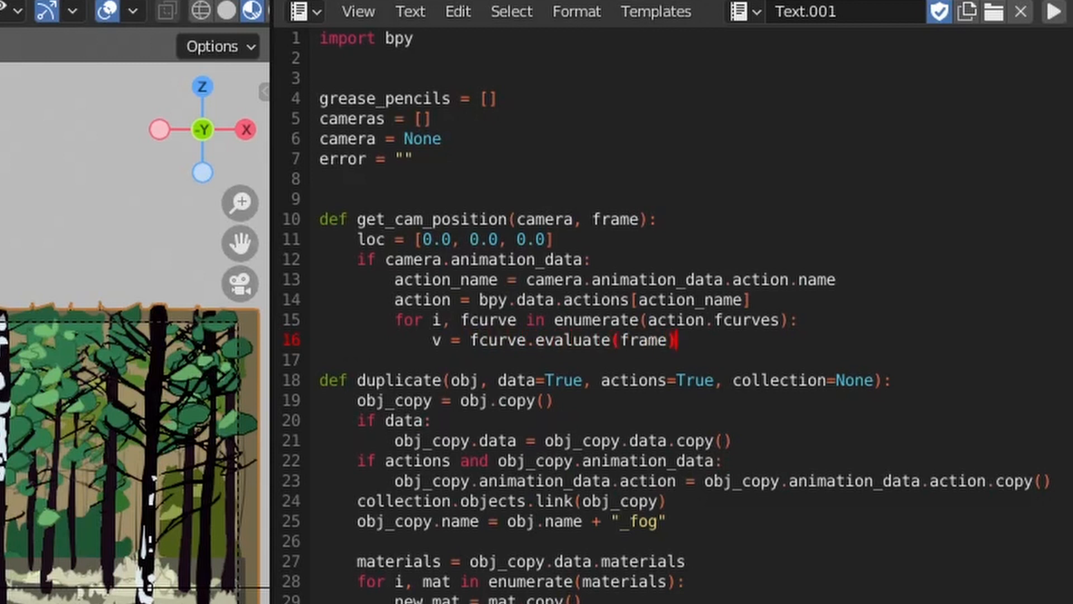
type("if fcurve.data_path == \"location\":")
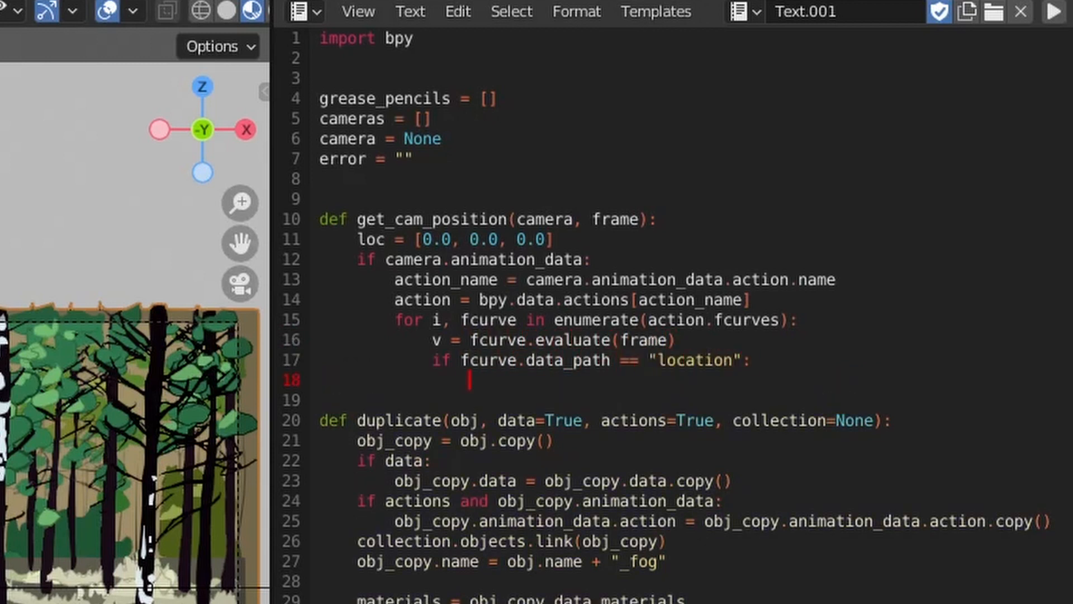
type("loc[fcurve.array_index] = v")
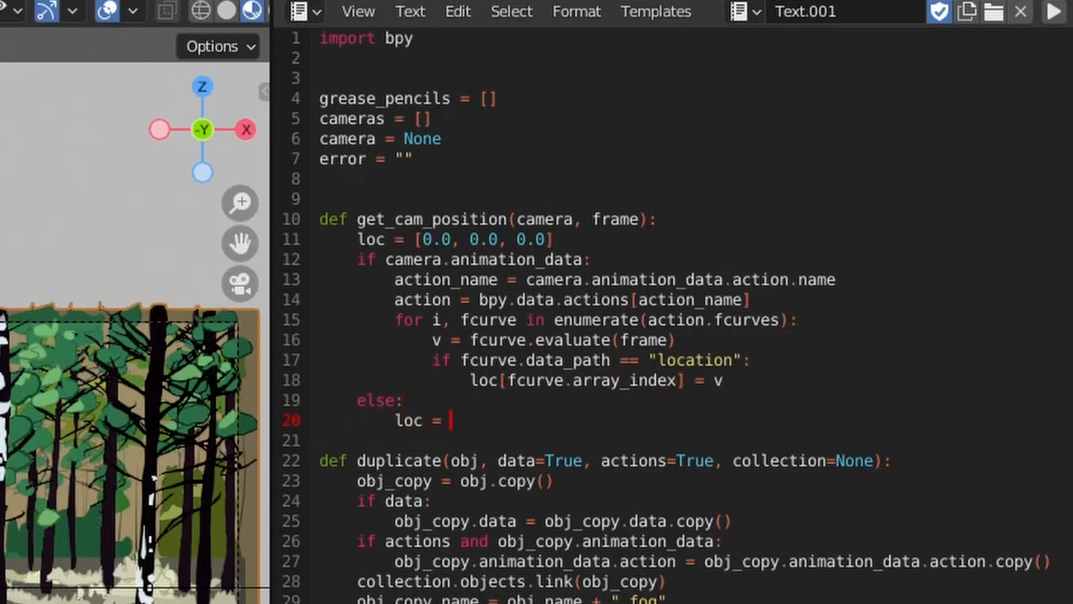
type("camera.location")
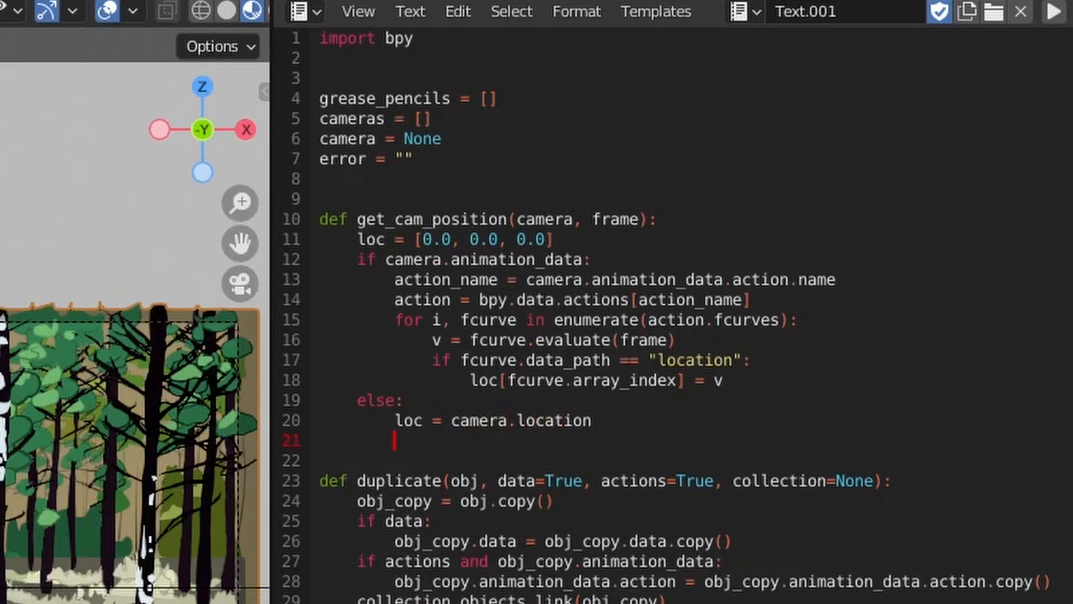
type("return loc")
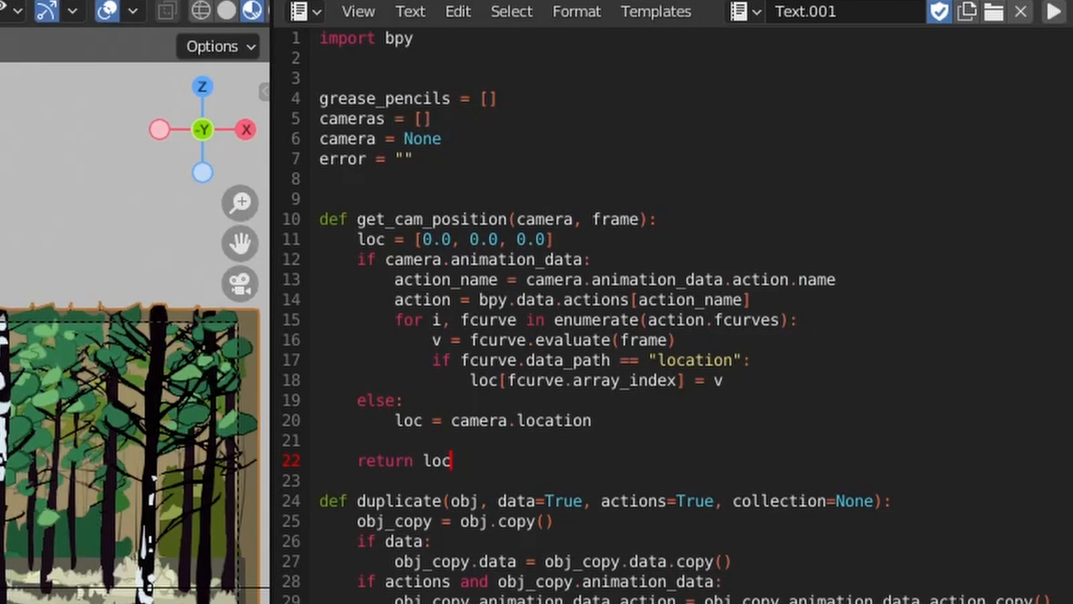
In the frame loop add cam_pos = get_cam_position(camera, gp_frame.frame_number) and print(cam_pos).
scroll("down", 3)
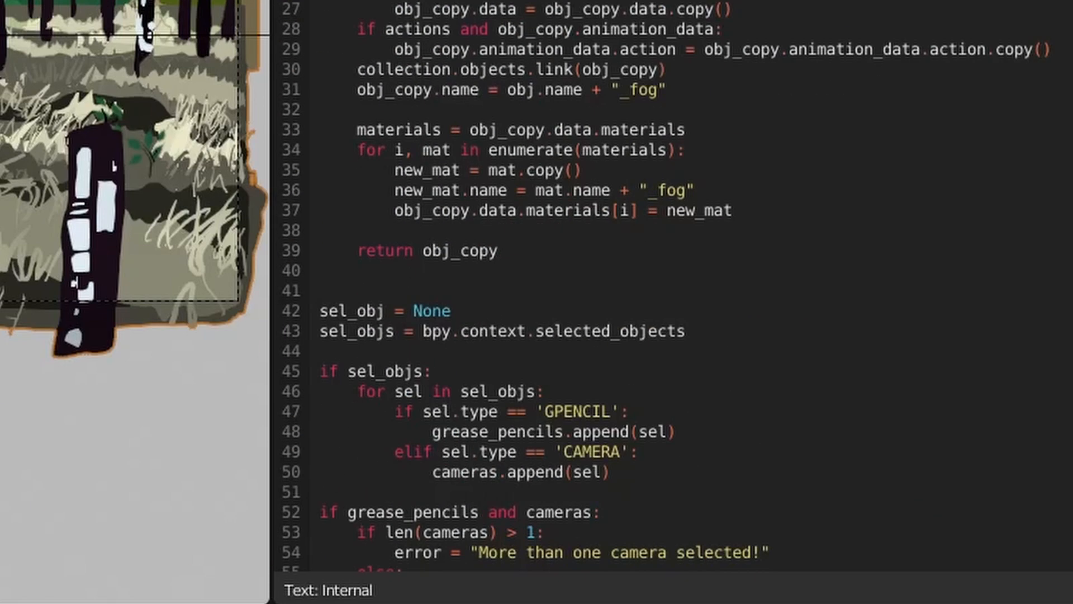
scroll("down", 3)
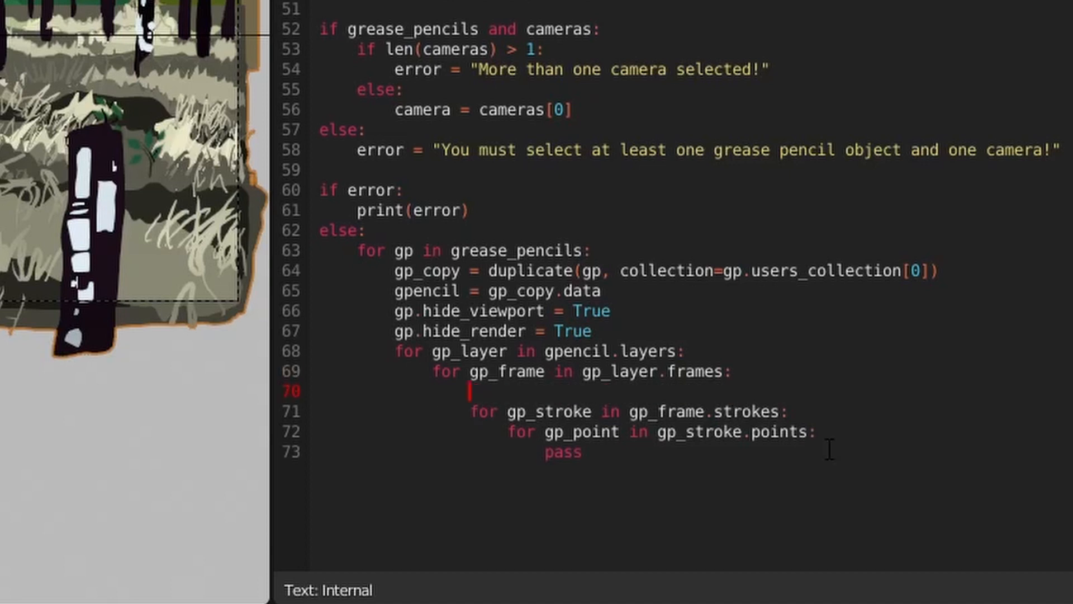
type("cam")
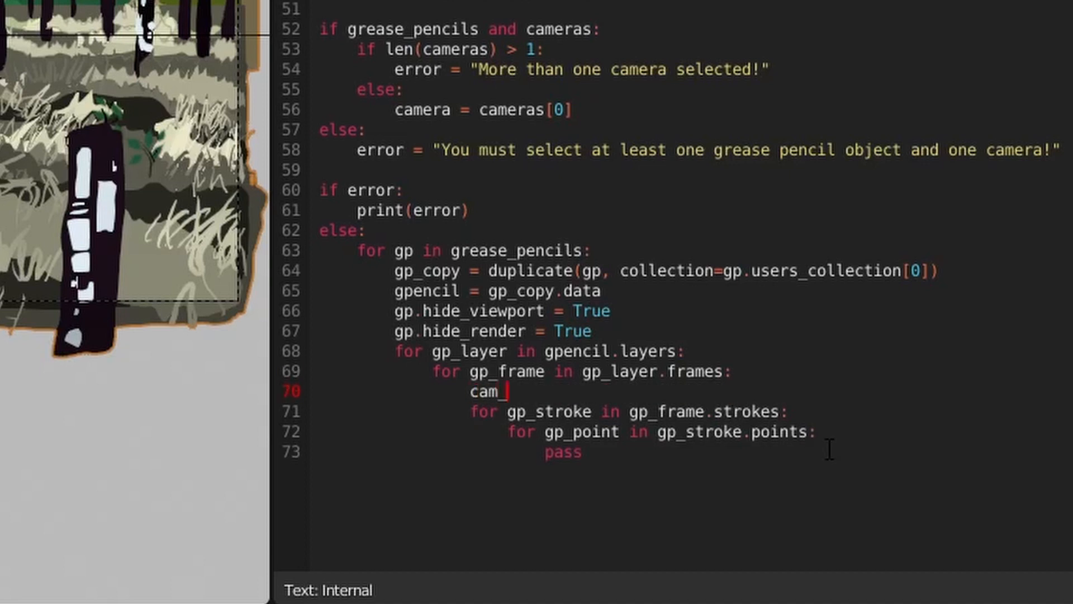
type("_pos = get")
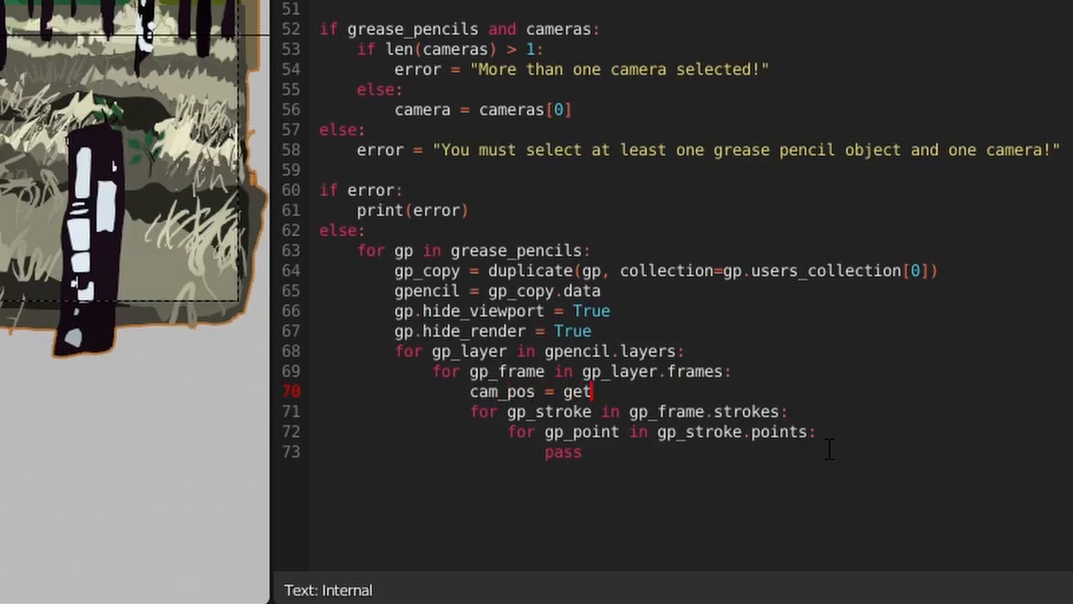
type("_cam_position")
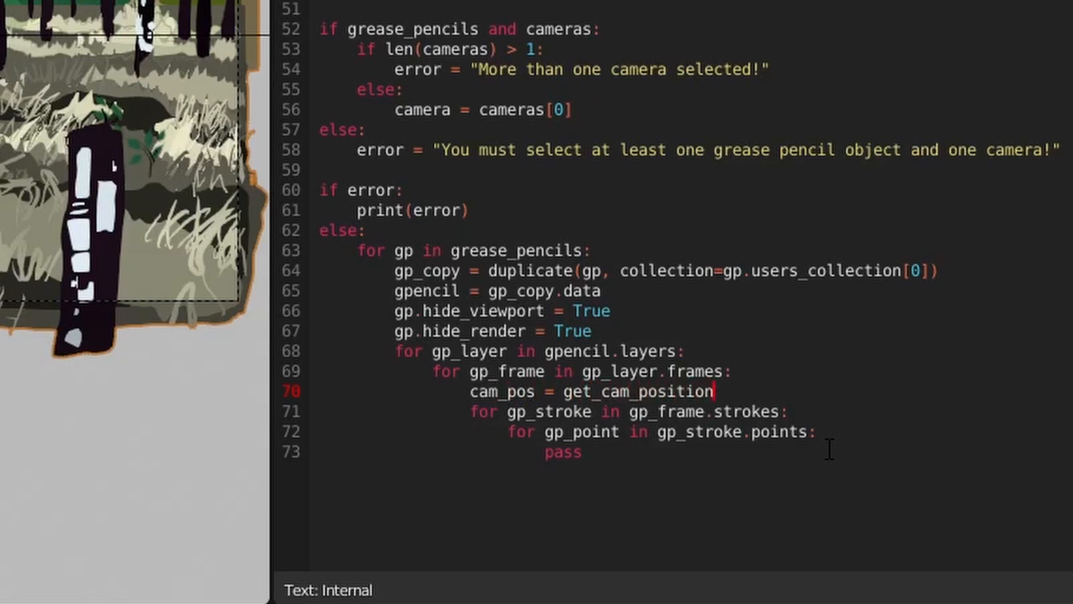
type("(camera, gp")
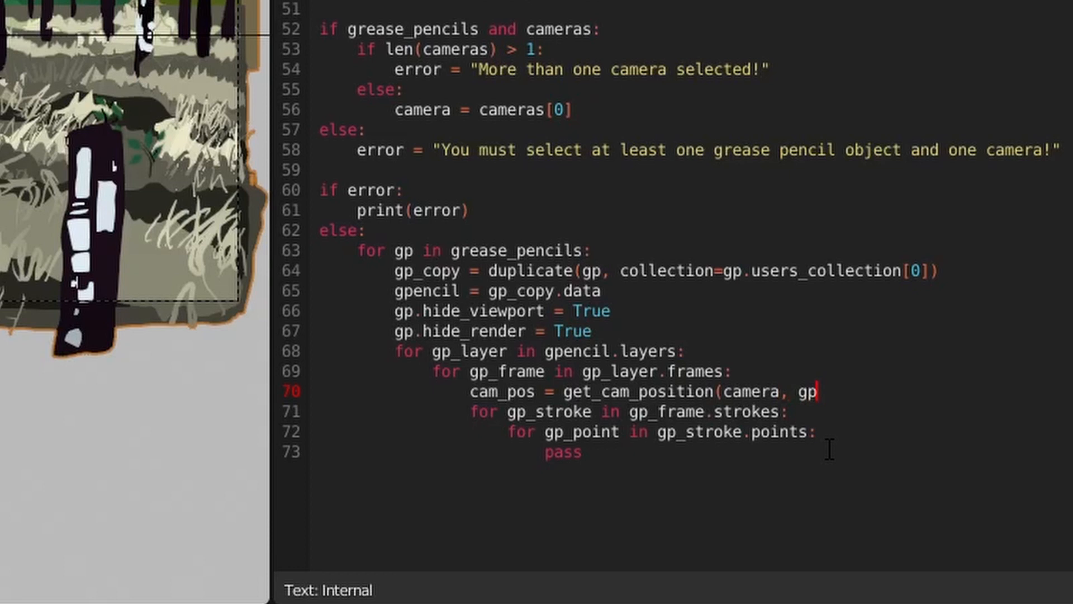
type("_frame.frame_")
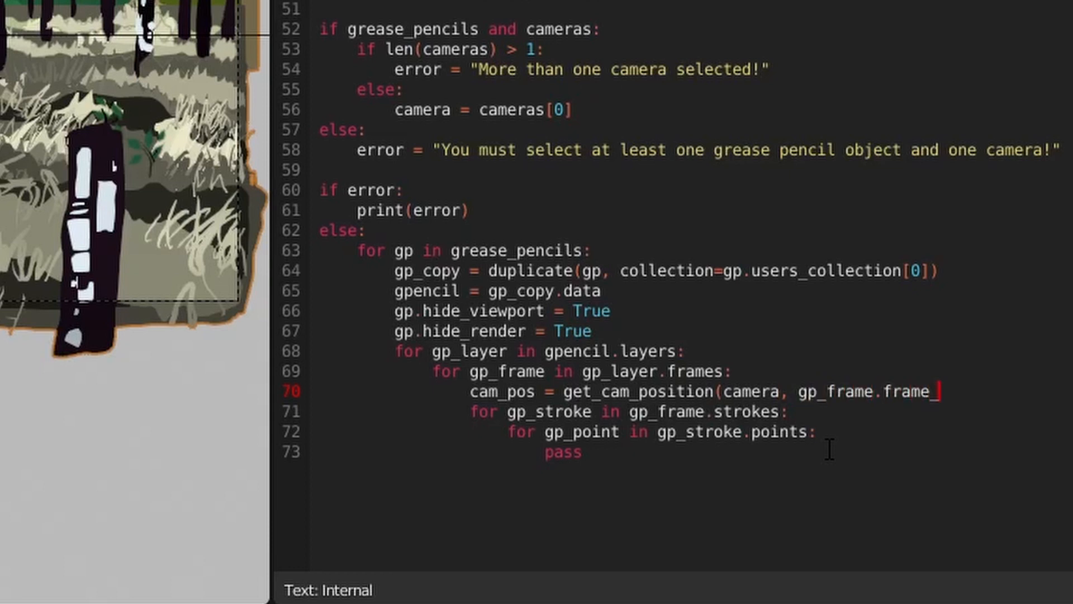
type("_number")
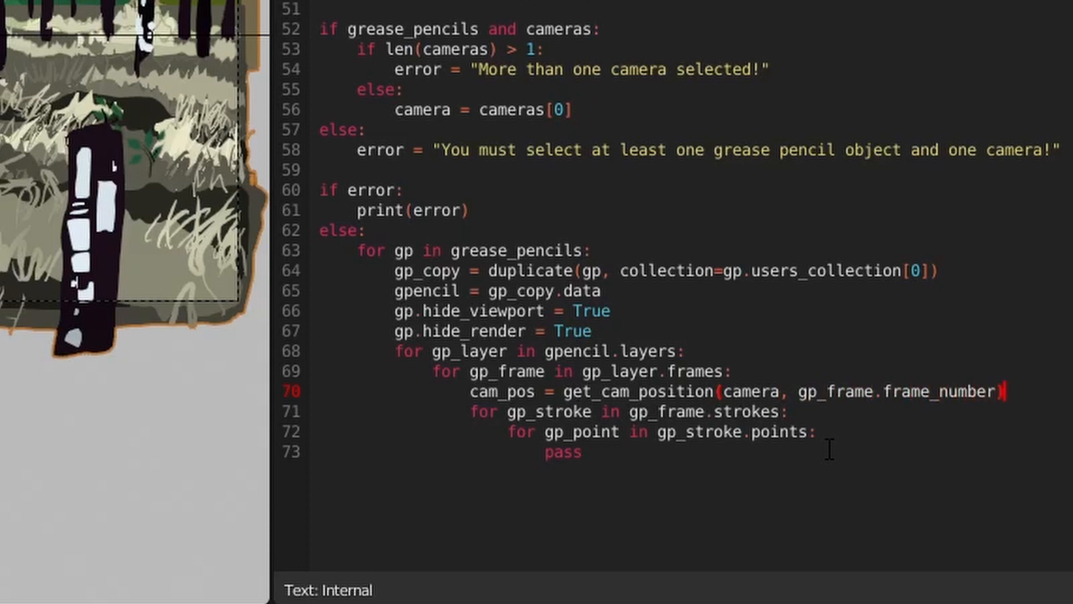
type("print")
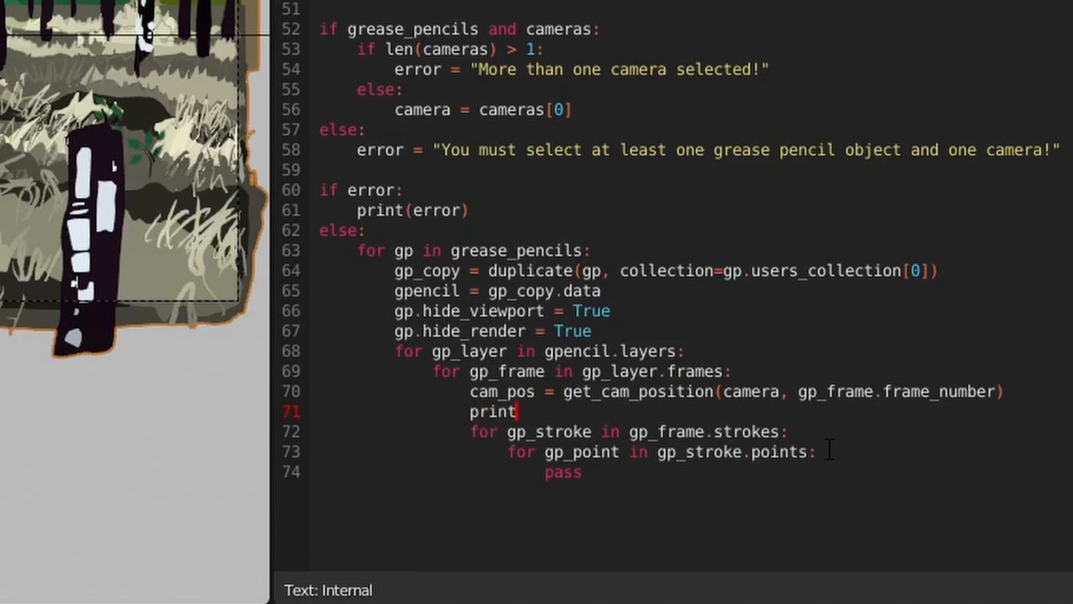
type("(cam_pos)")
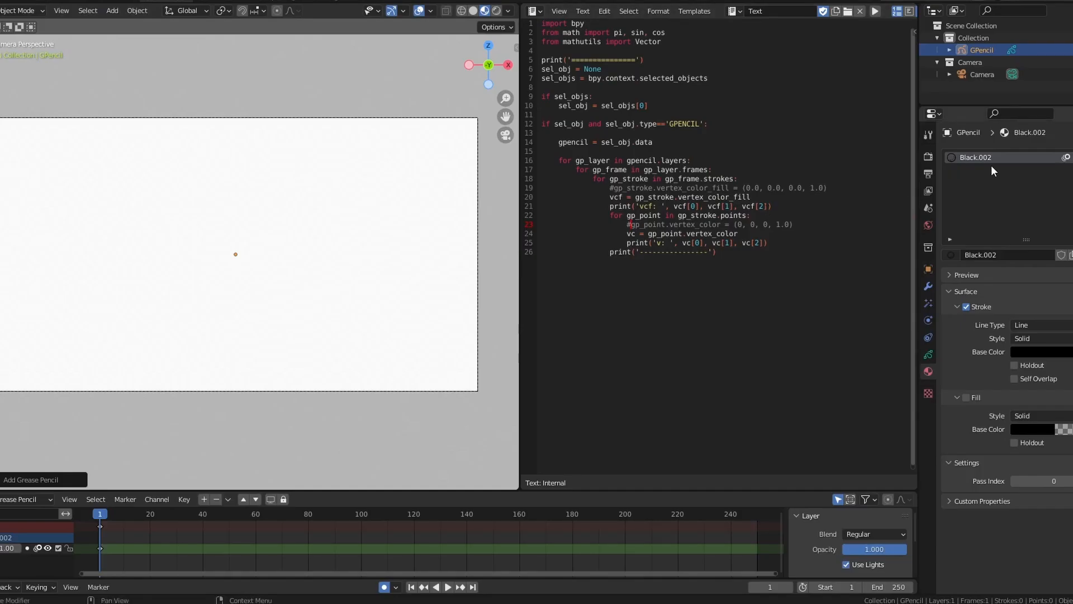
mouse_move(993, 403)
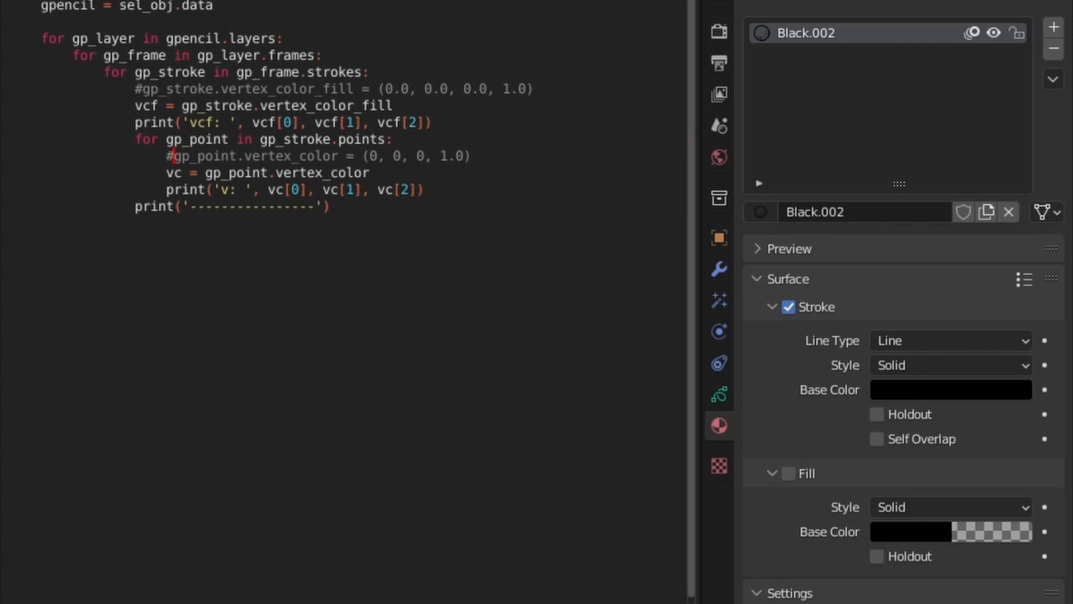
Set the square material's Stroke Base Color to orange and enable Fill alongside a green square.
left_click(387, 15)
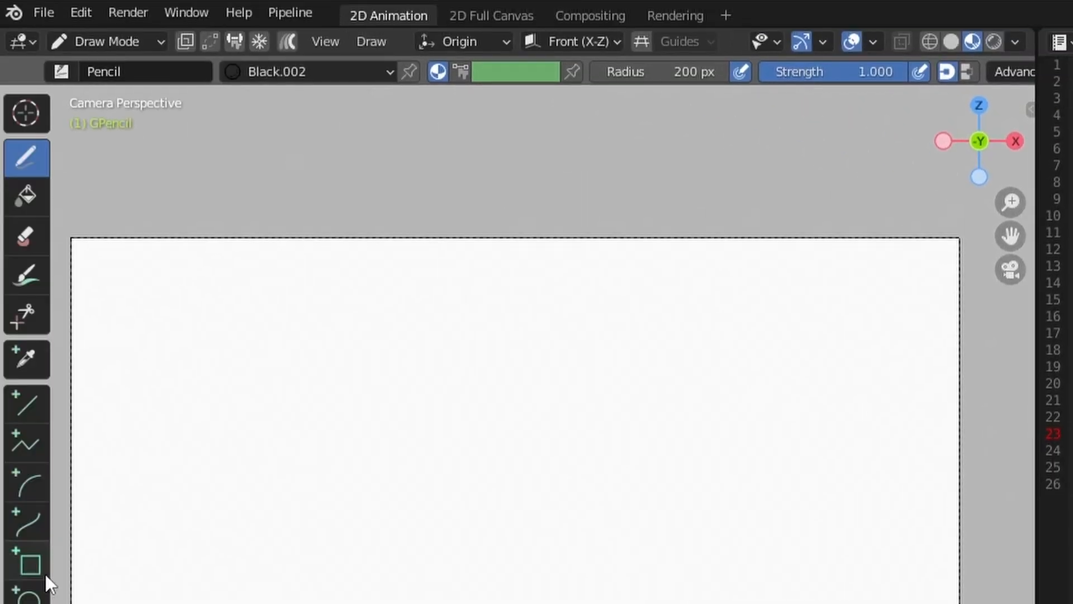
mouse_move(436, 71)
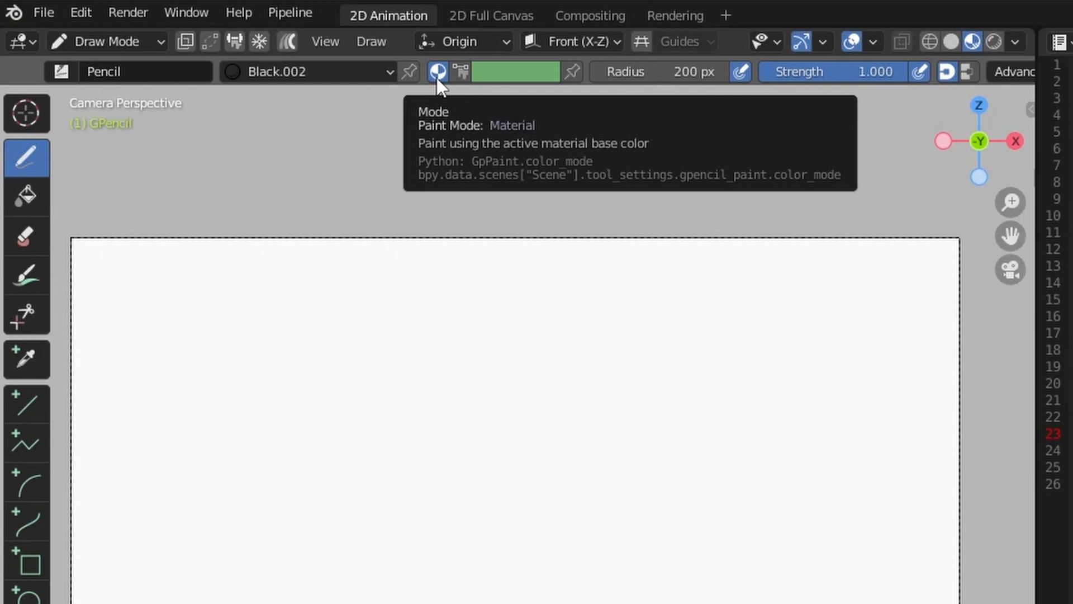
mouse_move(462, 72)
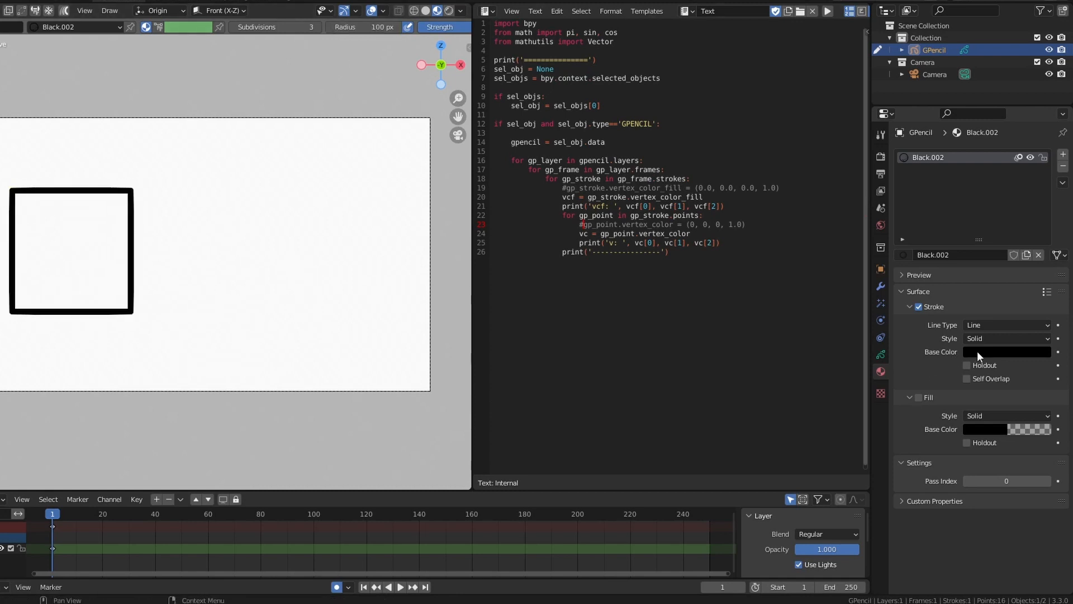
left_click(1006, 351)
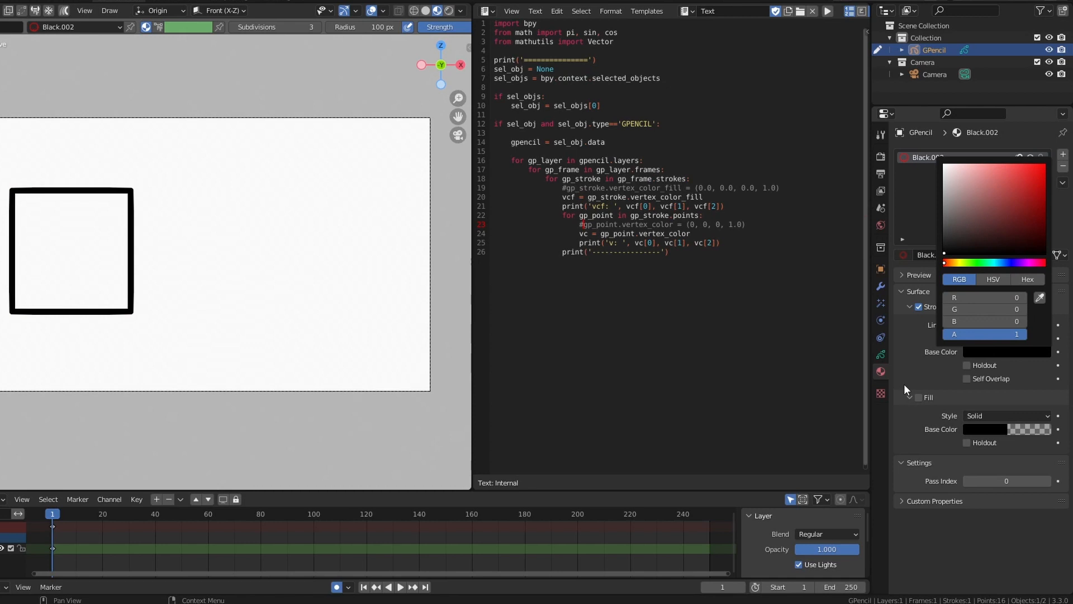
left_click(1037, 260)
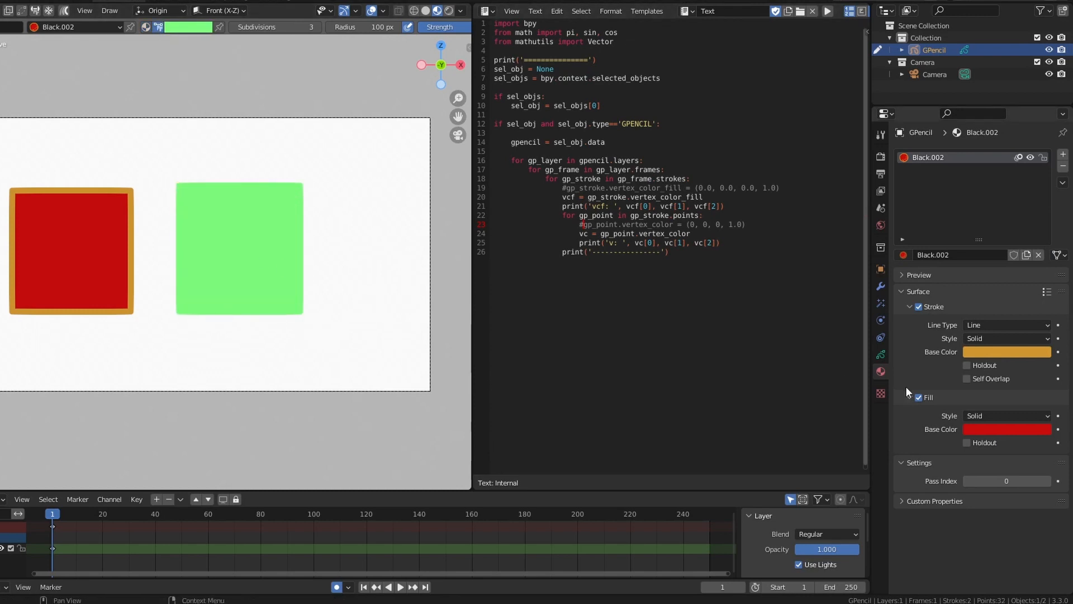
left_click(1007, 352)
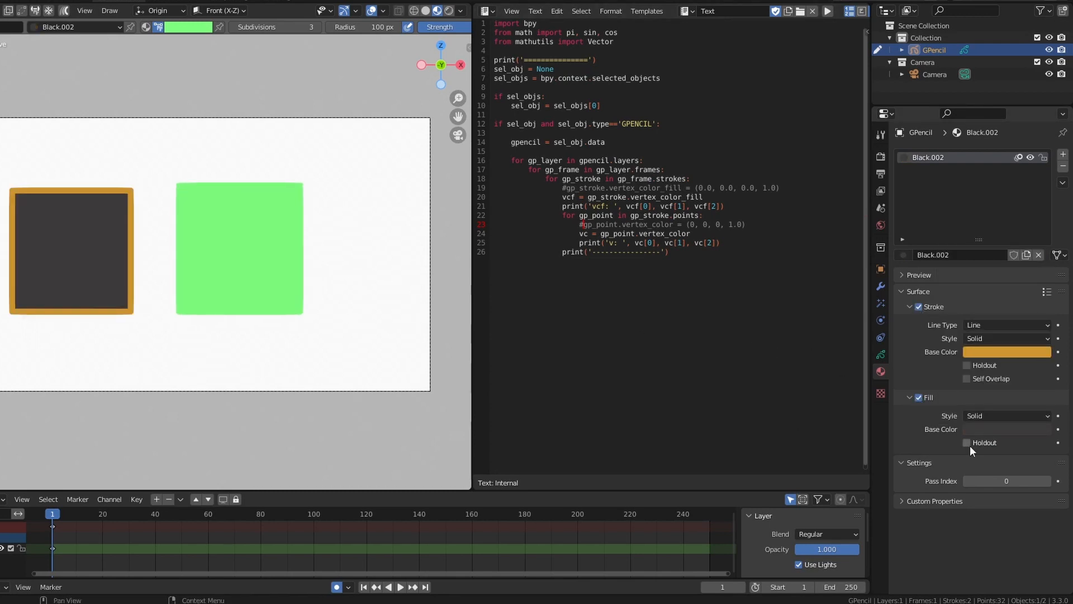
left_click(919, 398)
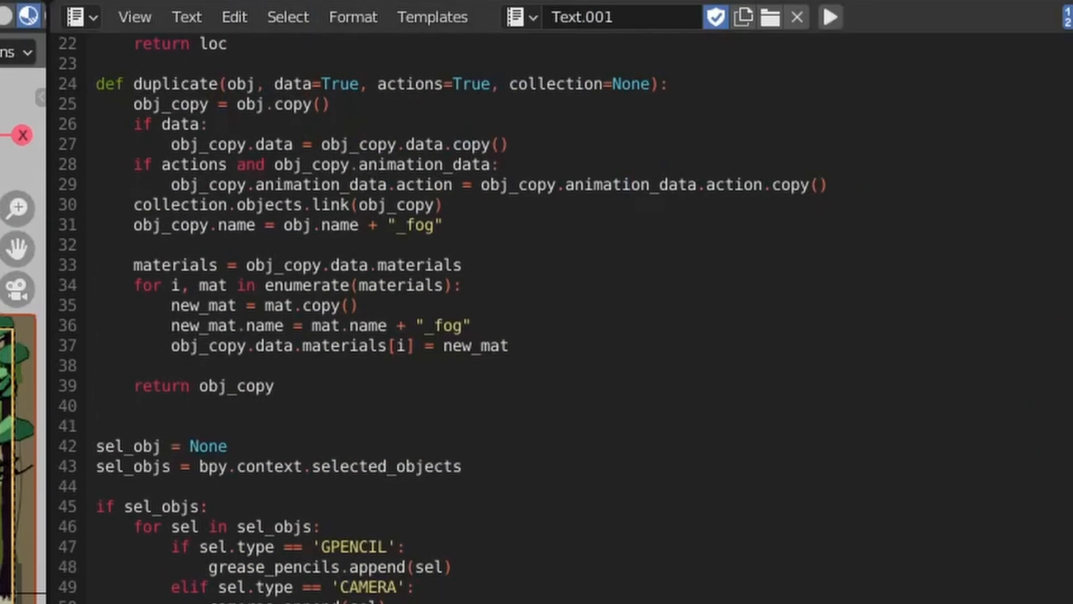
Define min_dist, max_dist 10.0 and fog_color (1.0, 1.0, 1.0) below import bpy.
scroll("up", 3)
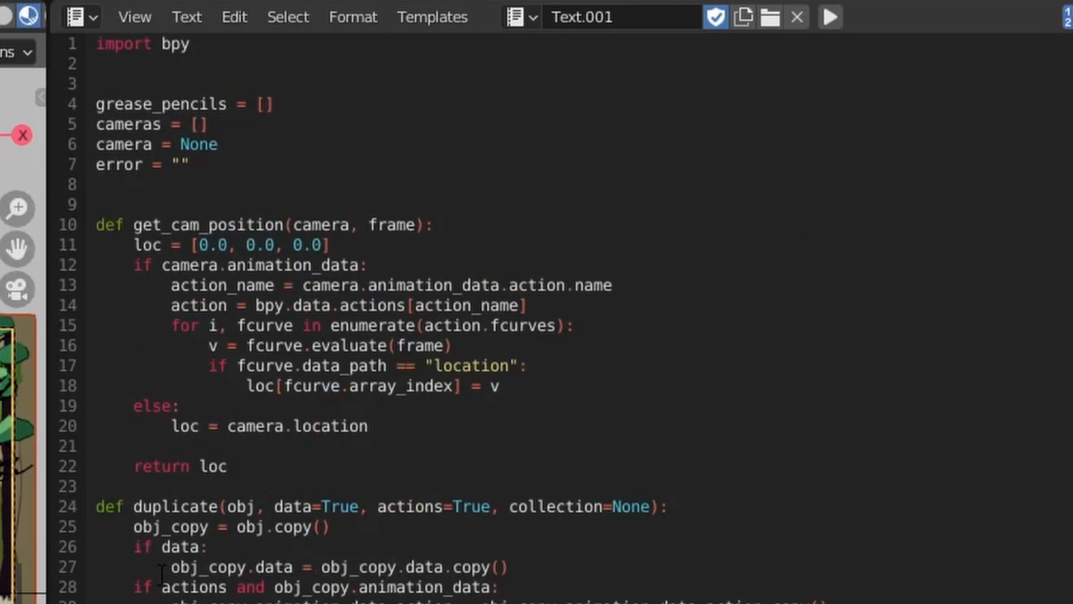
key("Return")
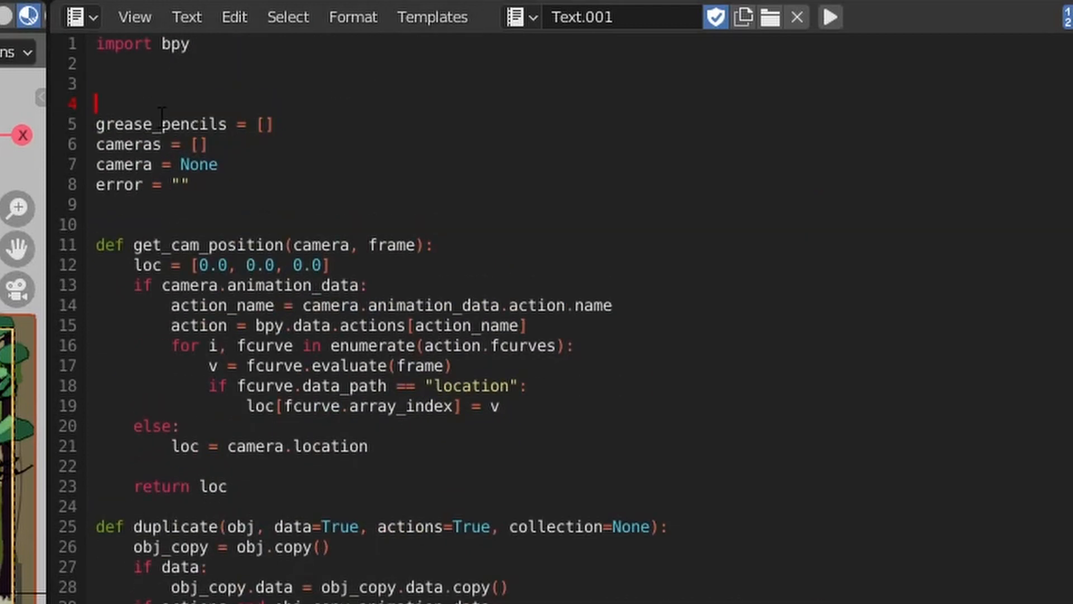
type("min_dist =")
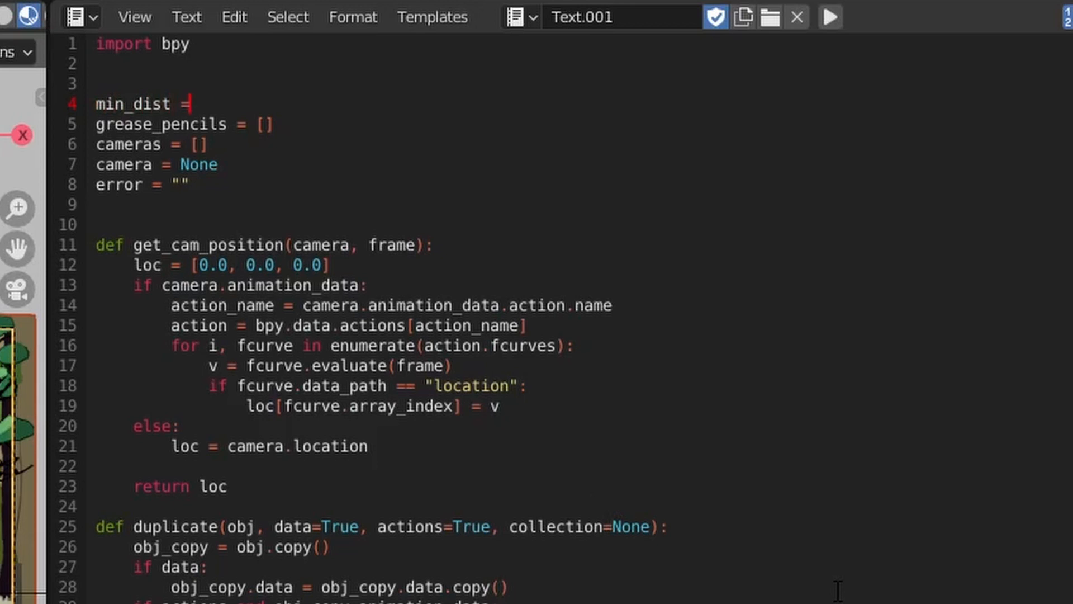
type("10.0")
type("fog")
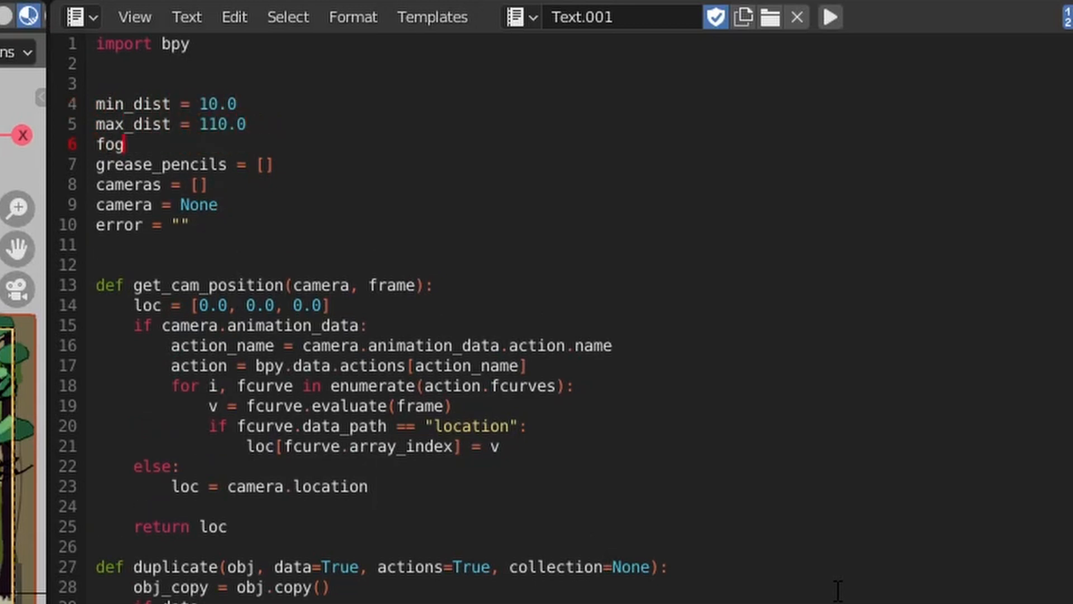
type("_color = (1.0,")
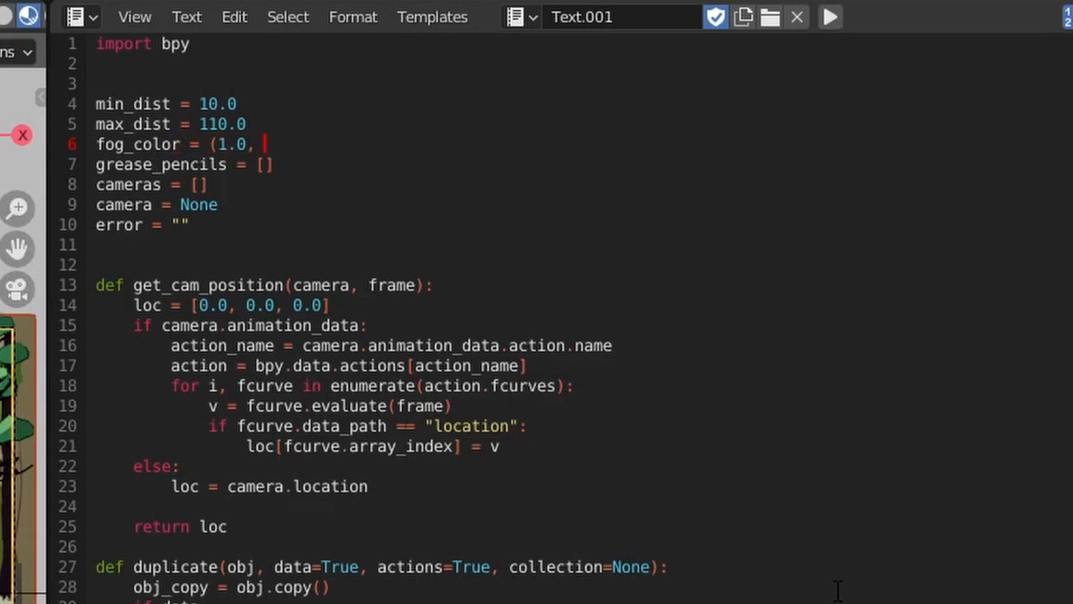
type("1.0, 1.0, 1.0")
type("final")
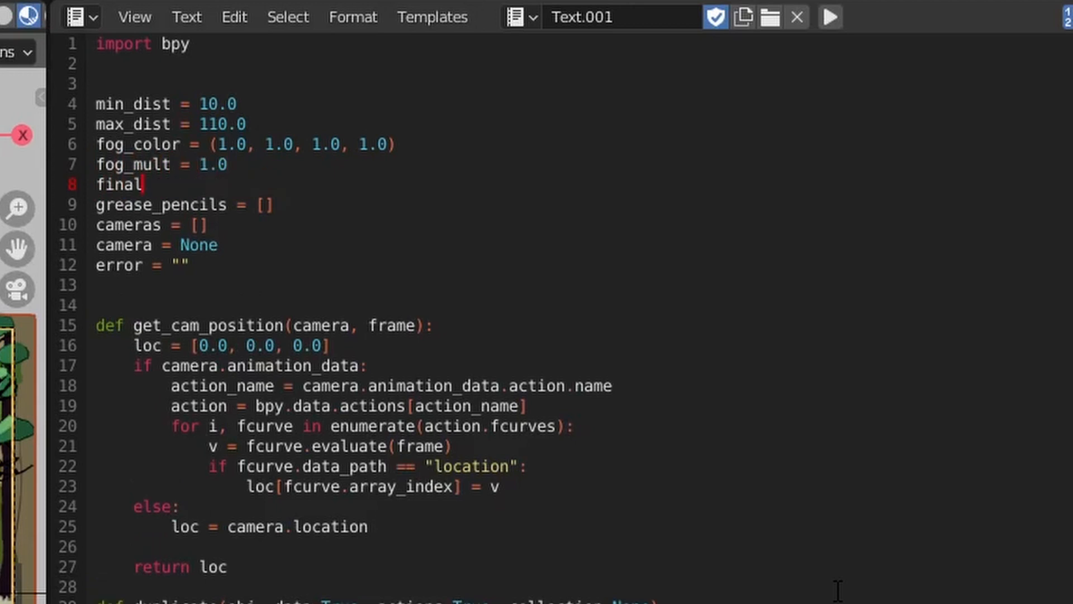
Define final_fog multiplying each fog_color channel by fog_mult, and falloff = 2.0.
type("_fog = (fog_color[0]")
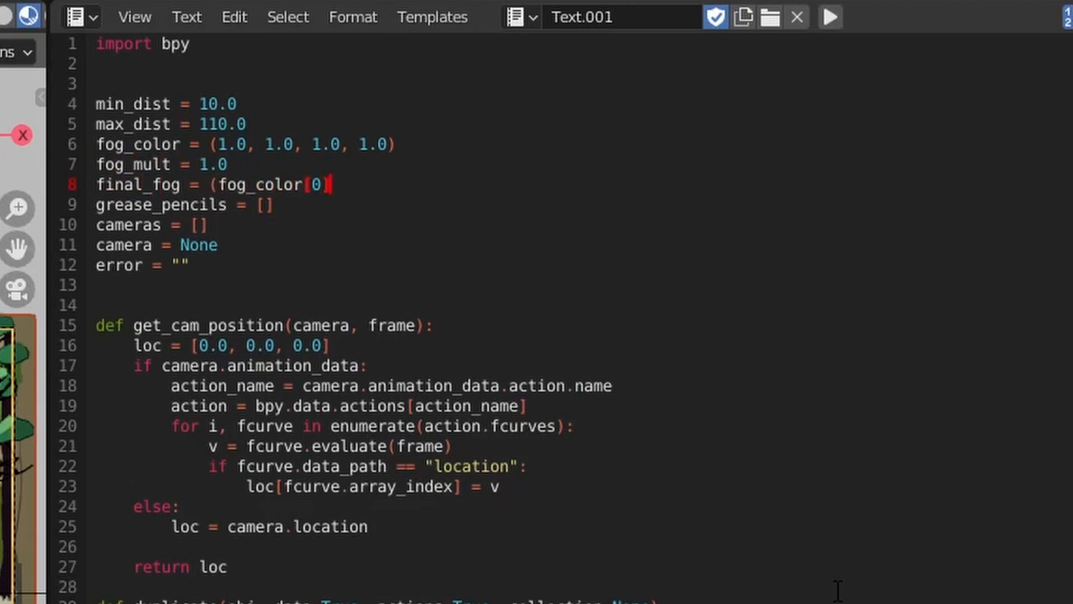
type("]*fog_mult, fog_co")
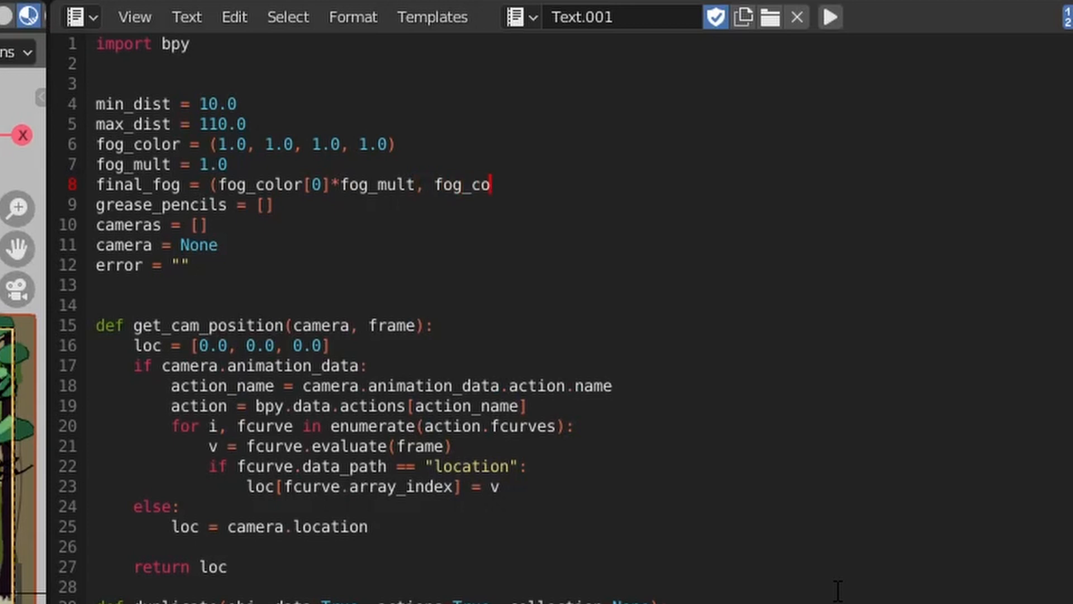
type("lor")
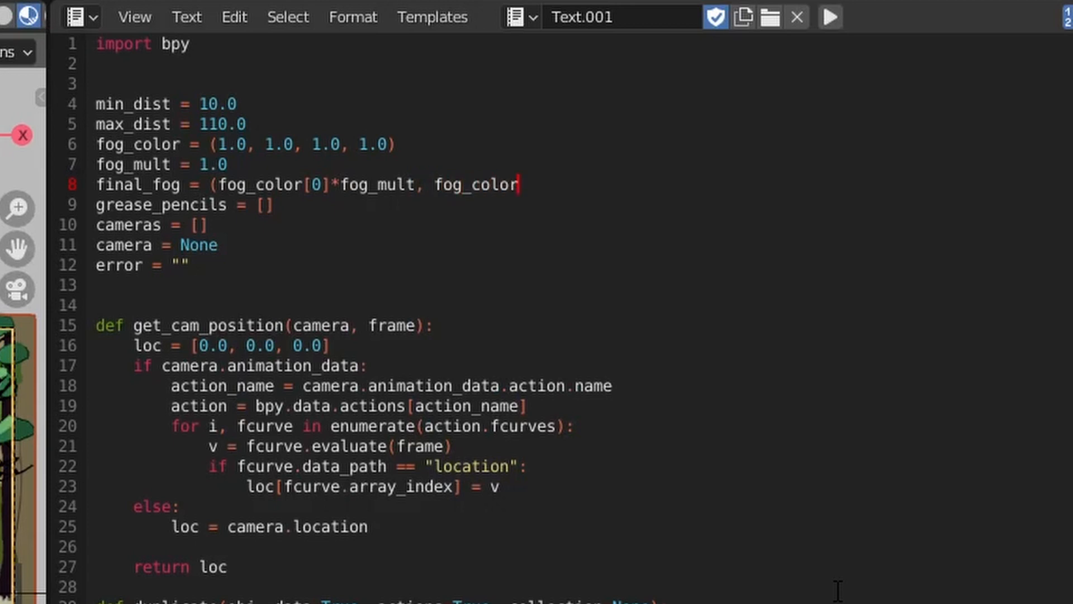
type("[1]*fog_mult, fog_color")
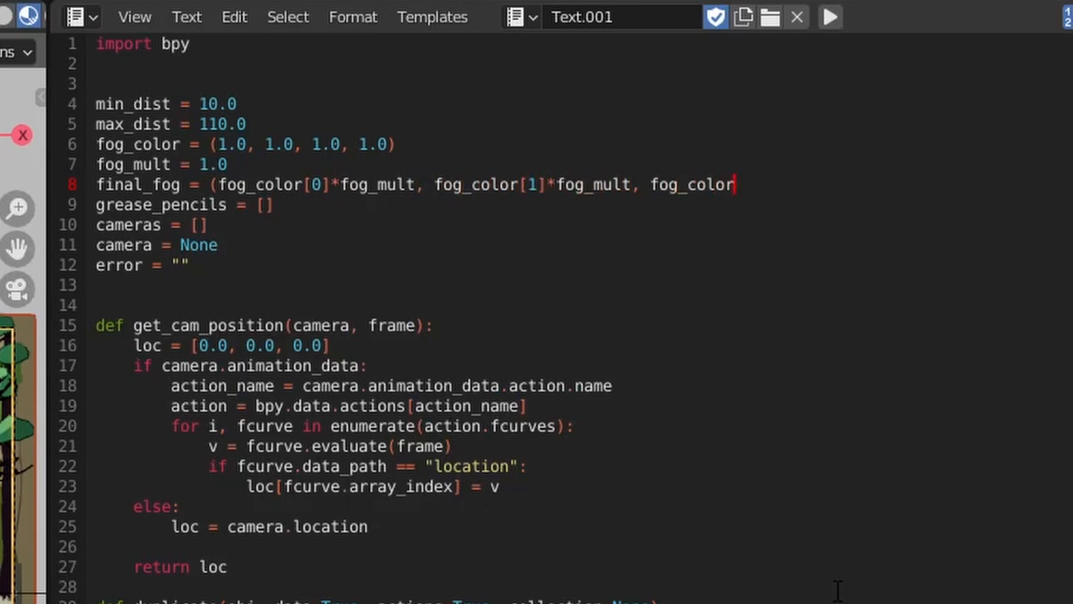
type("[2]*fog_mult)")
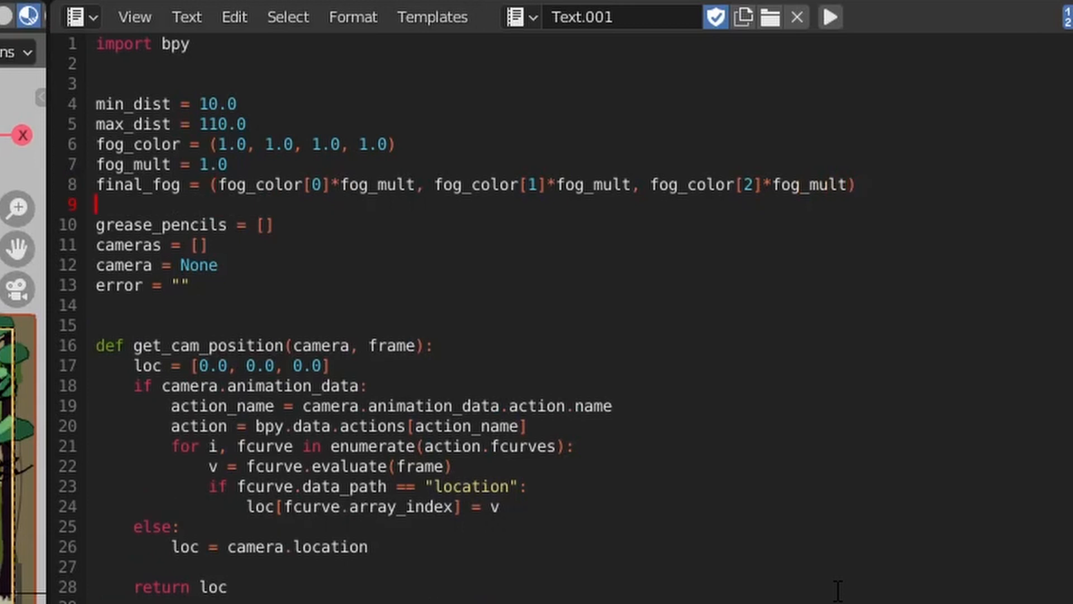
type("falloff = 2.0")
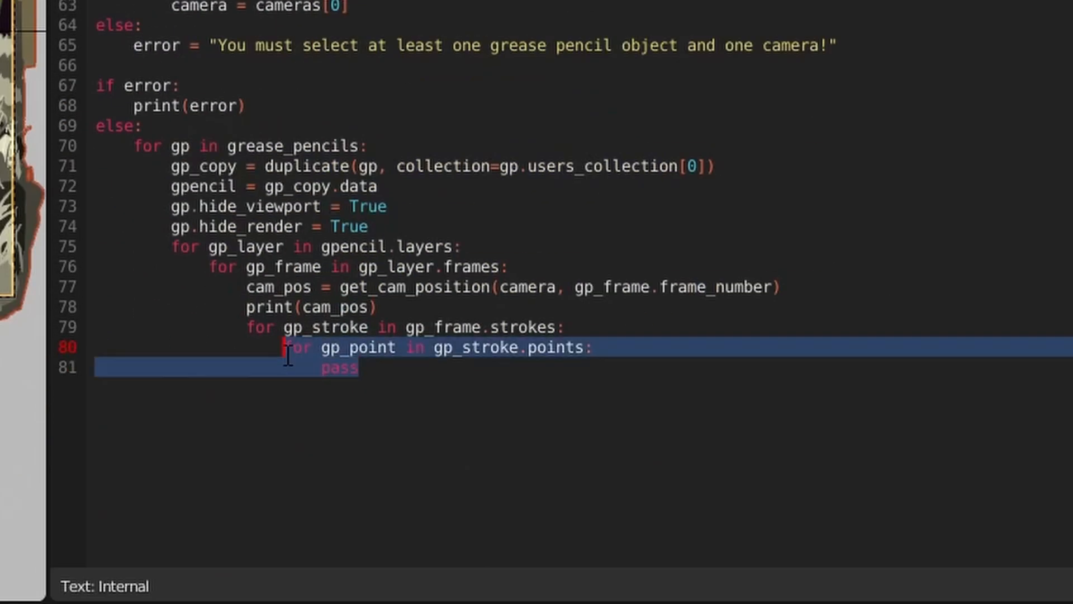
Call add_fog(gp_stroke, cam_pos, min_dist, max_dist, fog_color, falloff) in the stroke loop.
type("add_fog(gp_stroke")
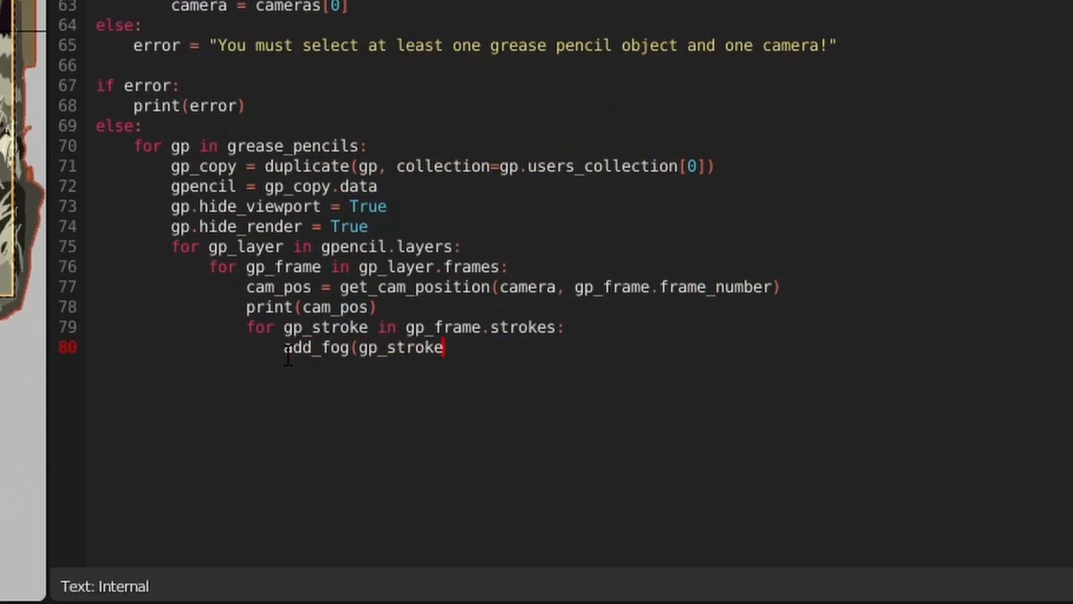
type(", cam_pos, min_dist, max_dist, fog")
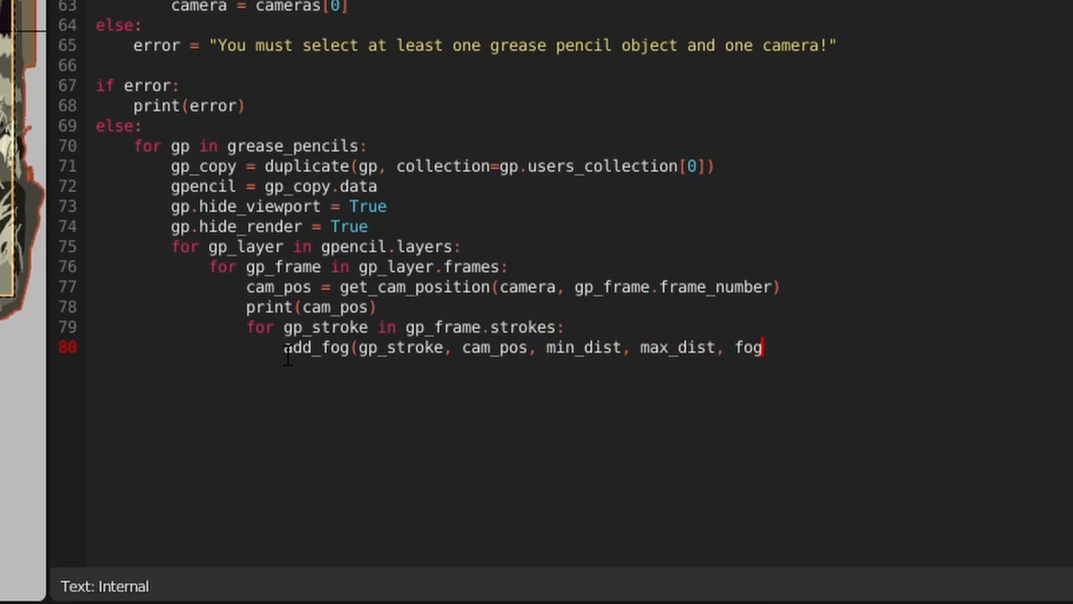
type("_color, falloff)")
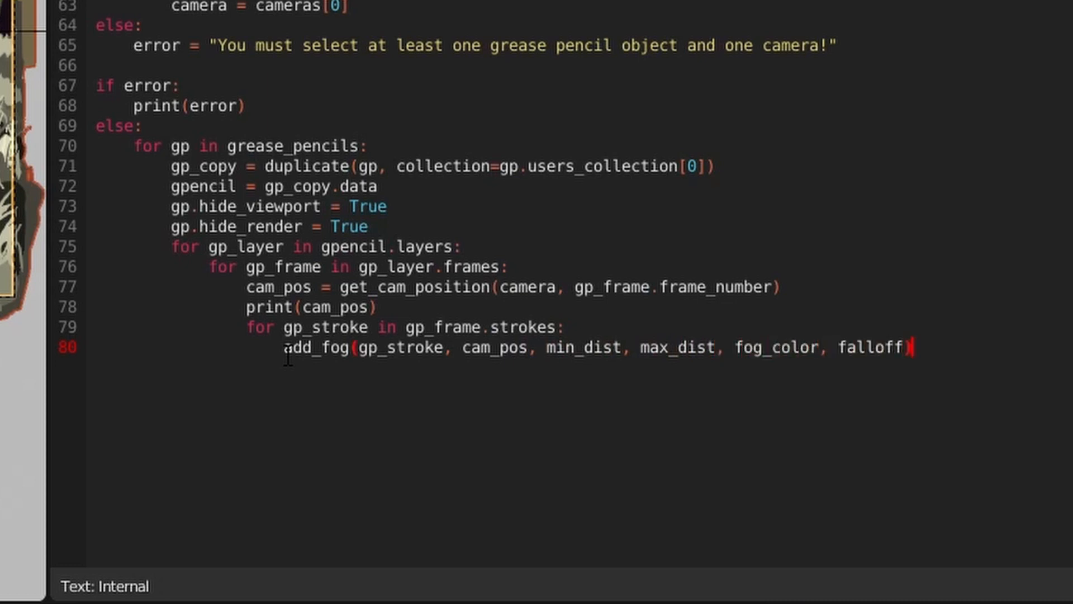
scroll("up", 3)
type("def")
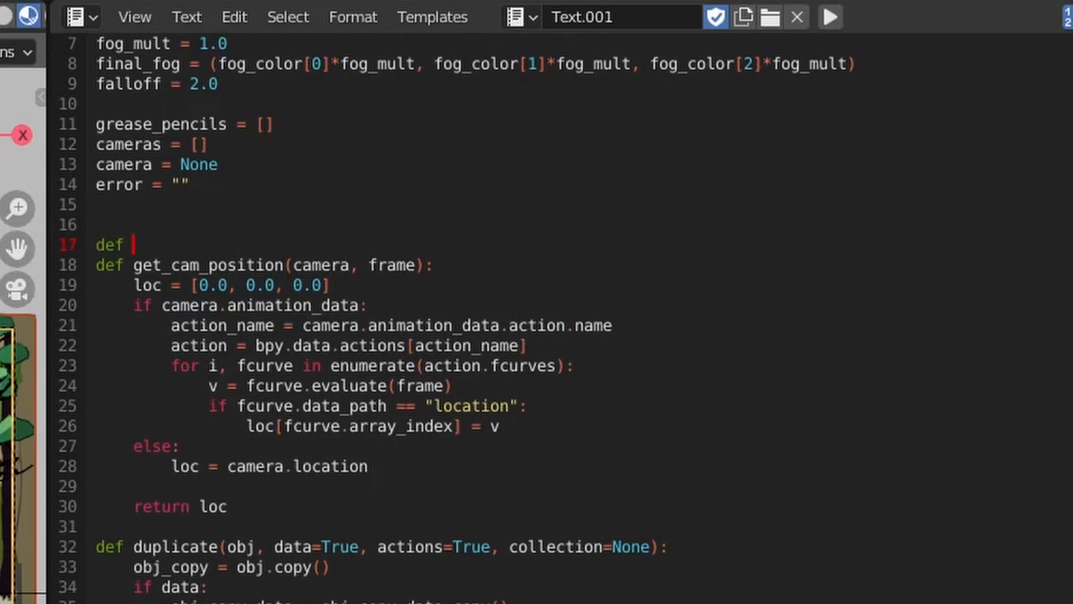
Define add_fog(gp_stroke, cam_pos, min_dist, max_dist, fog_color, falloff) with a pass body.
type("add_fog(gp")
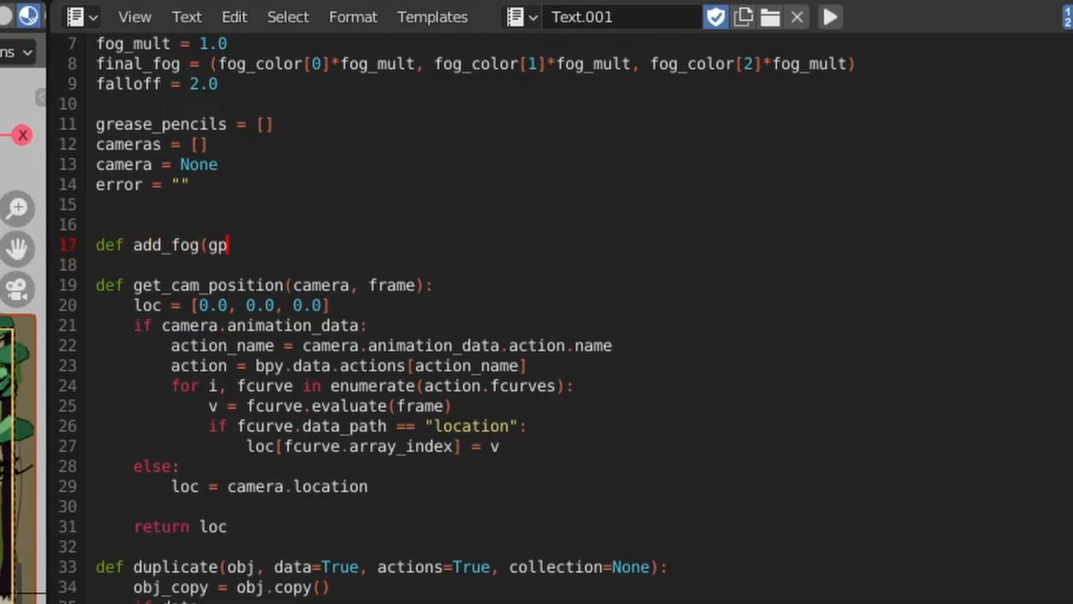
type("_stroke, cam_pos, min_dist, max")
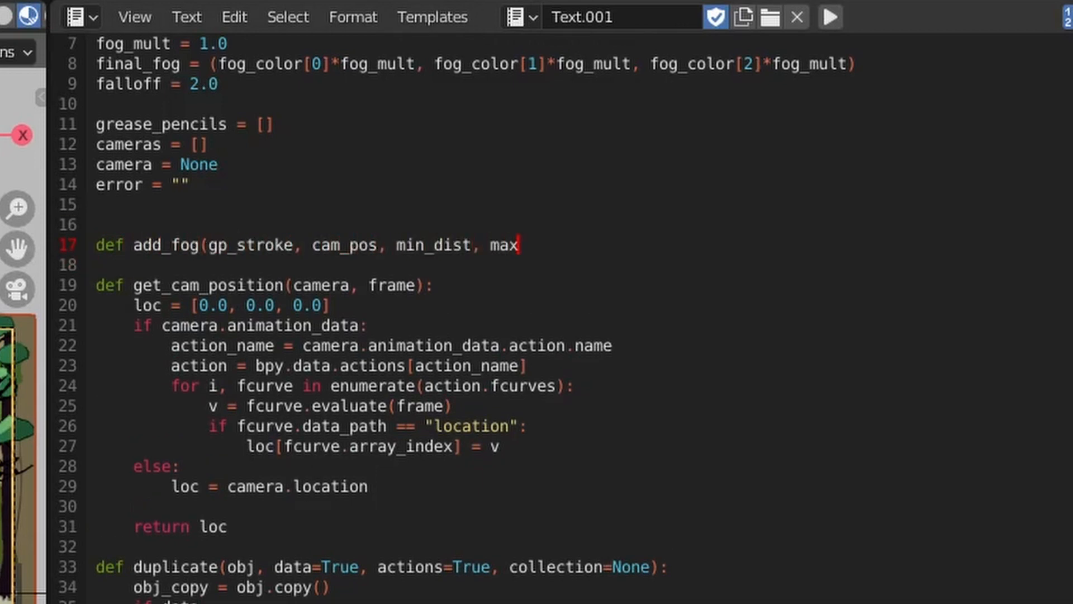
type("_dist, fog_color, falloff):")
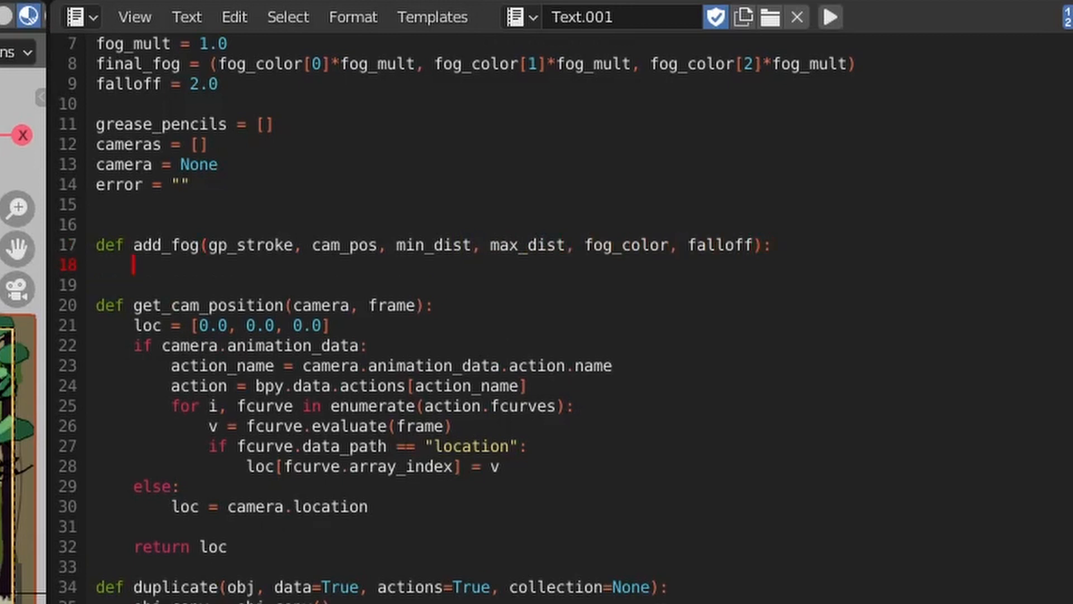
type("pass")
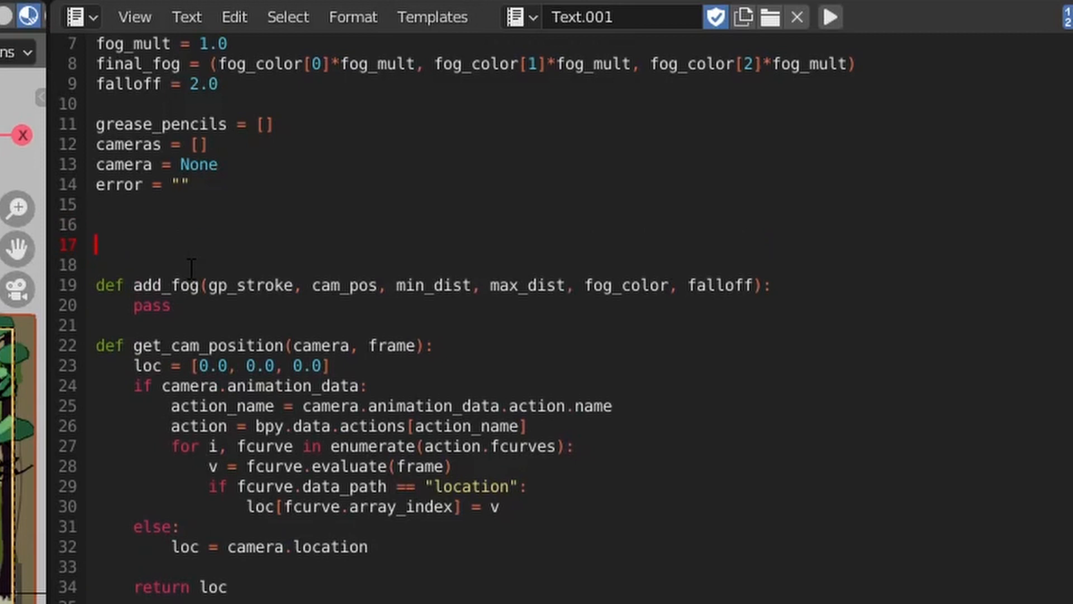
Write get_center_pivot(stroke) summing p.co components and returning each divided by num_pts.
type("def get_center_pivot")
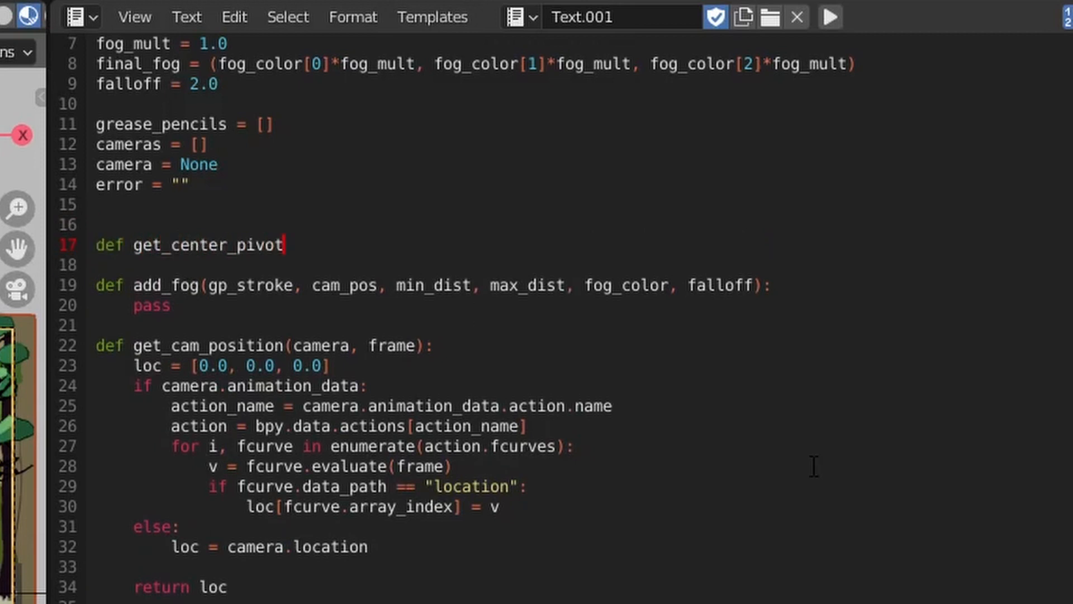
type("(stroke):")
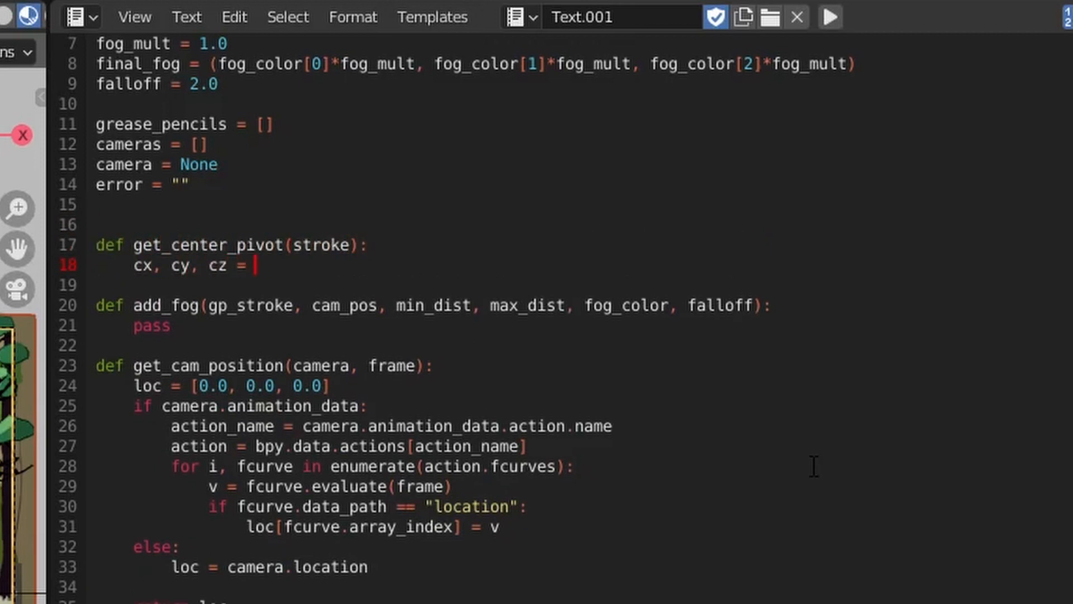
type("0.0, 0.0, 0.0")
type("for p in stroke.points")
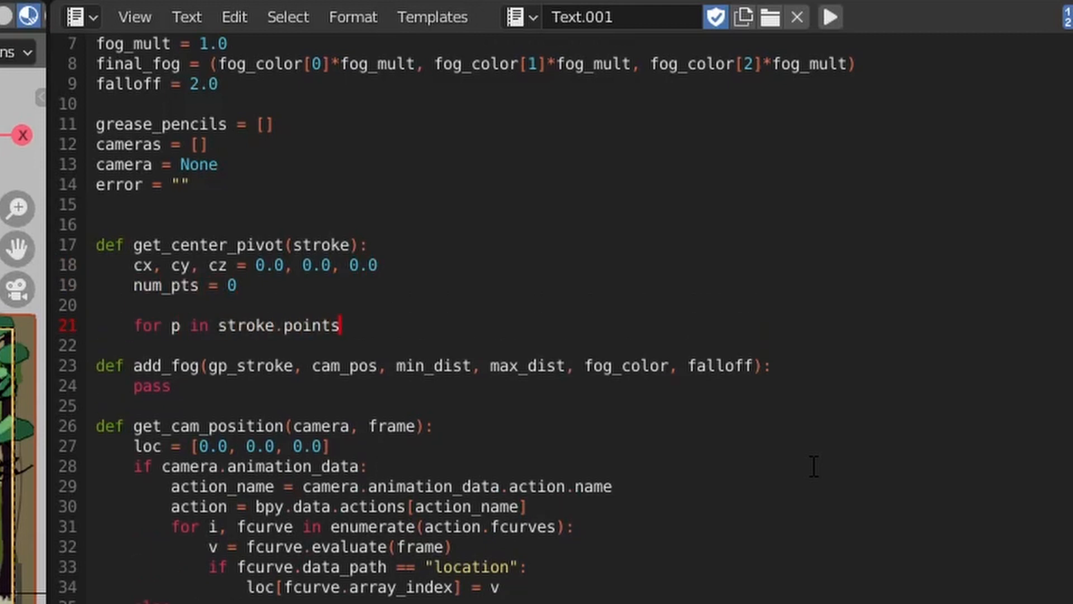
type("cx += p.co[0")
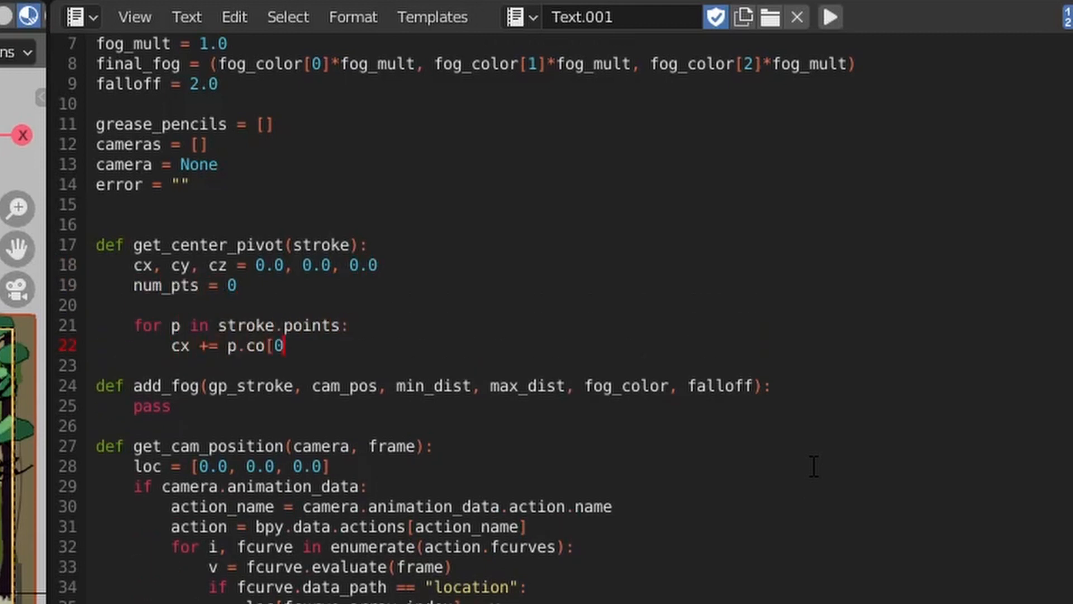
type("cy += p.co[1]")
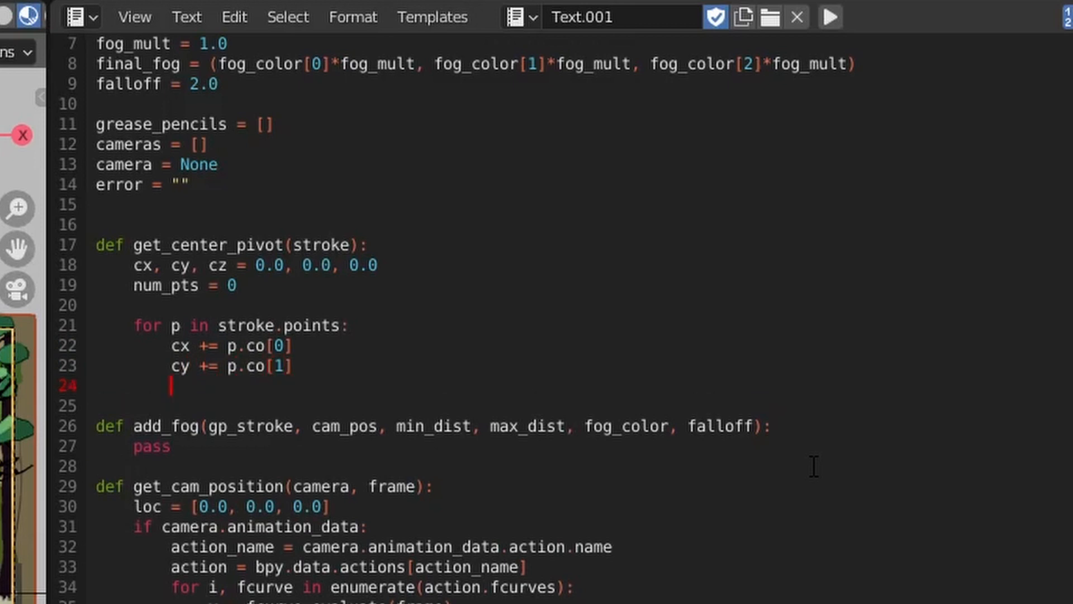
type("cz += p.co[2]")
type("return (cx")
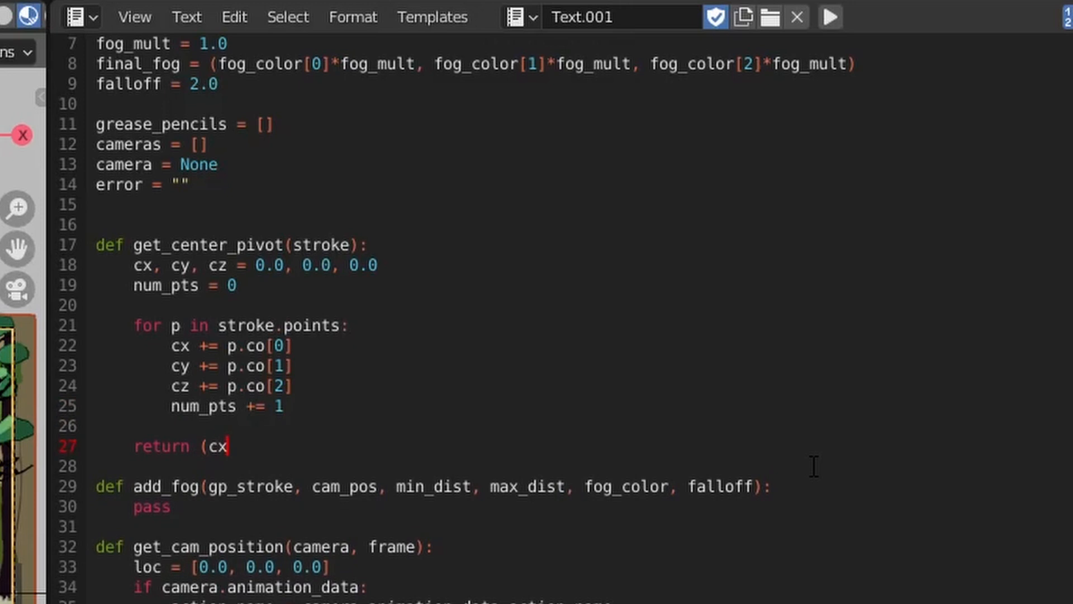
type("/num_pts, cy/num_pts, cz/num_pts)")
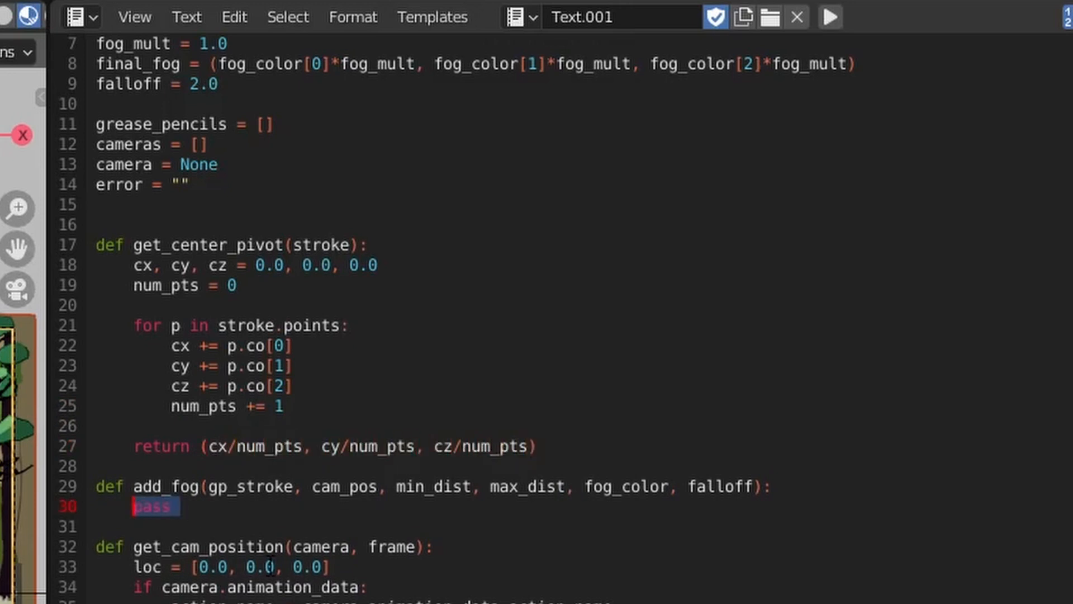
Start add_fog by computing stroke_pos from get_center_pivot.
type("stroke_pos = get_center_pivot(gp_stroke")
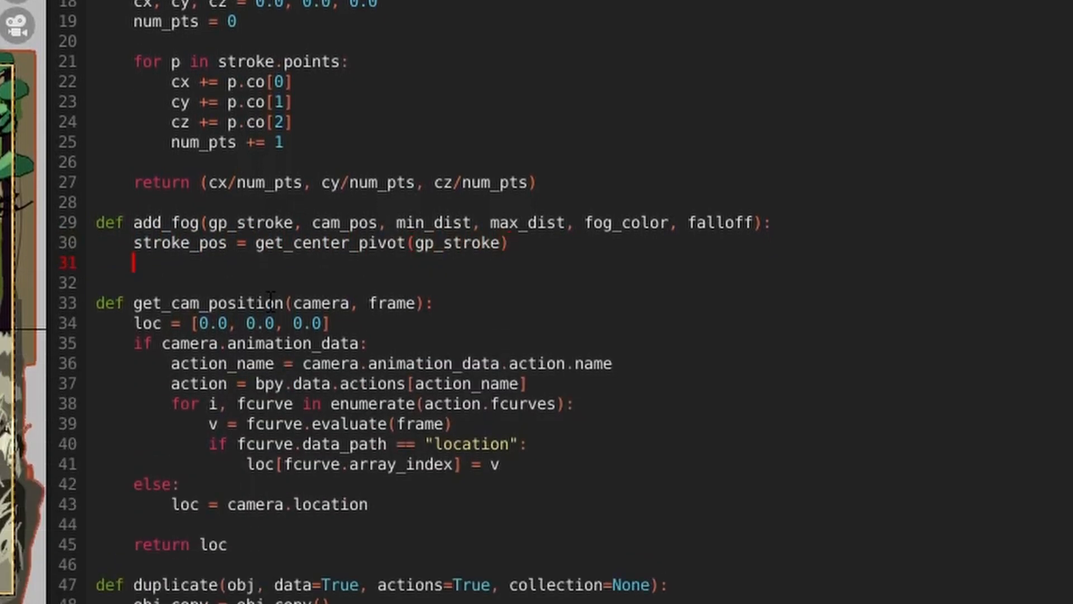
Compute dist_to_cam = get_distance(Vector(cam_pos), Vector(stroke_pos)) in add_fog.
type("dist_to_cam = get_distance")
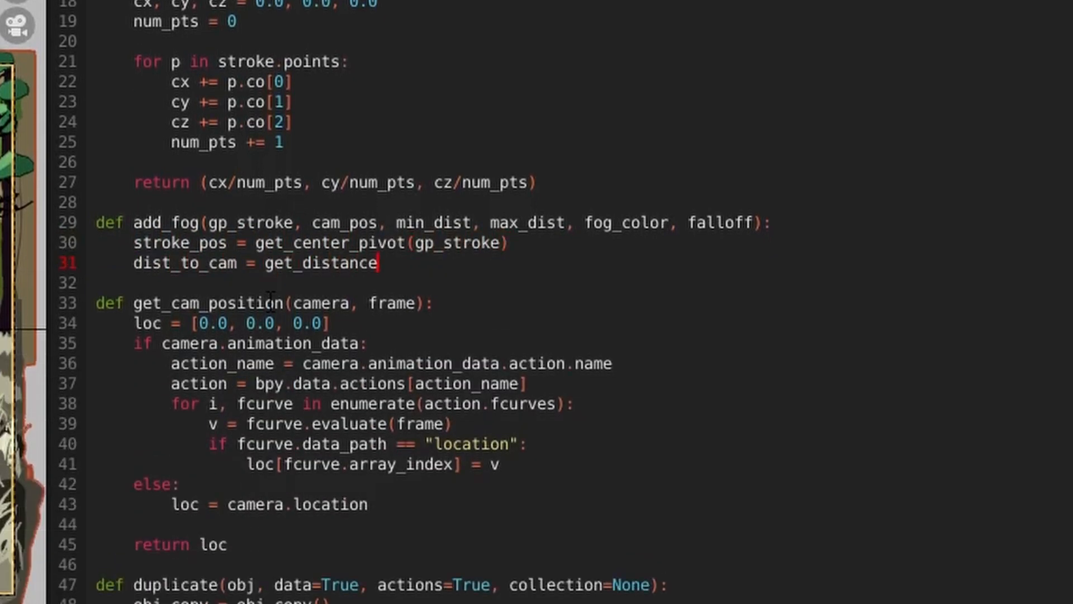
type("(Vector(cam_pos),")
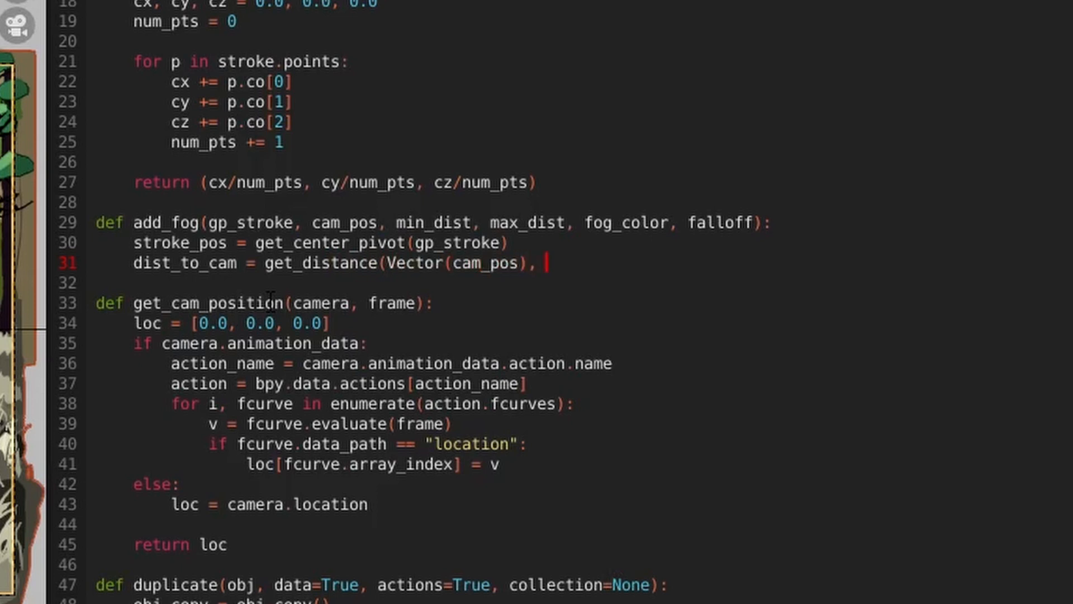
type("Vector(stroke_pos)")
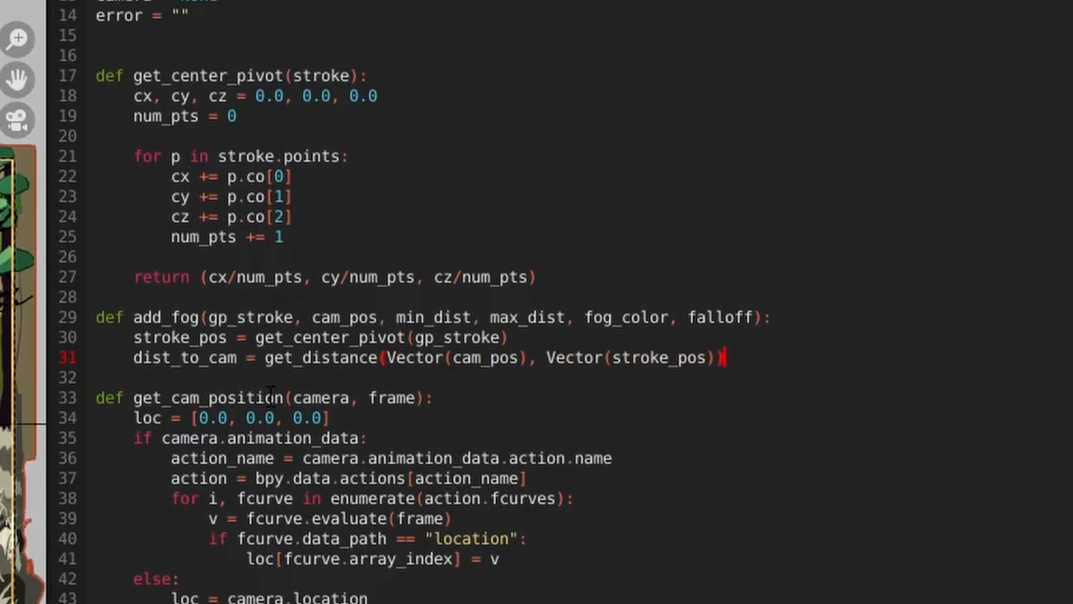
scroll("up", 3)
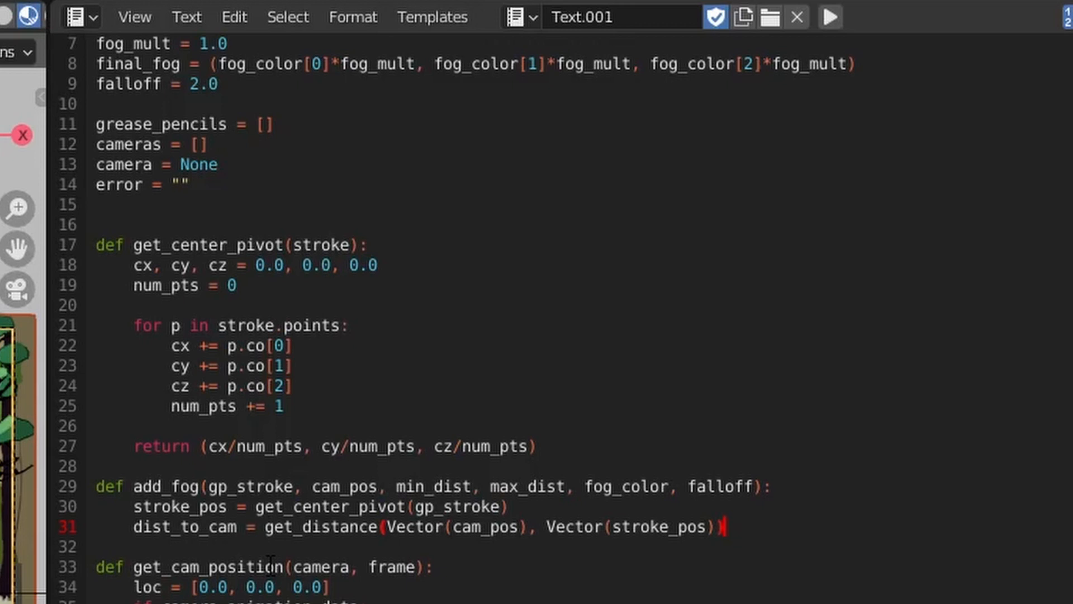
key("Return")
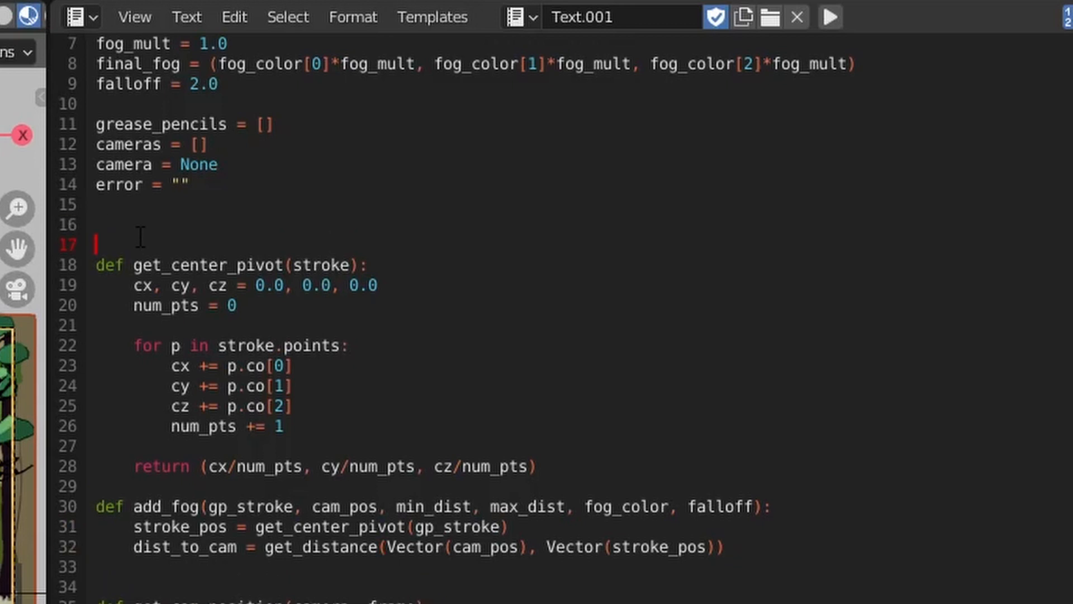
Define get_distance(pos1, pos2) returning (pos2 - pos1).length.
type("def get_distance")
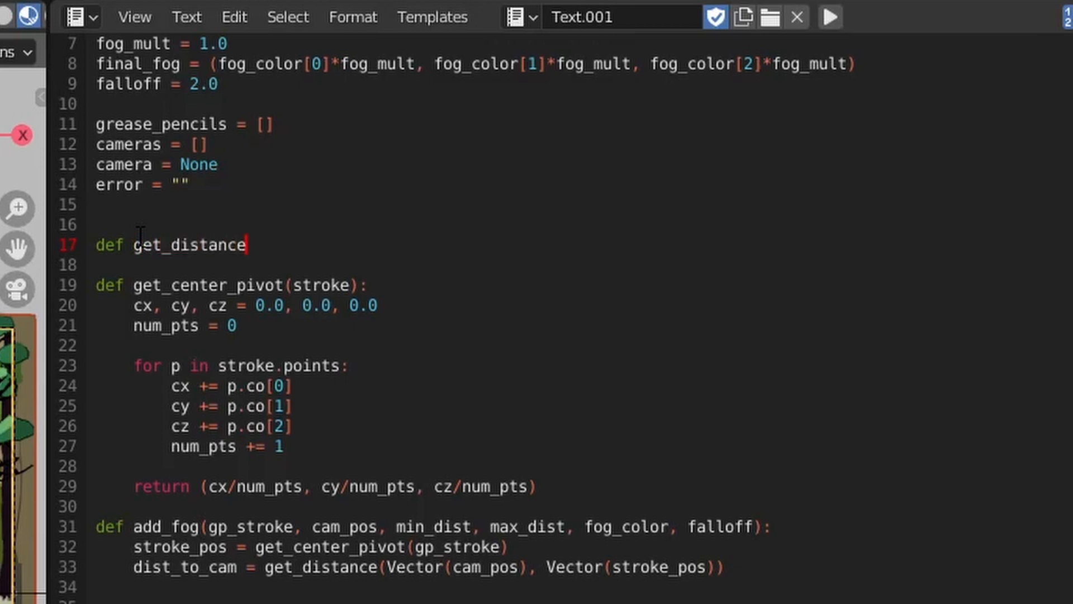
type("(pos1, pos2):")
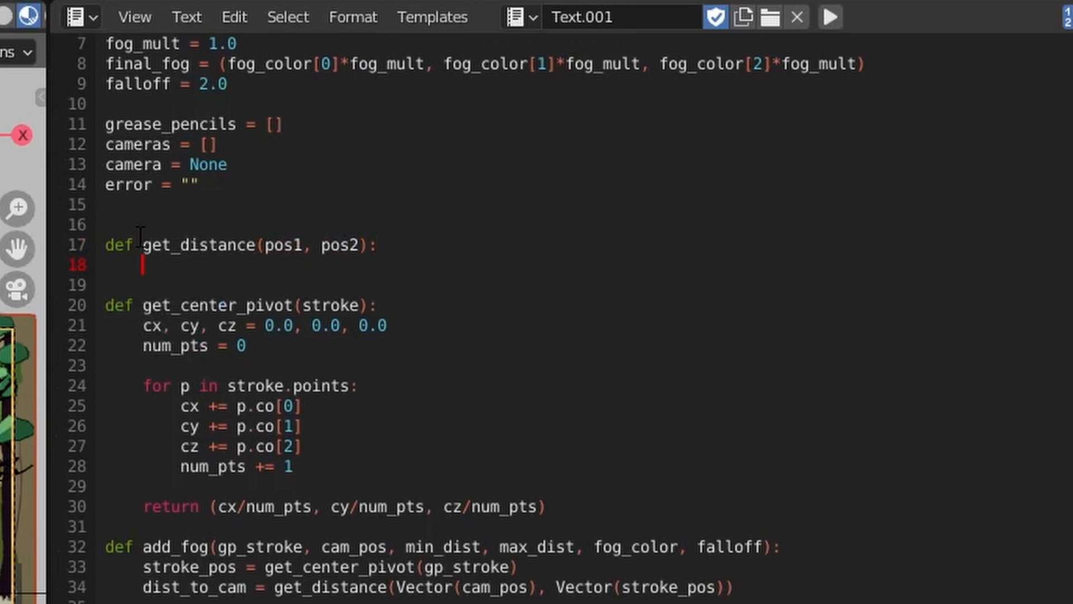
type("return (pos2")
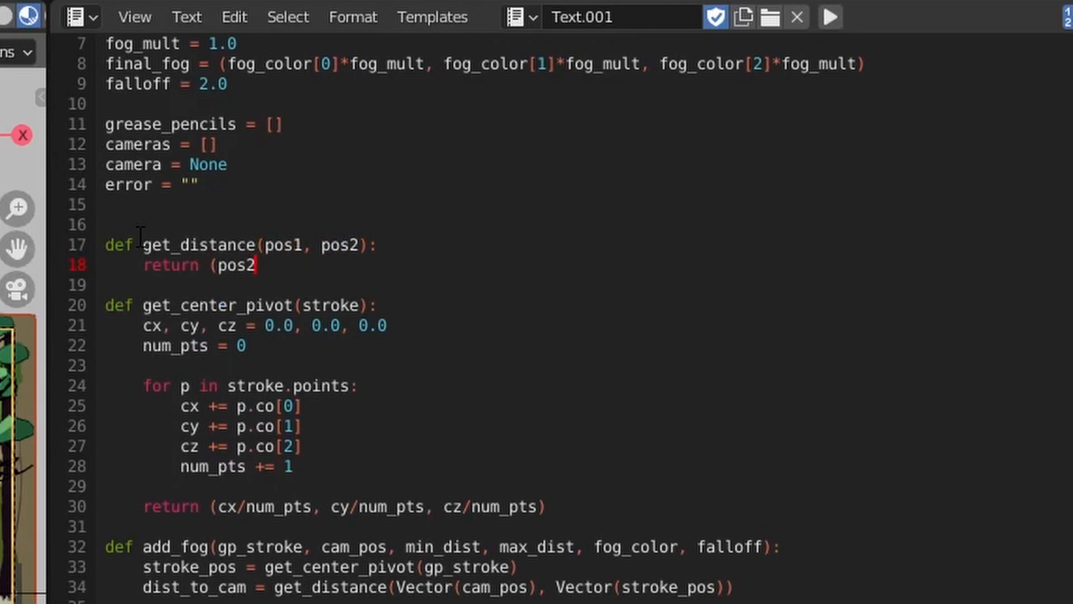
type("- pos1).length")
type("from mathutils import Vector")
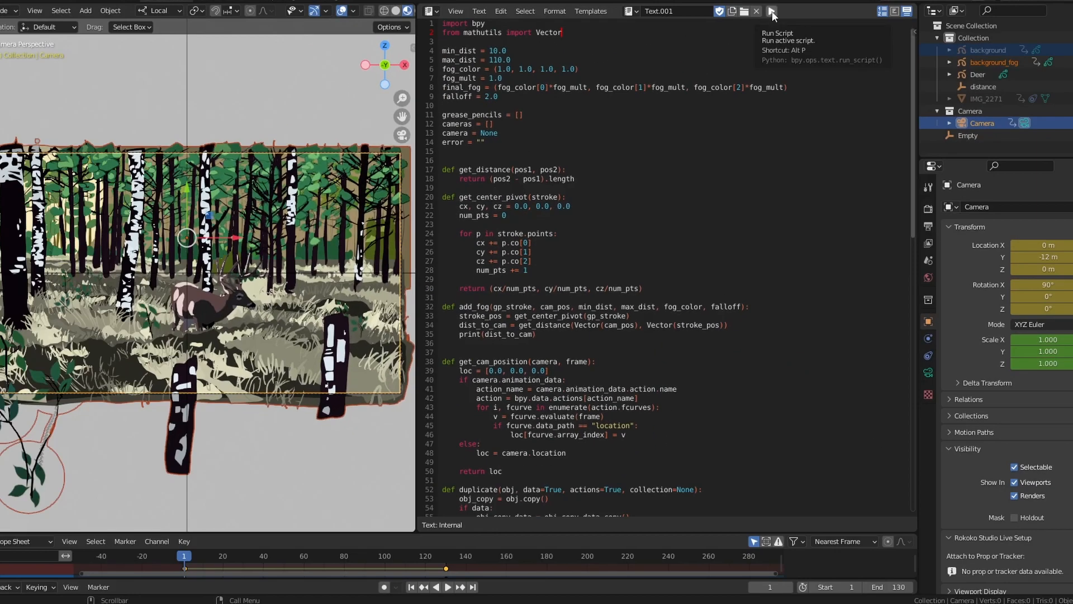
Run the script to print stroke-to-camera distances, then return to editing.
left_click(771, 11)
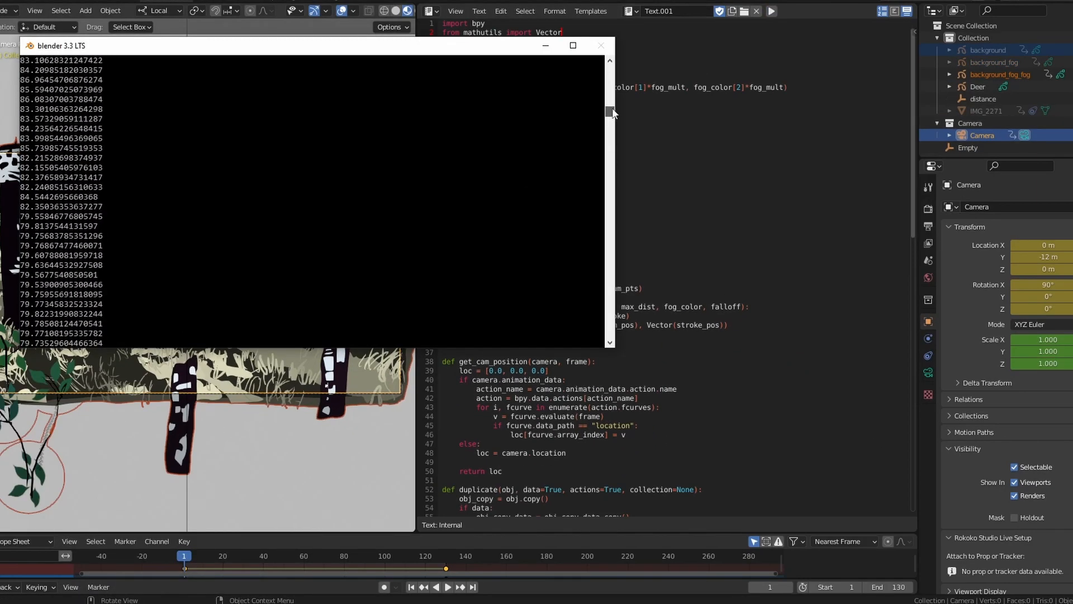
left_click(601, 45)
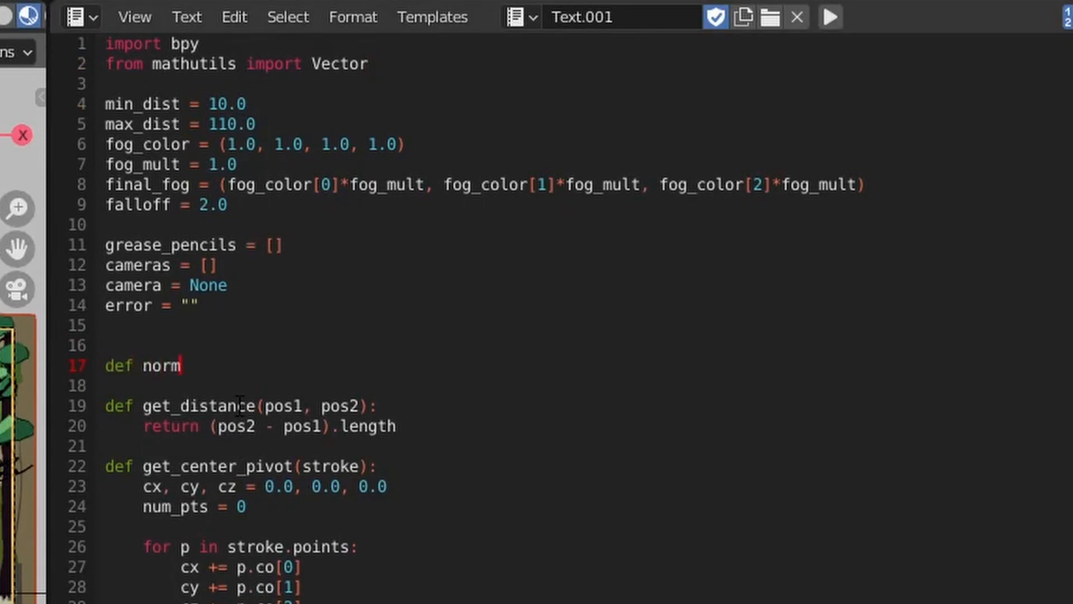
Define norm(value, min, max) returning (value - min) / (max - min).
type("(value, min, max):")
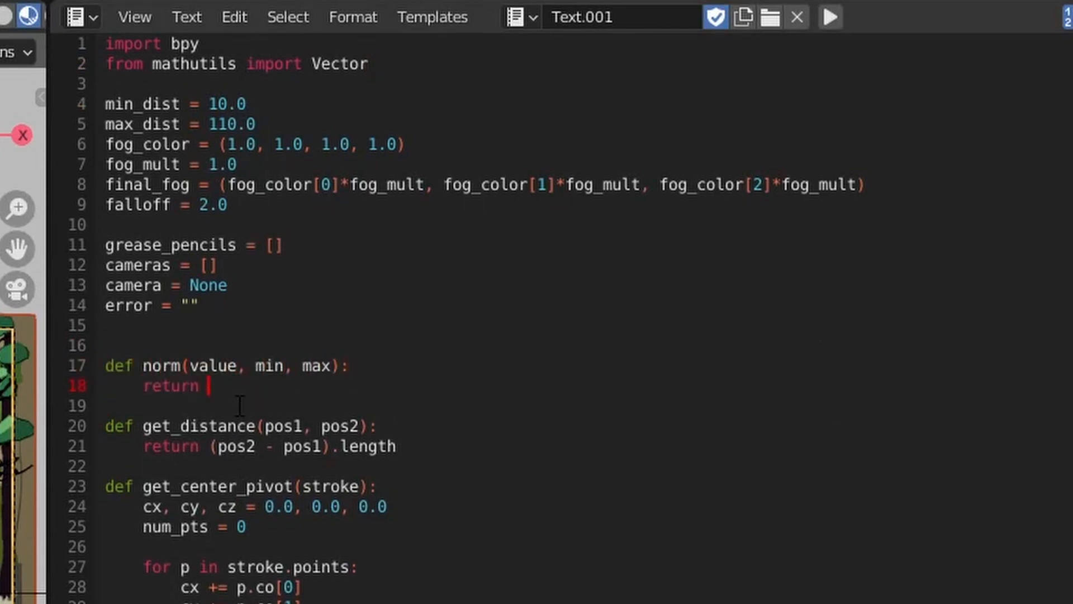
type("(value - min) /")
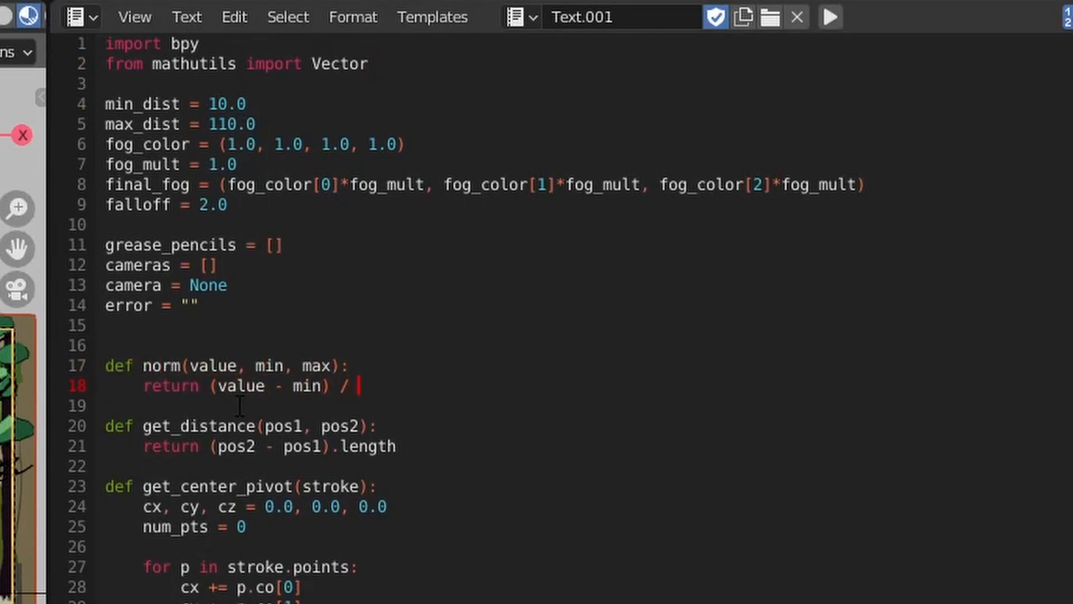
type("(max - min)")
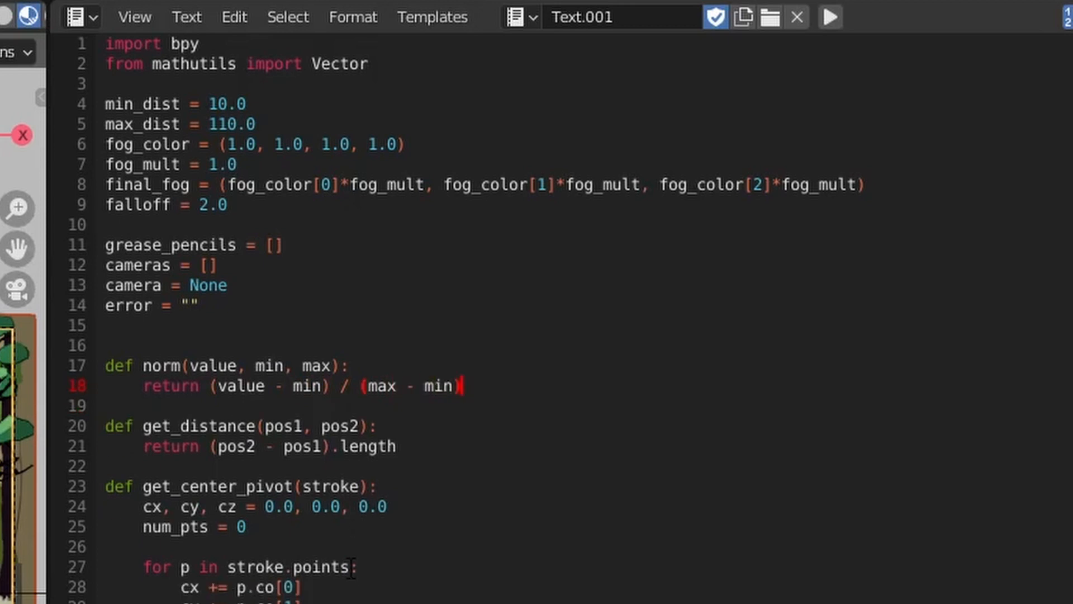
Replace print(dist_to_cam) with norm_dist = norm(dist_to_cam, min_dist, max_dist).
scroll("down", 3)
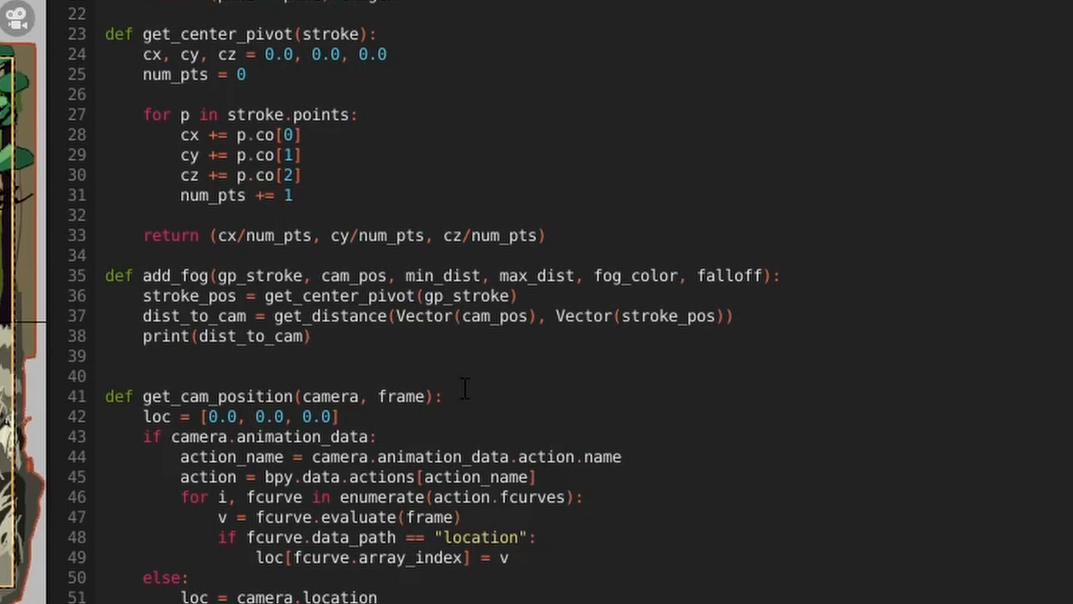
left_click(226, 335)
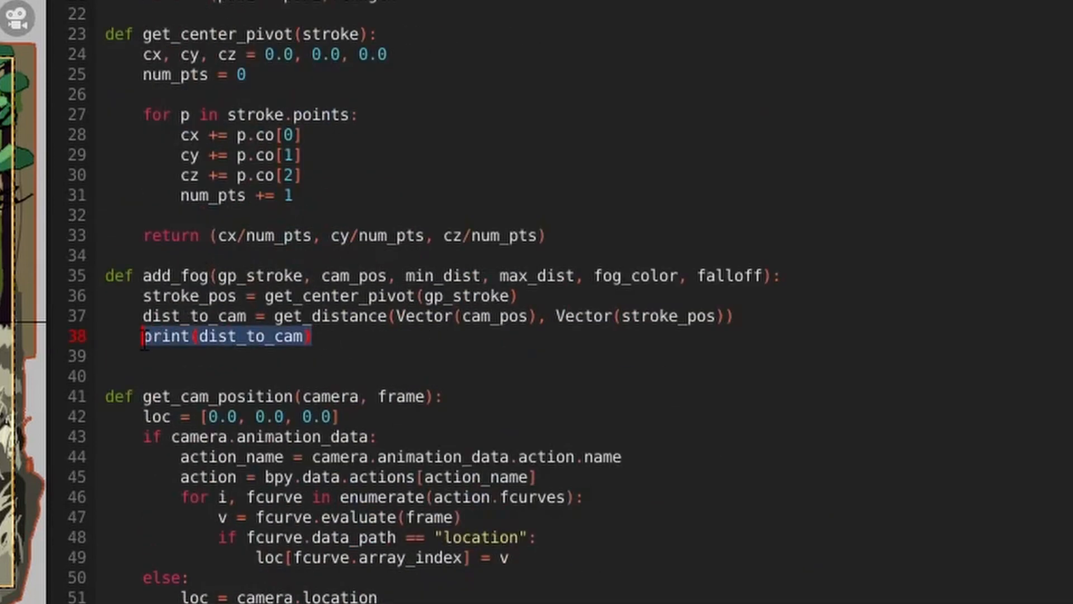
type("norm_dist")
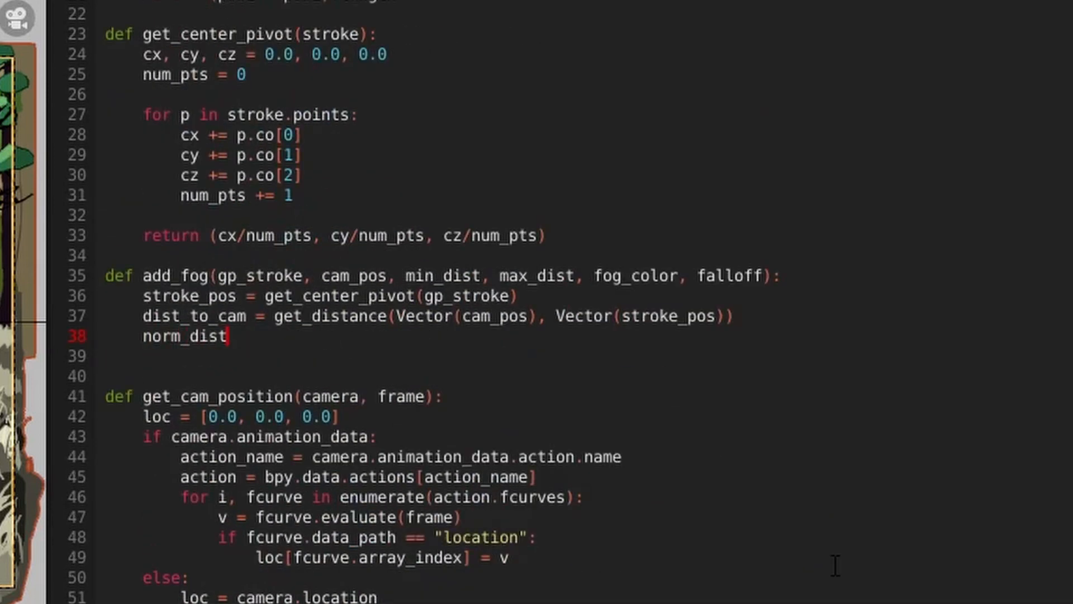
type("= norm(di")
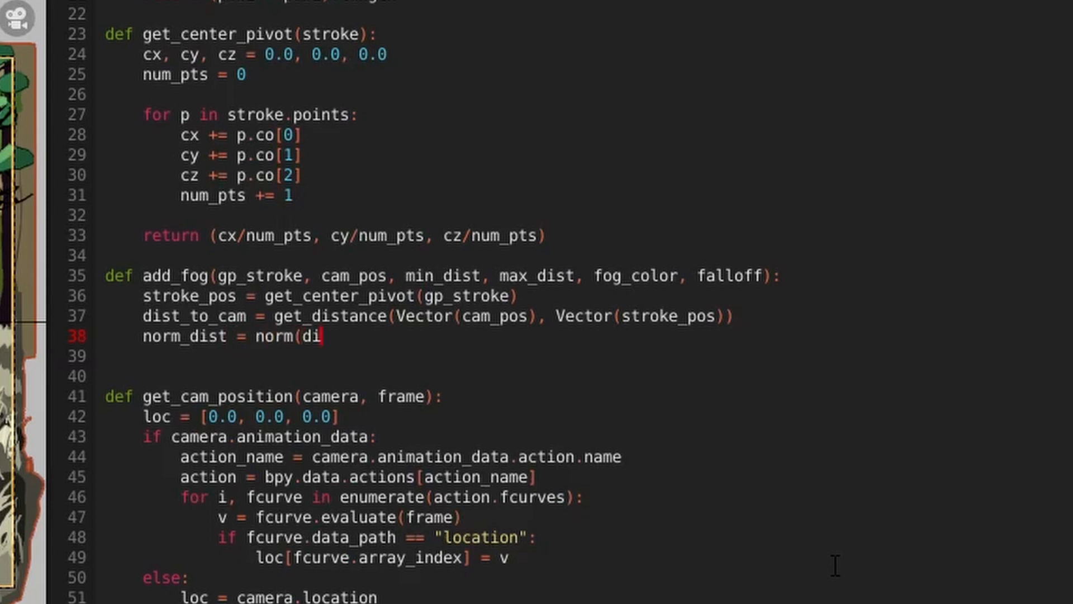
type("st_to_cam, min_dist, max")
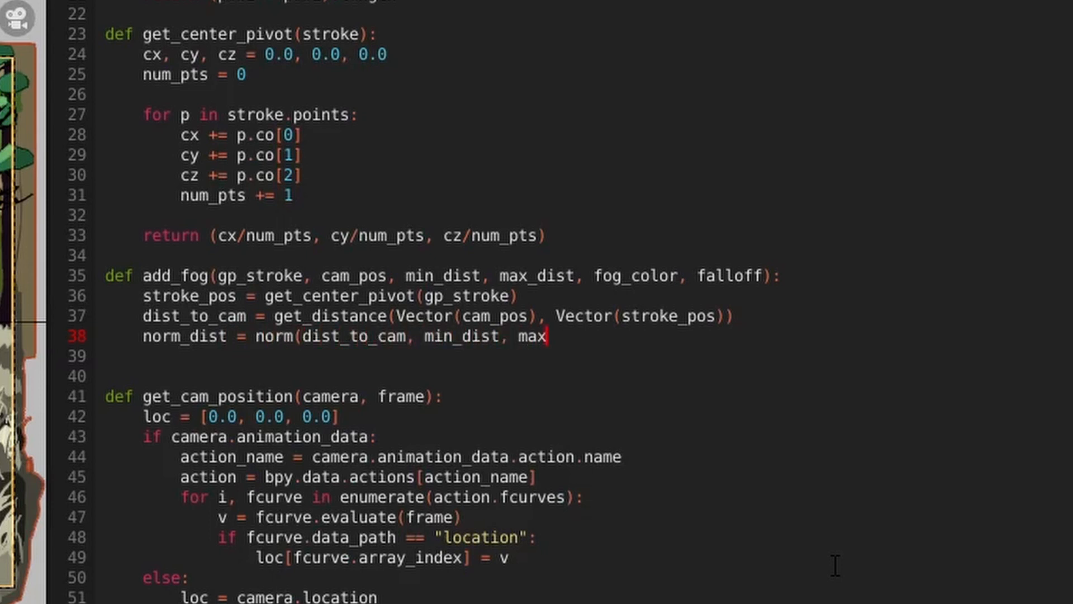
type("_dist)")
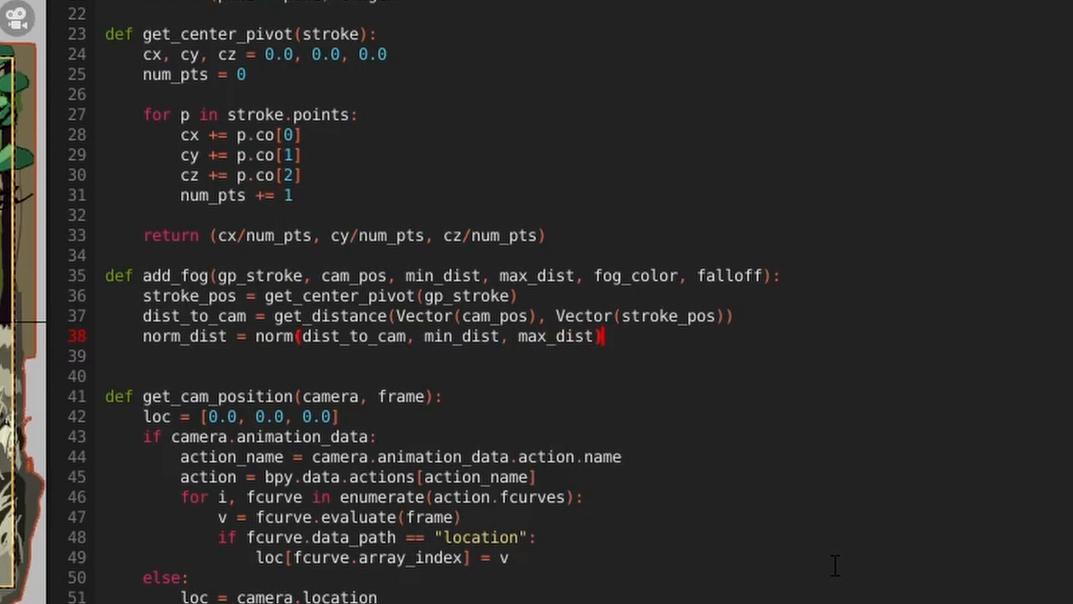
key("enter")
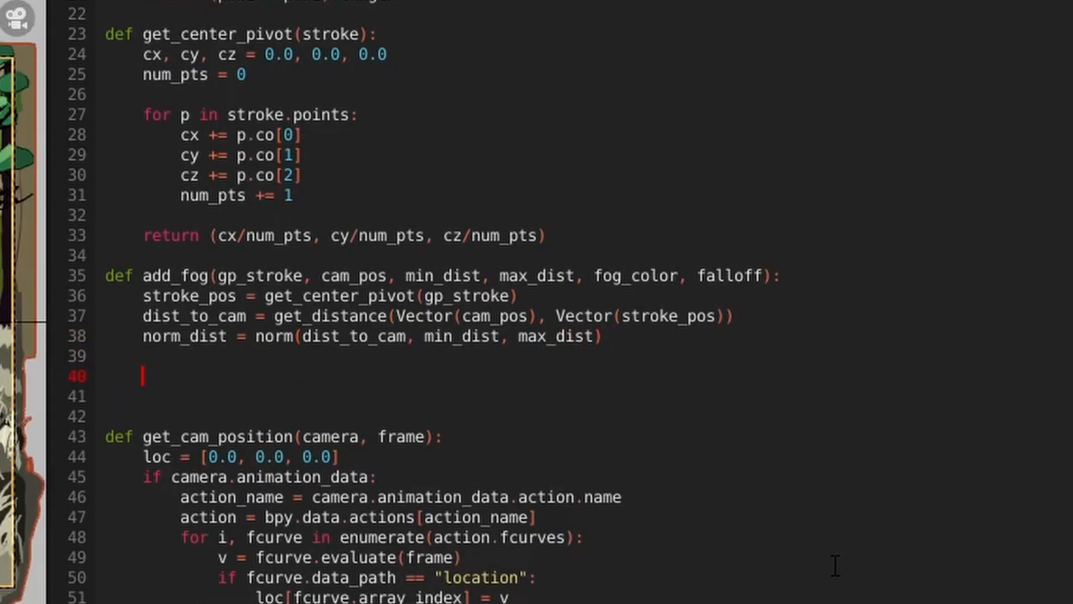
Loop over gp_stroke.points storing cur_color = Vector(p.vertex_color) under a fog comment.
type("# add fog to vertext colors")
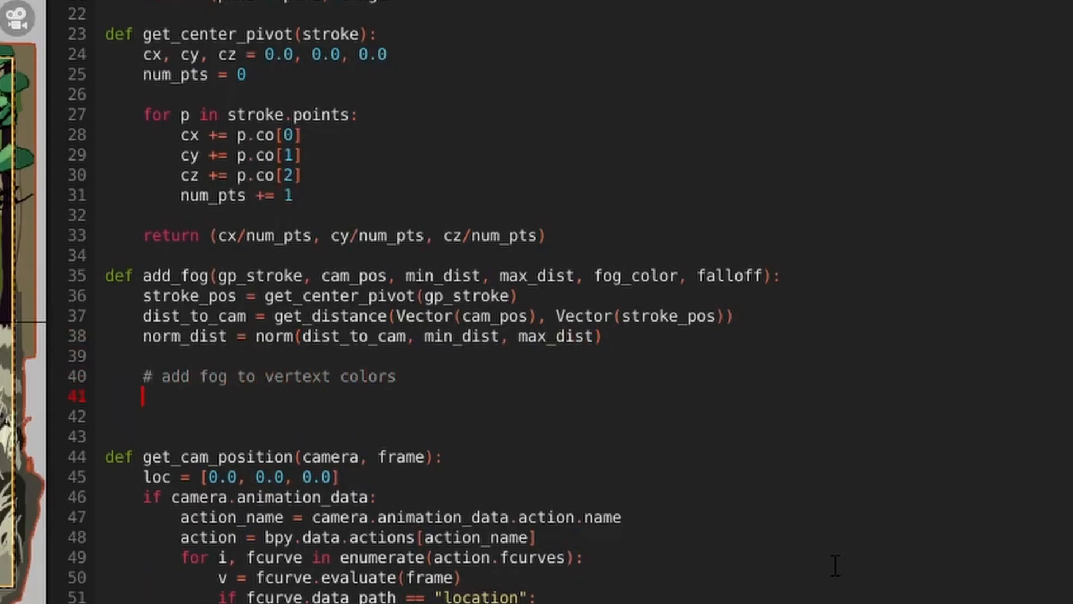
type("for p in gp_stroke.points:")
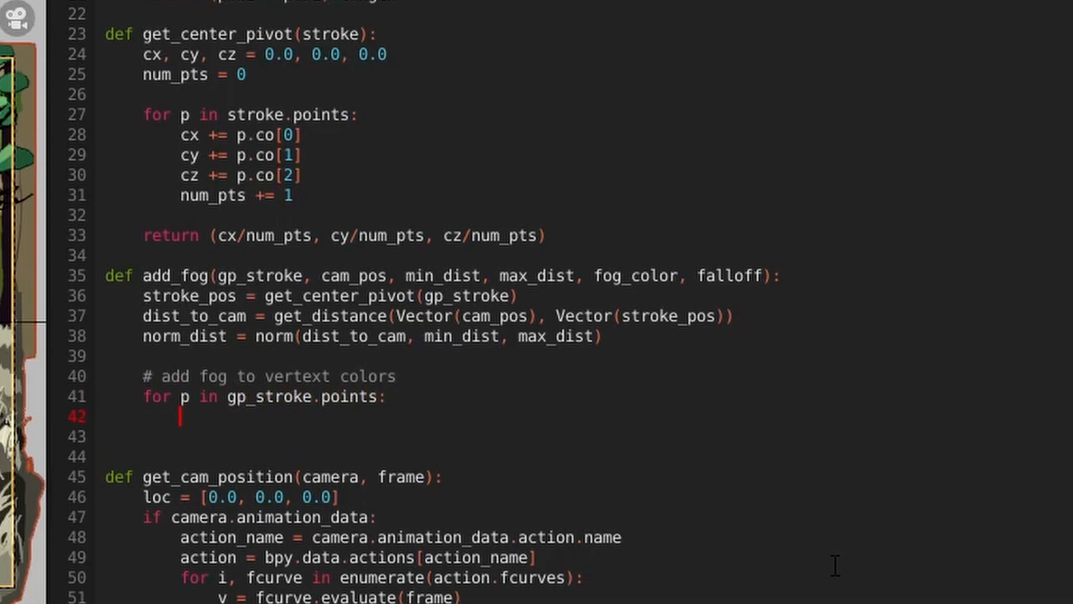
type("cur_color = Vector(")
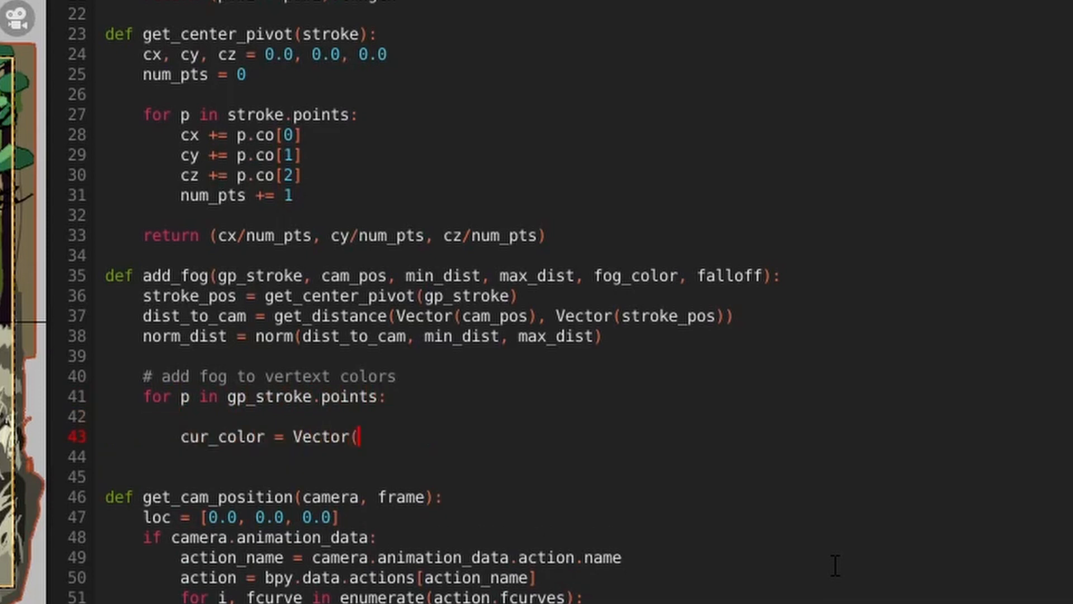
type("p.vertex_color)")
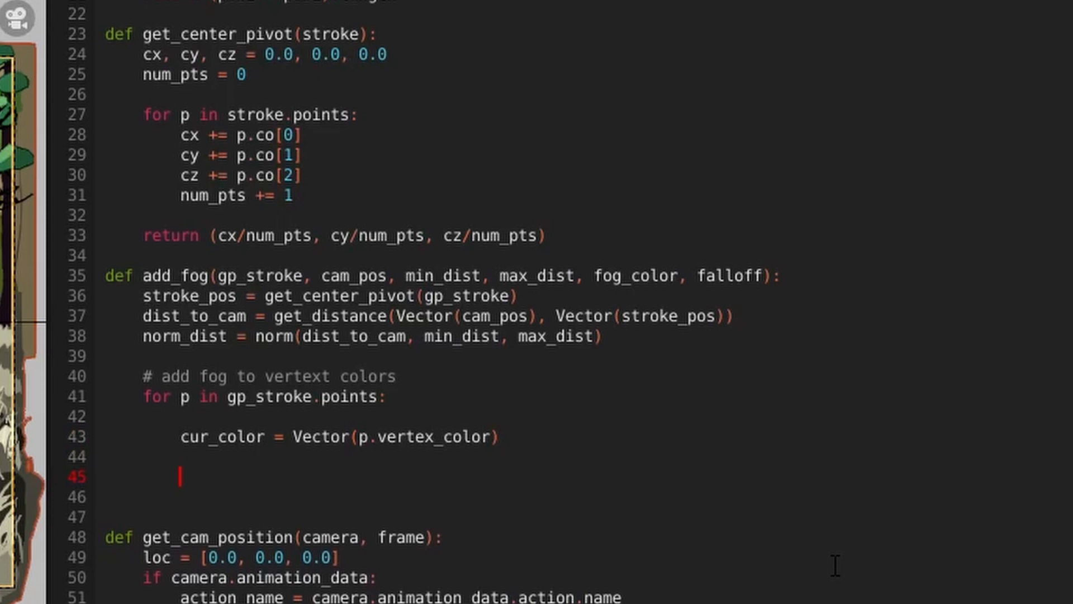
Compute vc_fog_r blending cur_color[0] toward final_fog[0] by norm_dist**falloff.
type("vc")
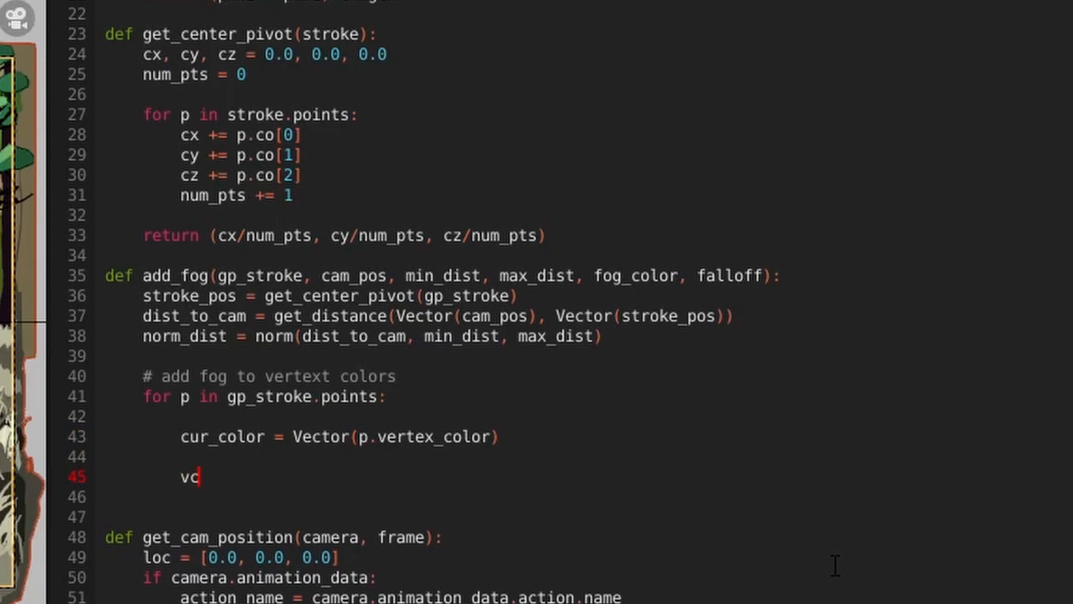
type("_fog_r =")
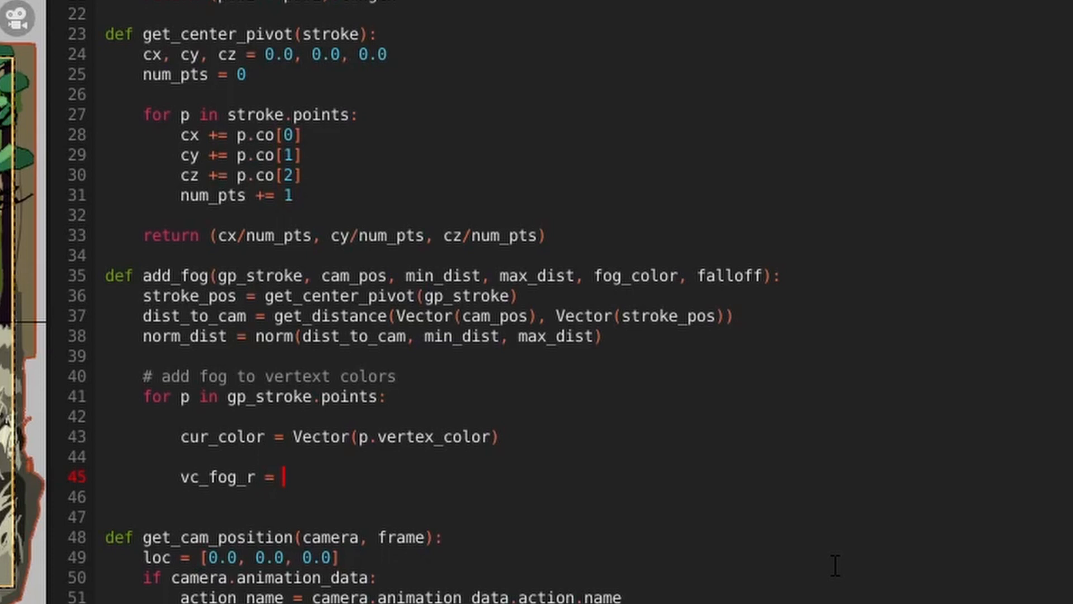
type("cur_color[0]")
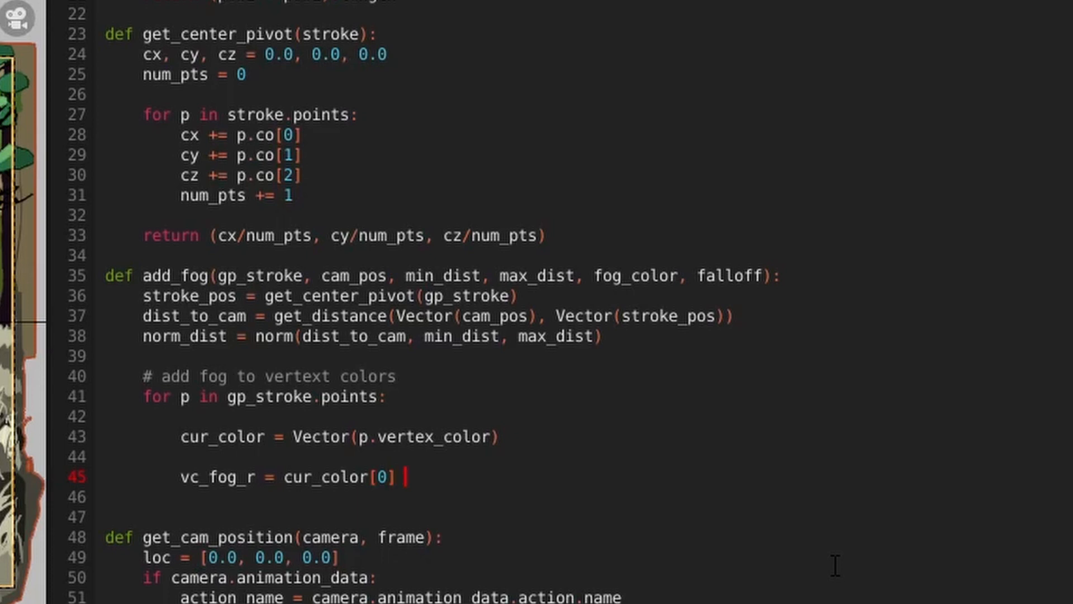
type("+ (final_fog")
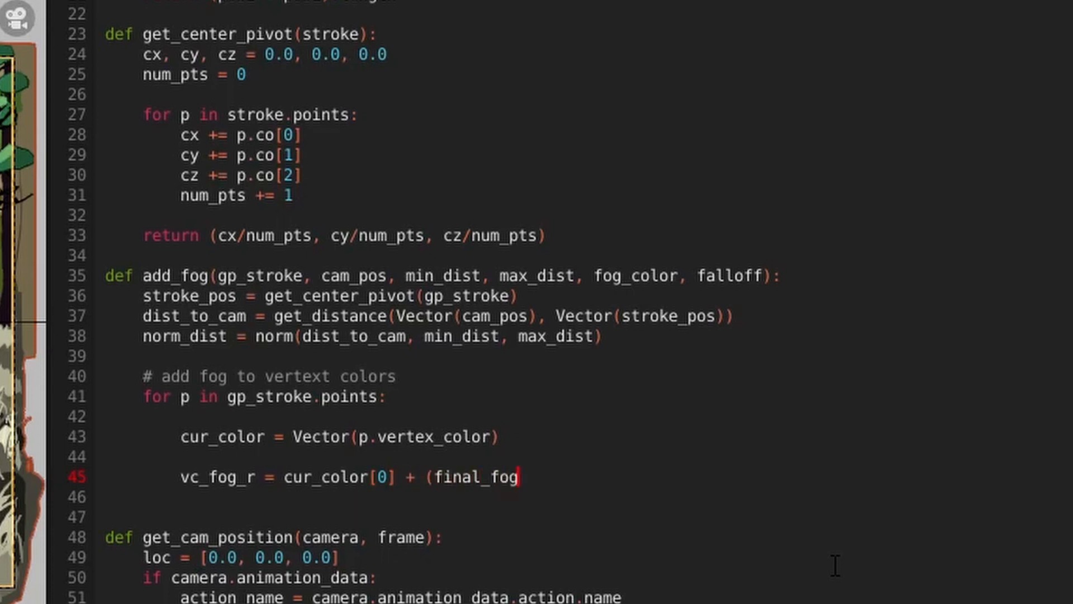
type("[0] - cur")
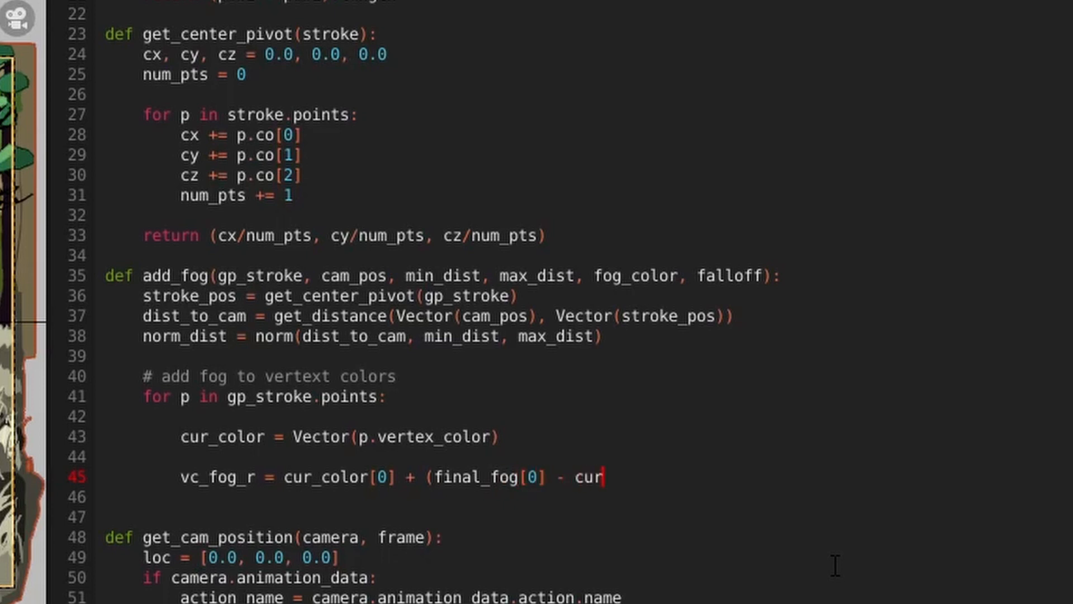
type("_color[0])")
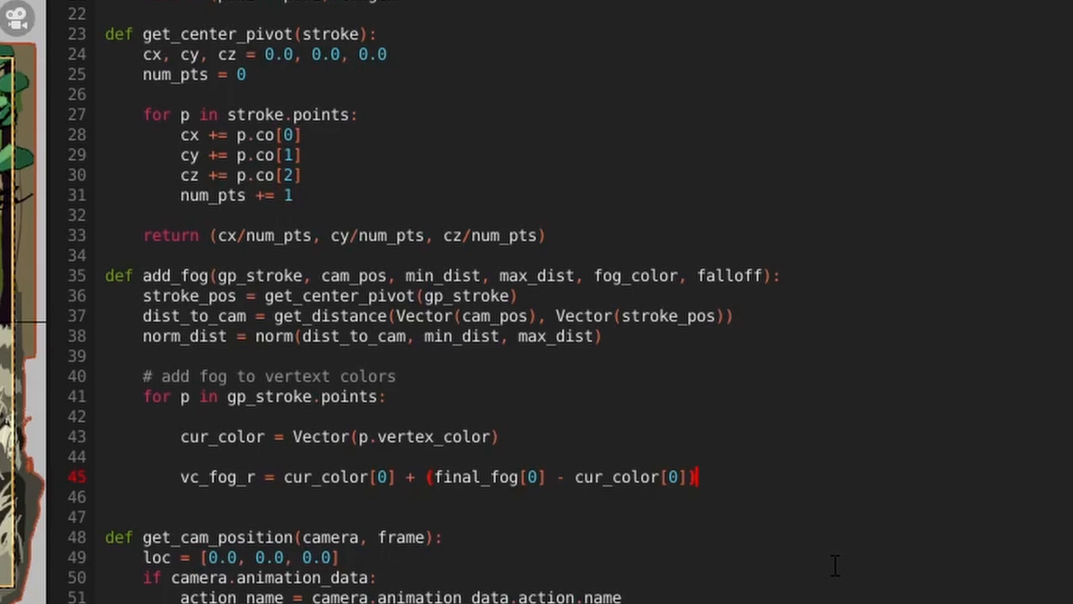
type("(")
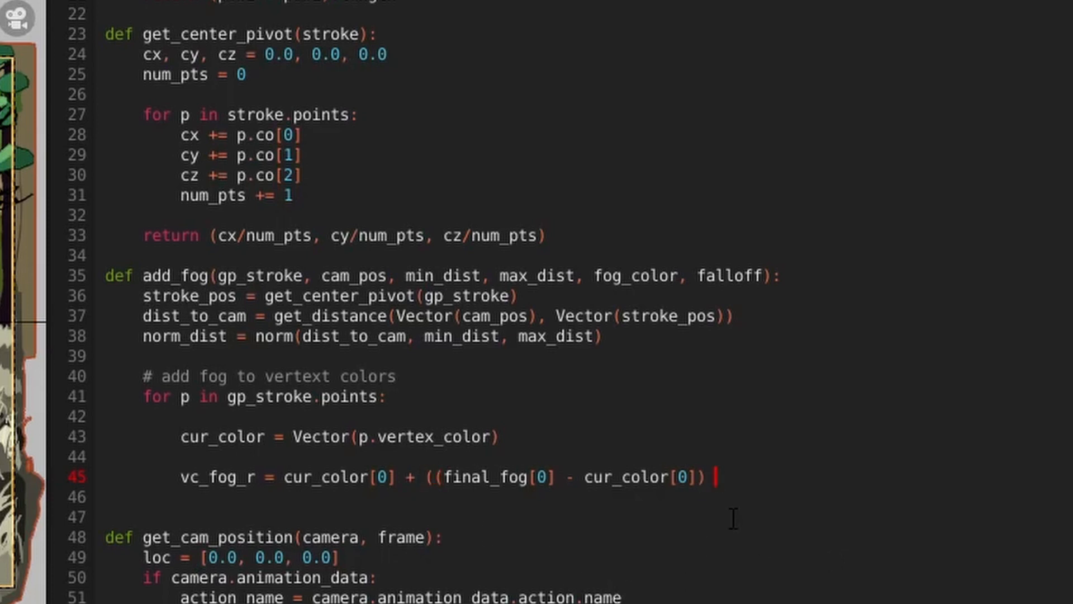
type("*")
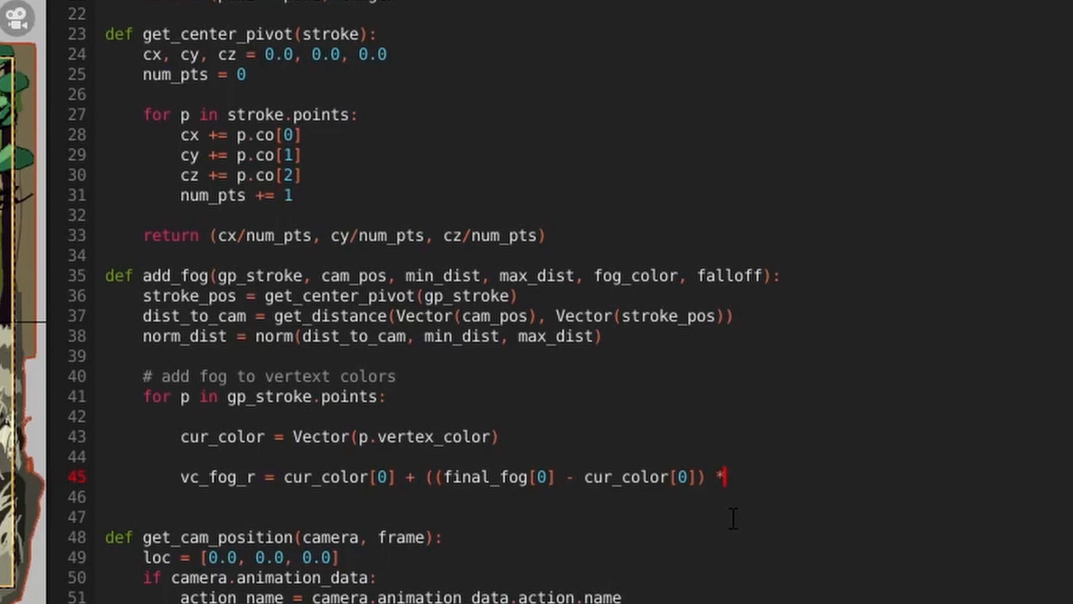
type("norm_dist")
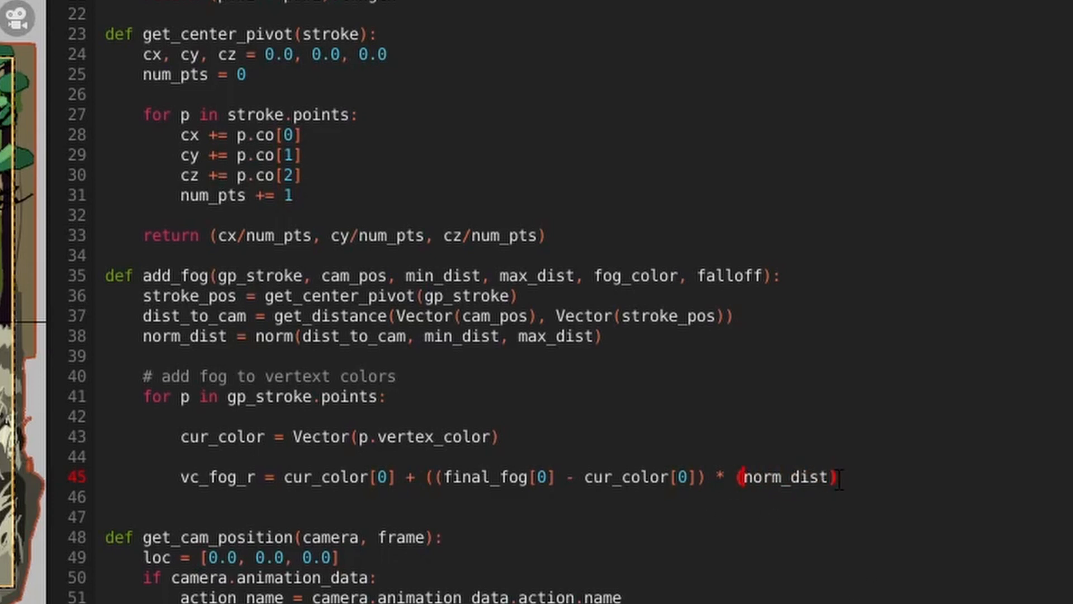
type("**falloff")
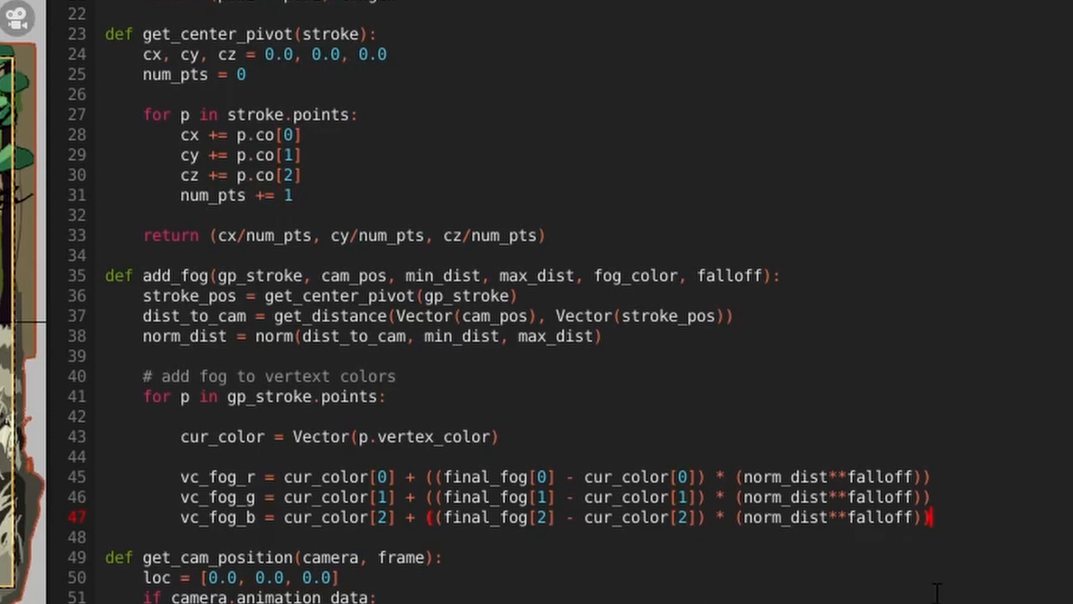
Set p.vertex_color = (vc_fog_r, vc_fog_g, vc_fog_b, cur_color[3]) keeping alpha.
type("p.vertex_color =")
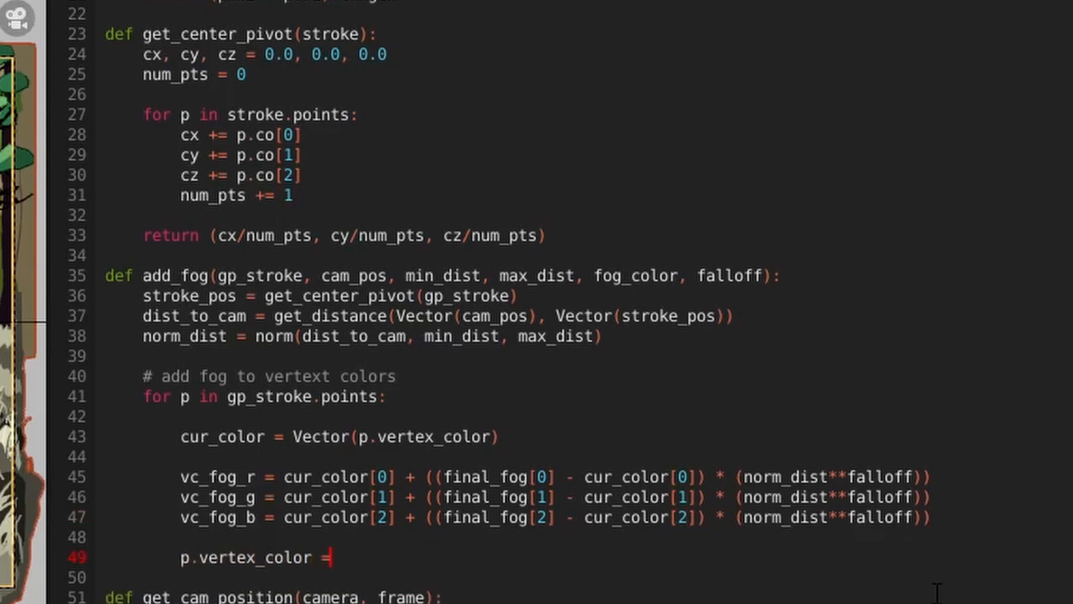
type("(vc_fog_r, vc_fog_")
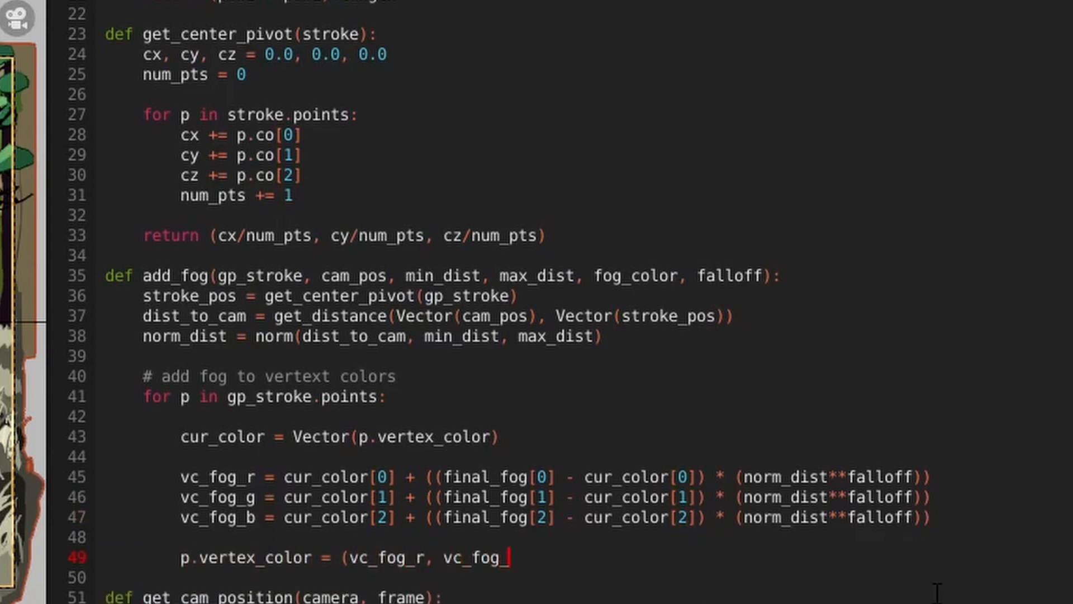
type("g, vc_fog_b, cur_color")
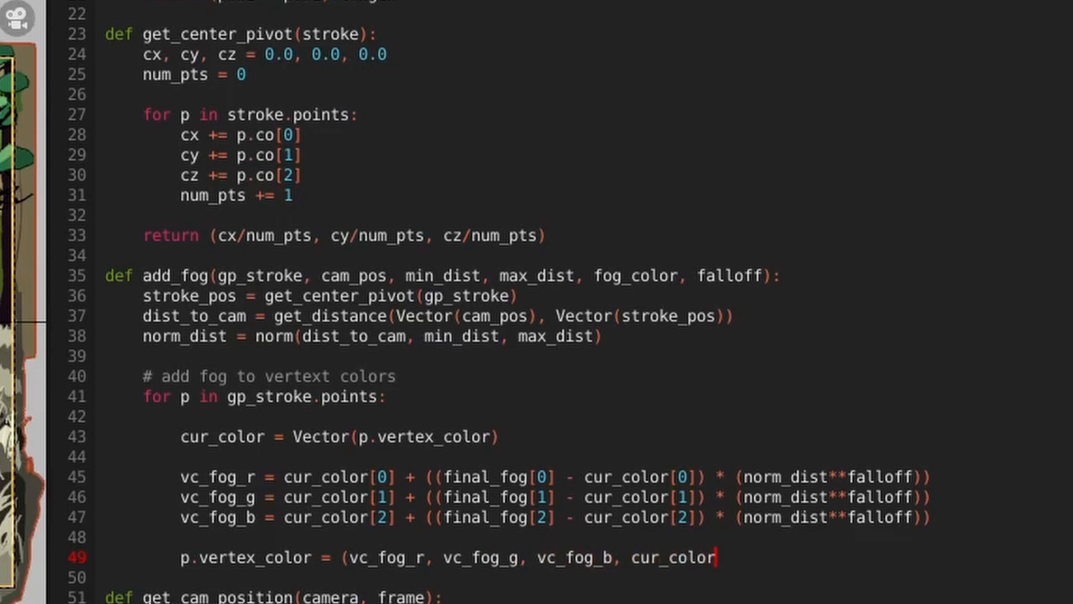
type("[3]")
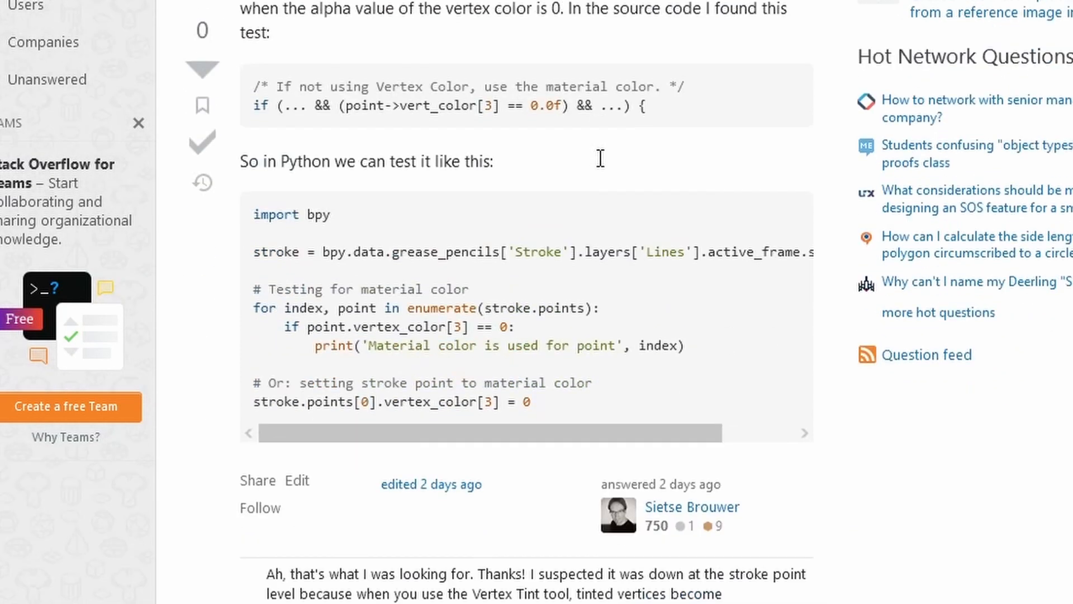
Scroll to the Stack Exchange answer showing the vertex_color[3] == 0 test.
scroll("down", 3)
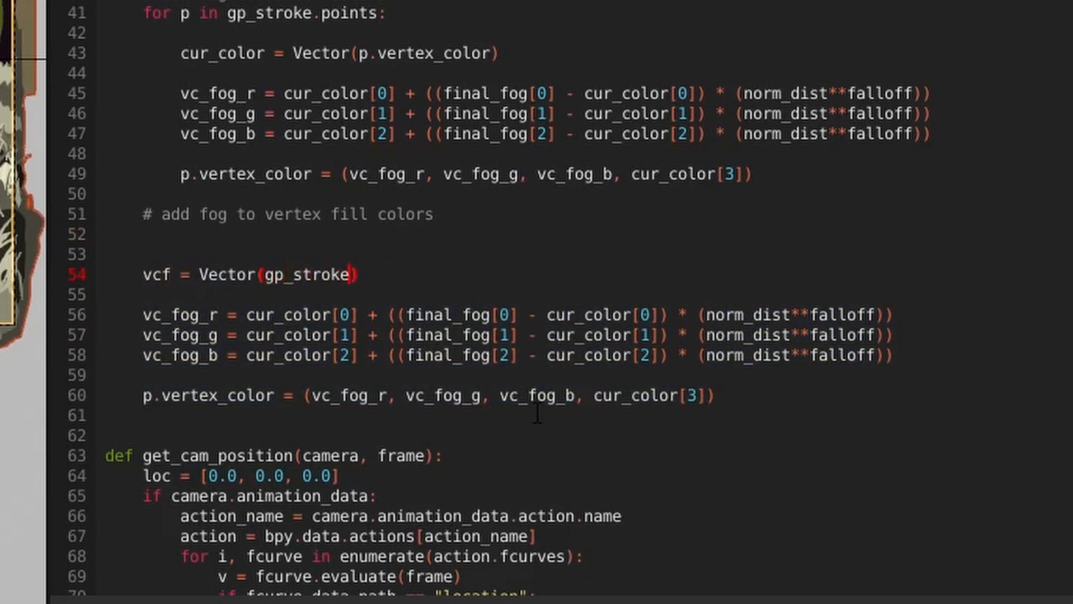
Blend gp_stroke.vertex_color_fill toward the fog colour like the stroke vertex colour.
type(".vertex_color_fill")
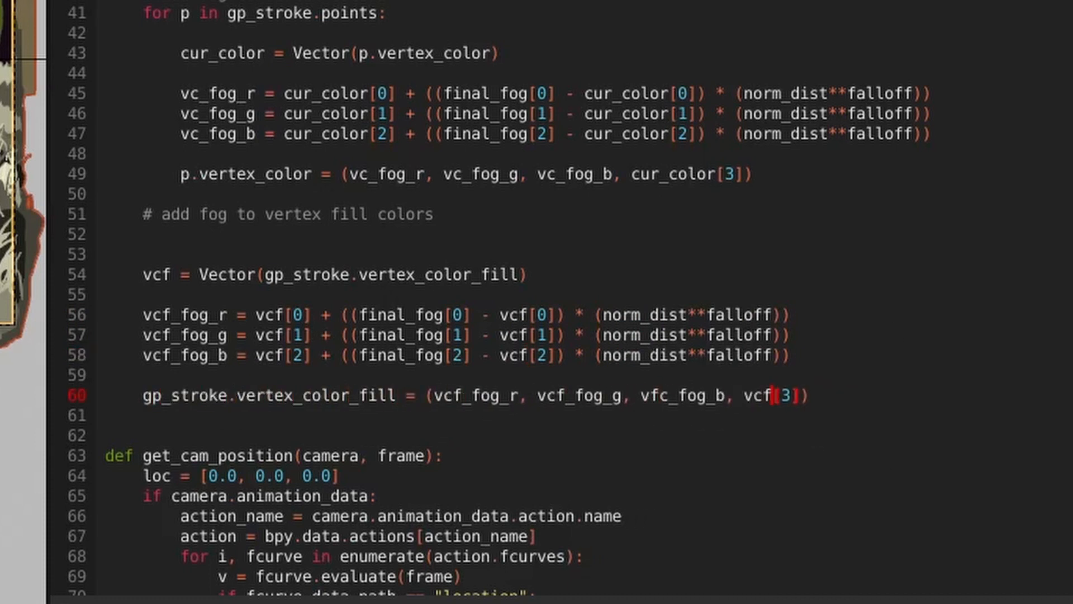
left_click(671, 395)
type("c")
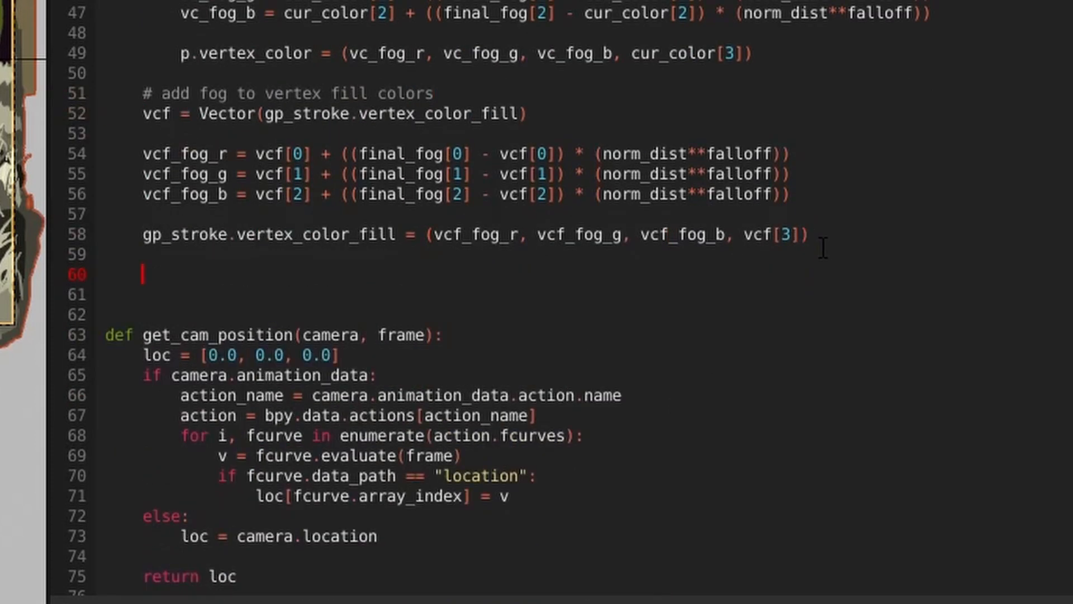
Look up the material by gp_stroke.material_index and set mat.grease_pencil.color to (mc_fog_r, mc_fog_g, mc_fog_b, mat_color[3]).
type("# add fog to material strokes")
left_click(487, 294)
type("mat = gpencil")
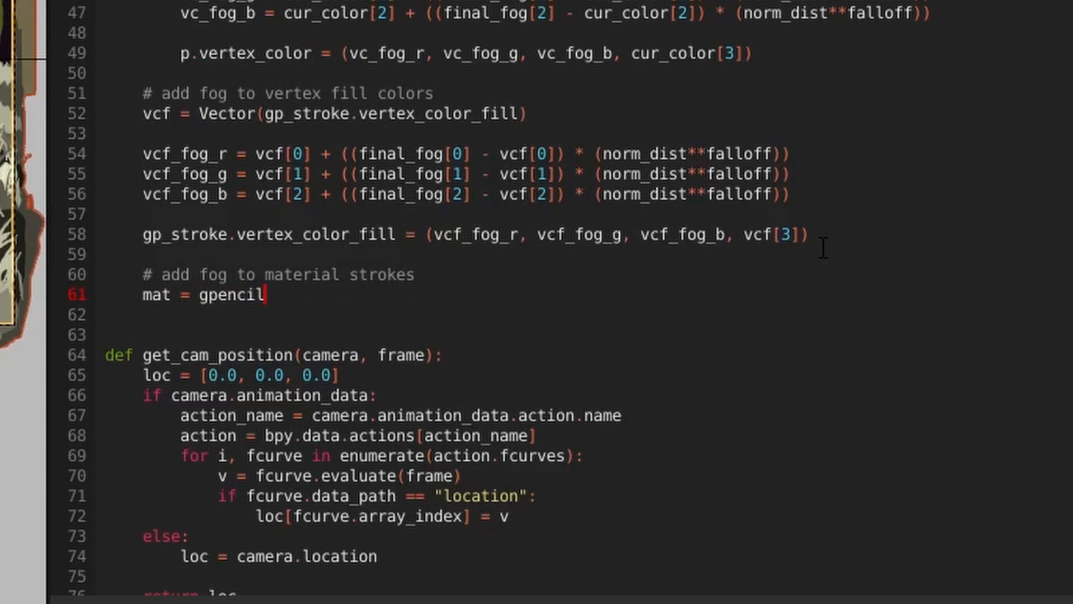
type(".mater")
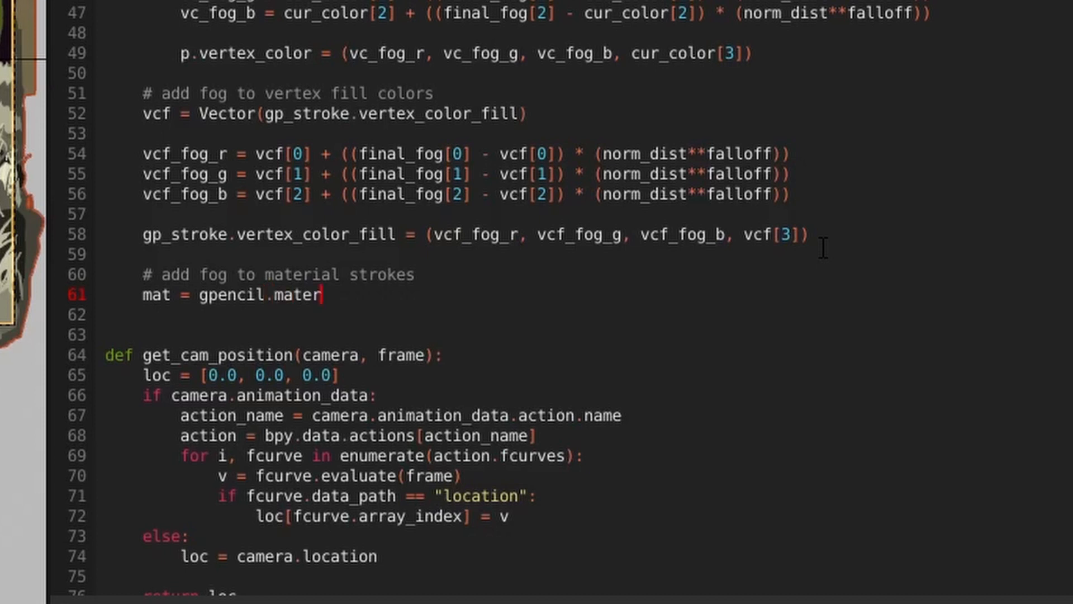
type("ials(gp_stroke.material_index)")
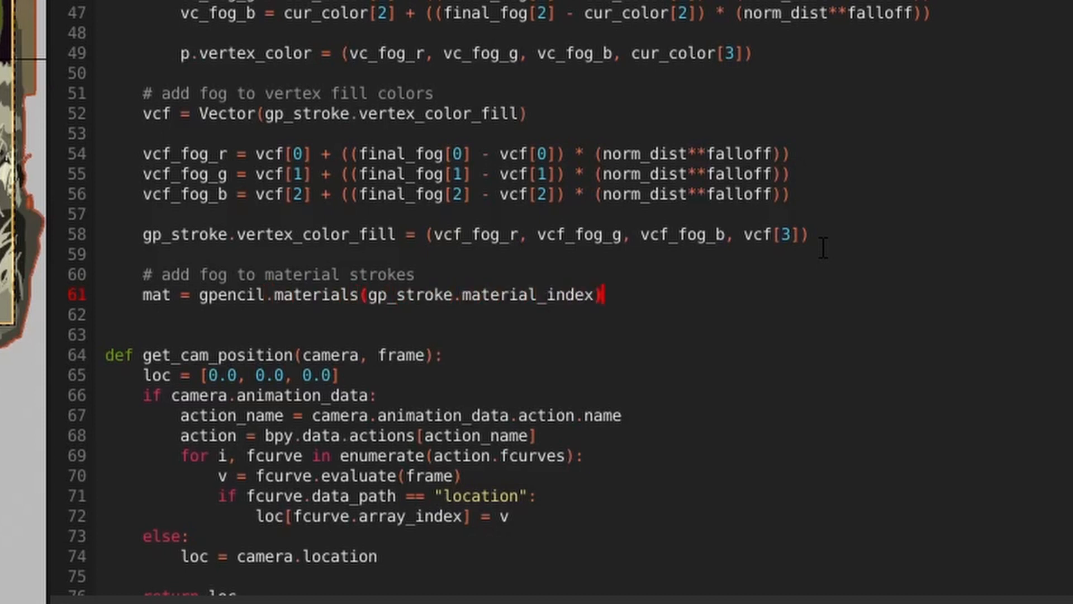
type("mat_color = mat.grease_pencil.color")
type("mat.grease_pencil.color =")
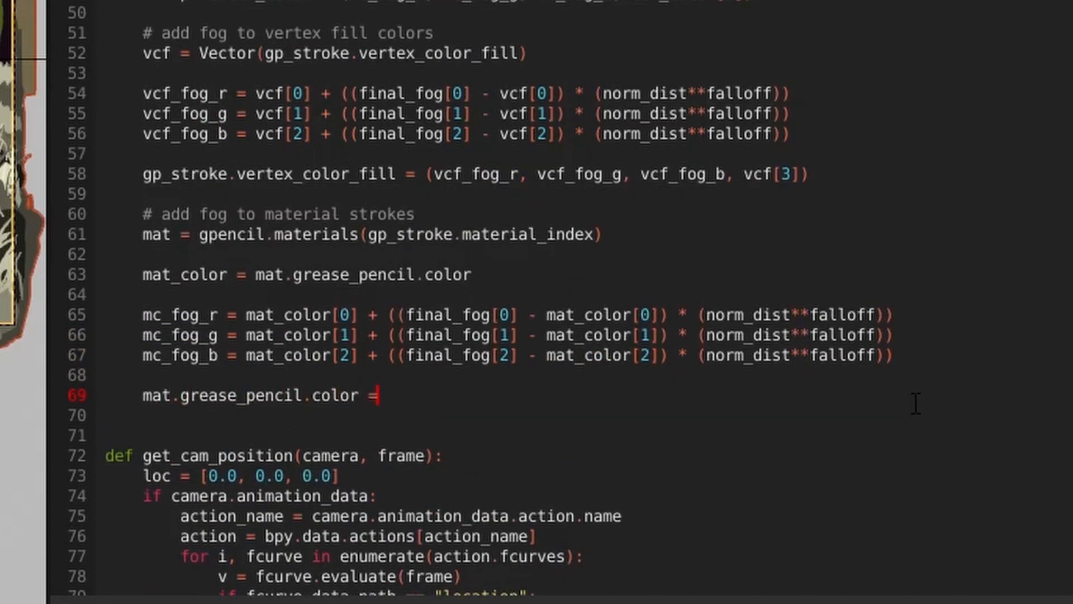
type("(mc_fog_r, mc_fog_g, mc_fog_b, mat_color[3])")
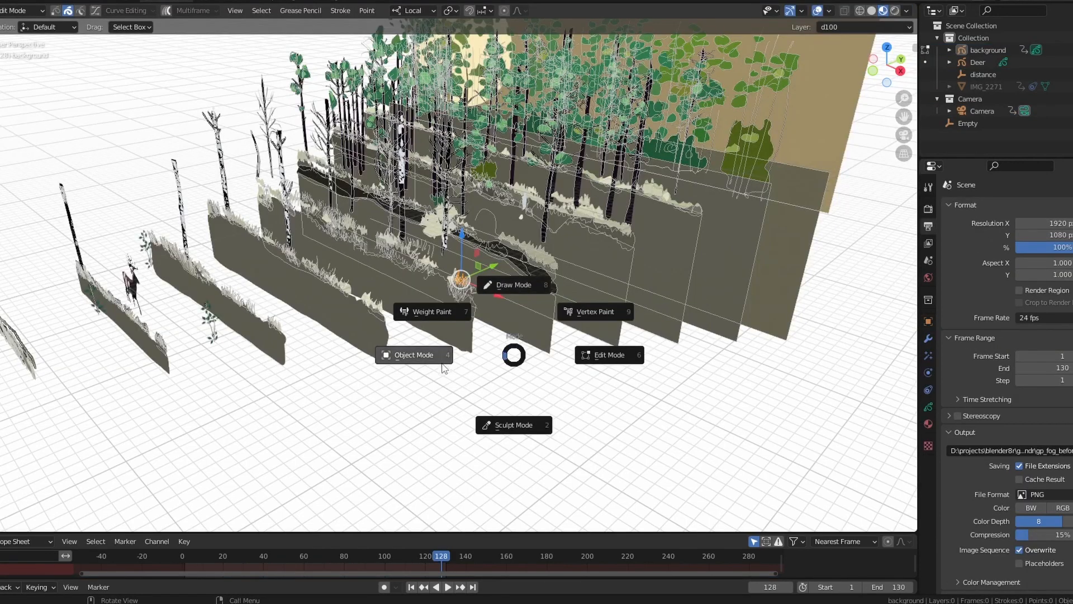
Switch the grease pencil object back to Object Mode from the mode pie menu.
left_click(413, 355)
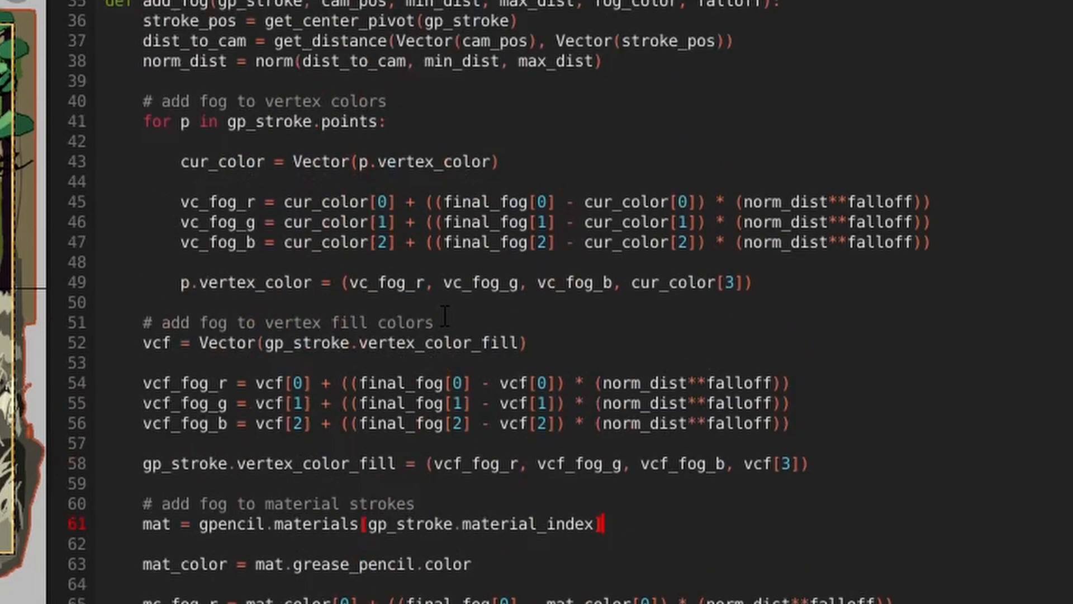
scroll("up", 3)
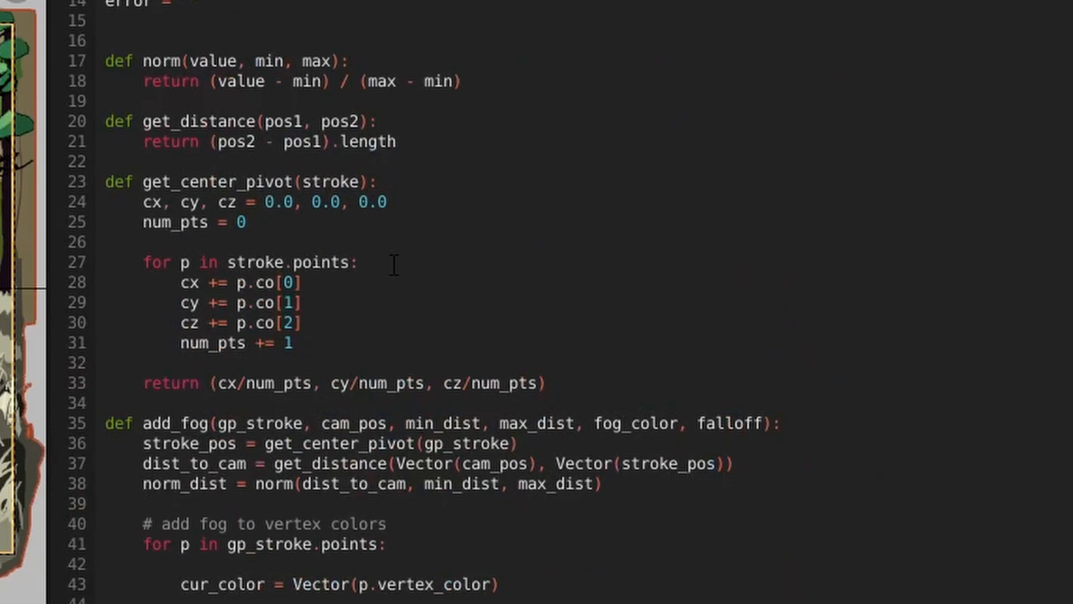
scroll("down", 3)
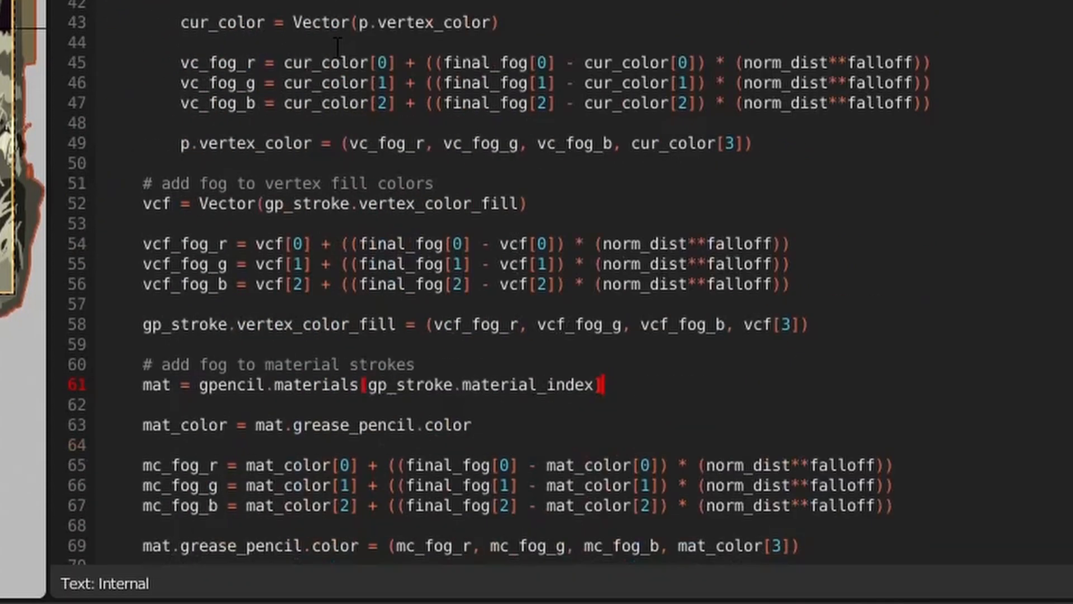
scroll("down", 3)
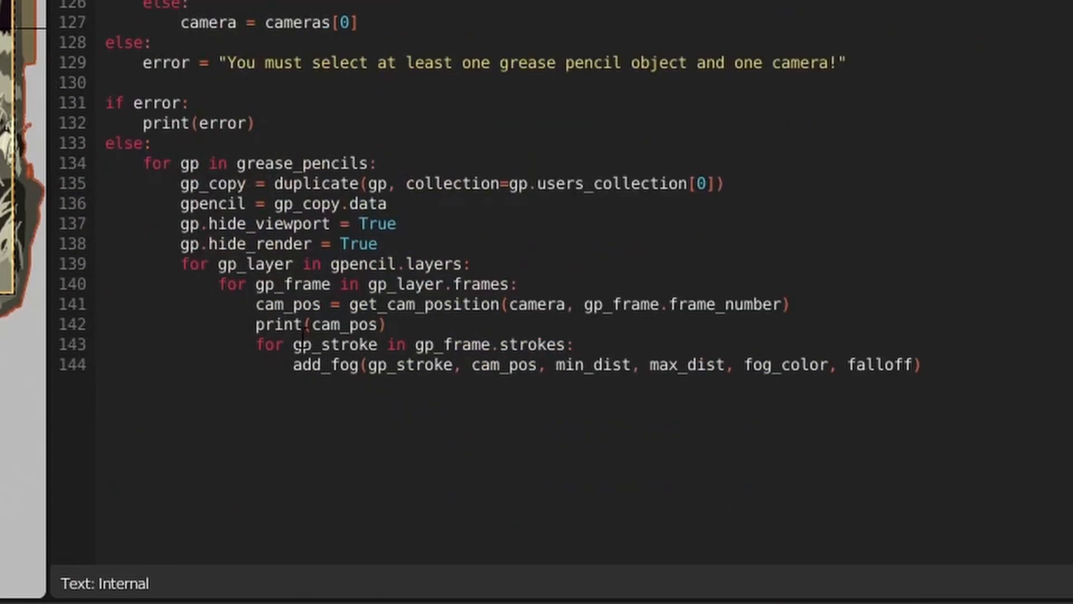
Add gp as the new first argument in add_fog and get_center_pivot calls and definitions.
type("gp,")
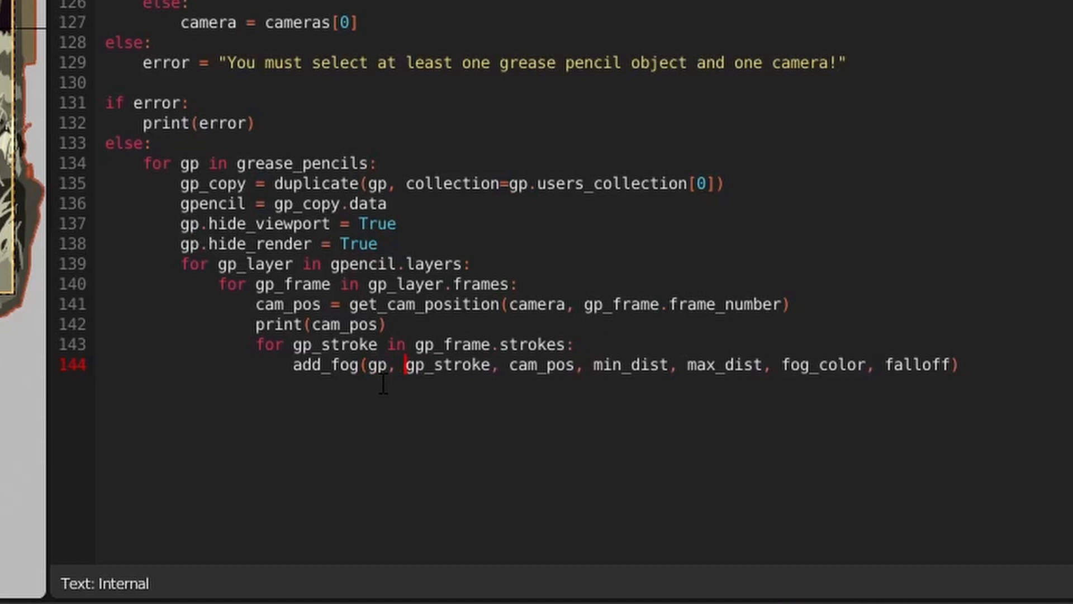
scroll("up", 3)
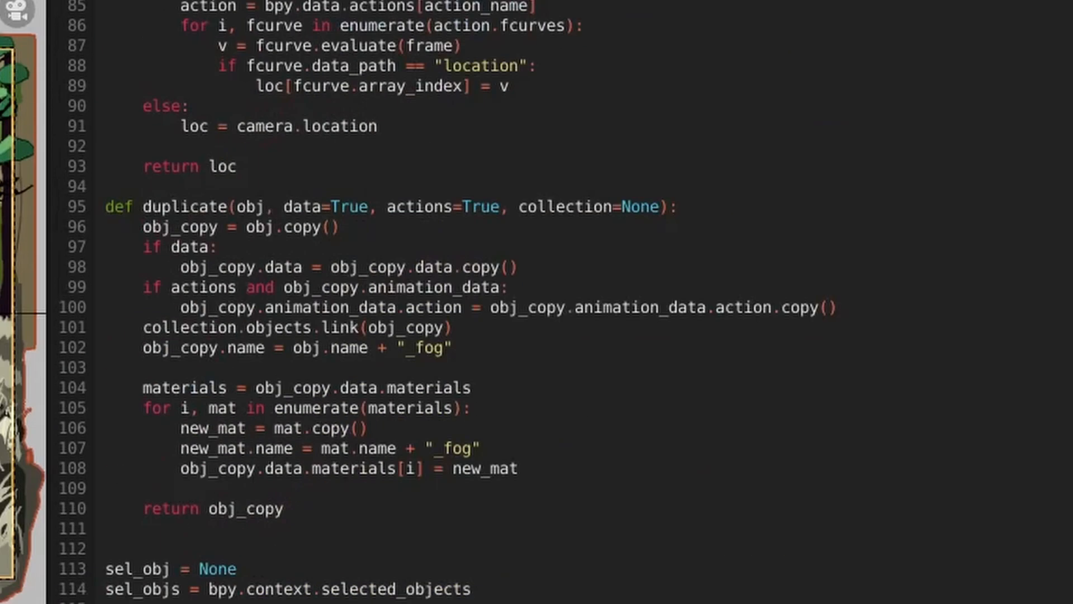
scroll("up", 3)
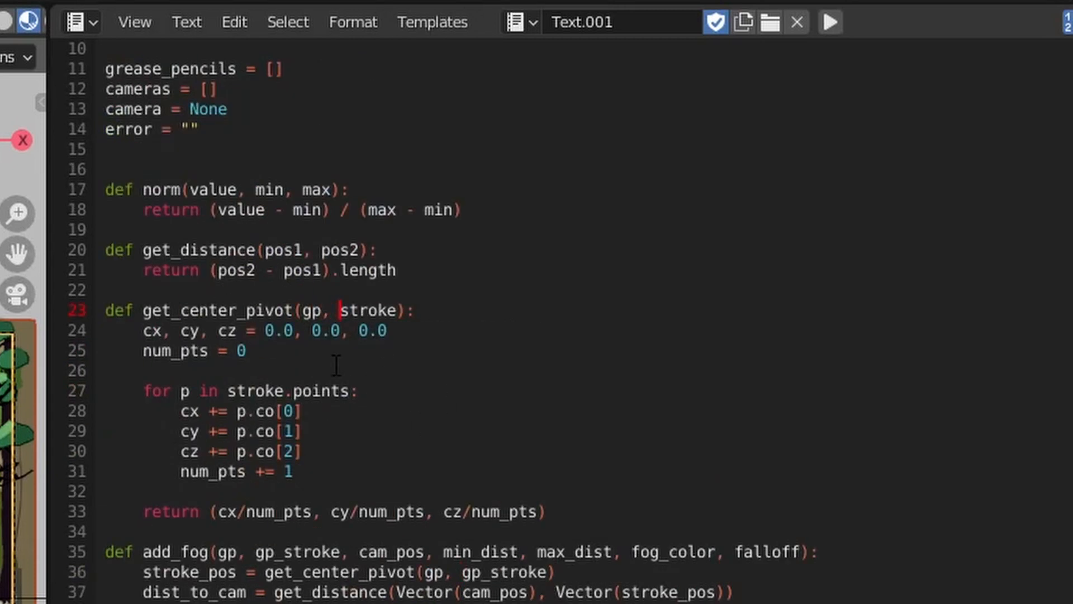
mouse_move(449, 431)
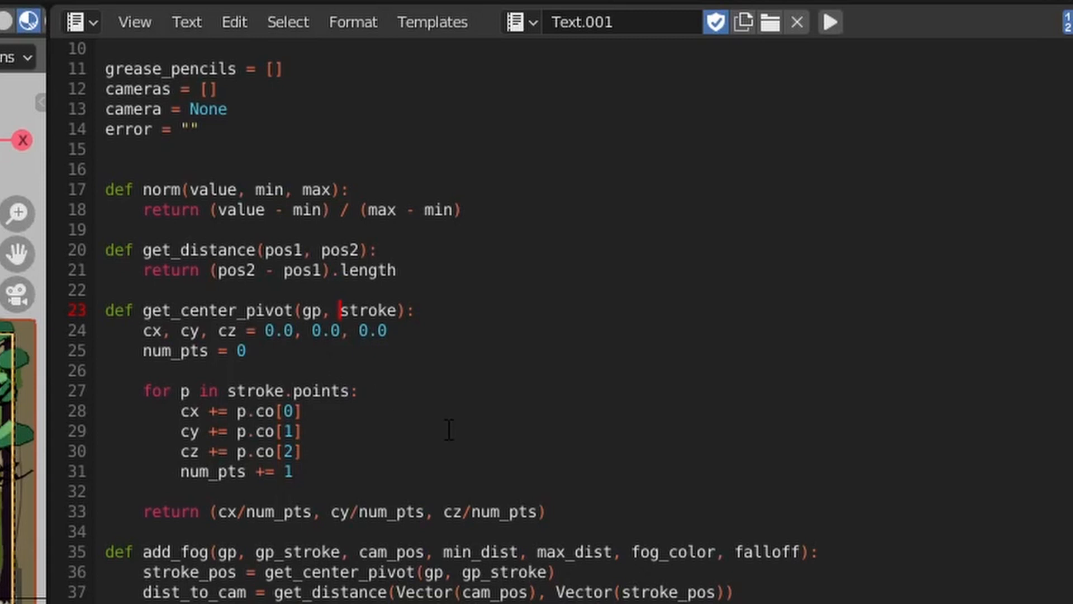
mouse_move(424, 437)
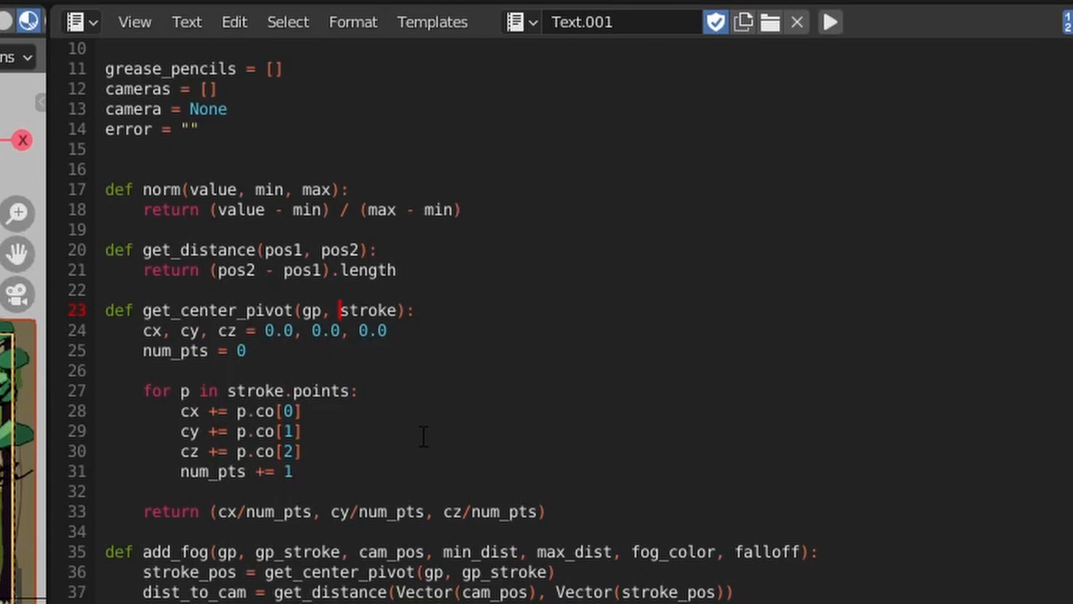
mouse_move(353, 397)
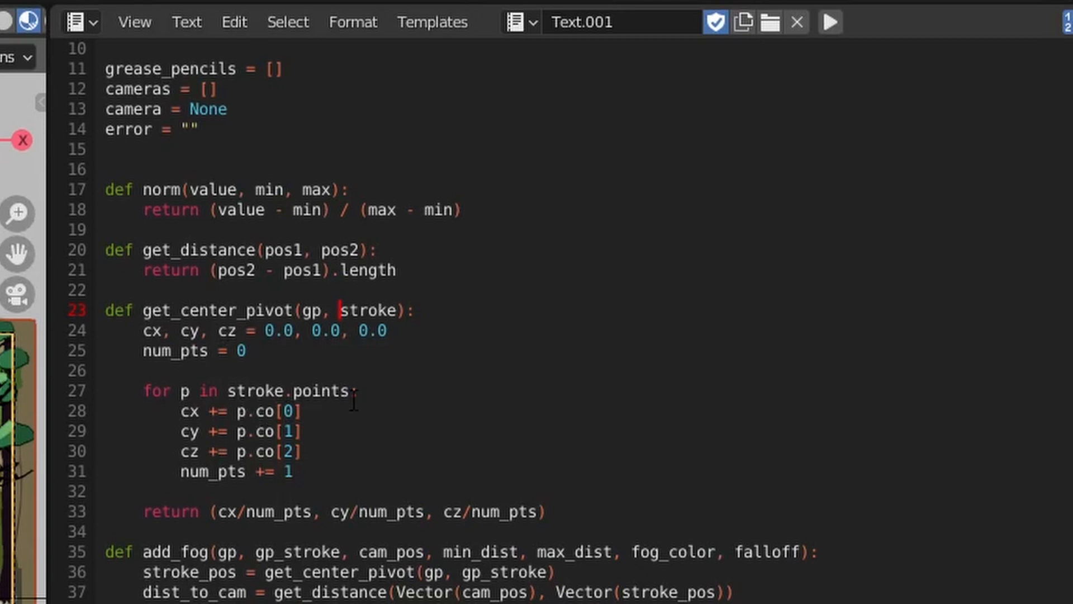
Compute p_global = gp.matrix_world @ p_local from p.co so stroke centres are averaged in world space.
type("p_local = p")
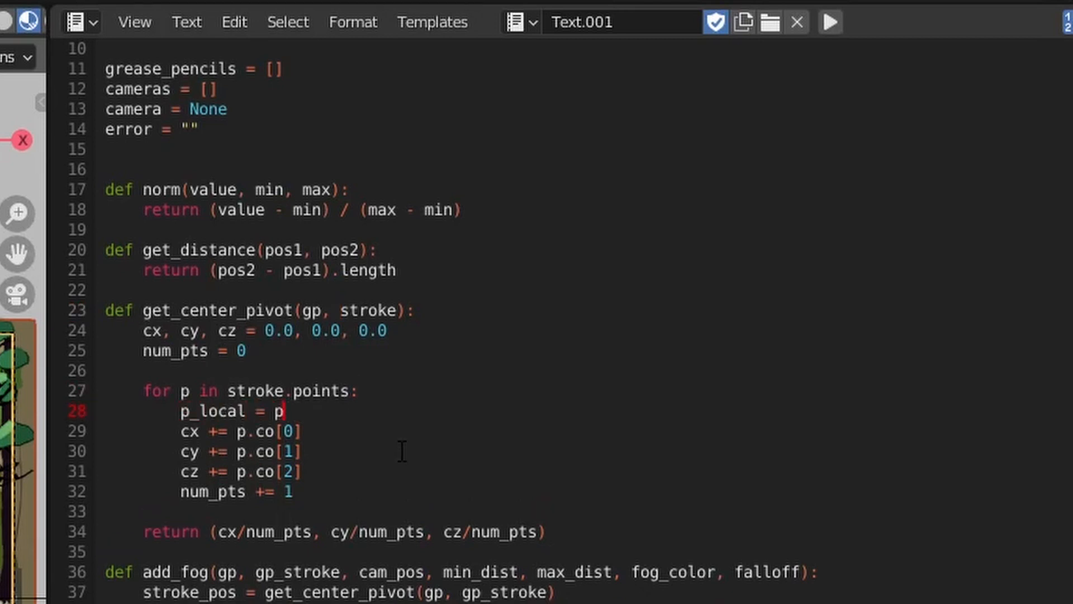
type(".co")
type("p_global")
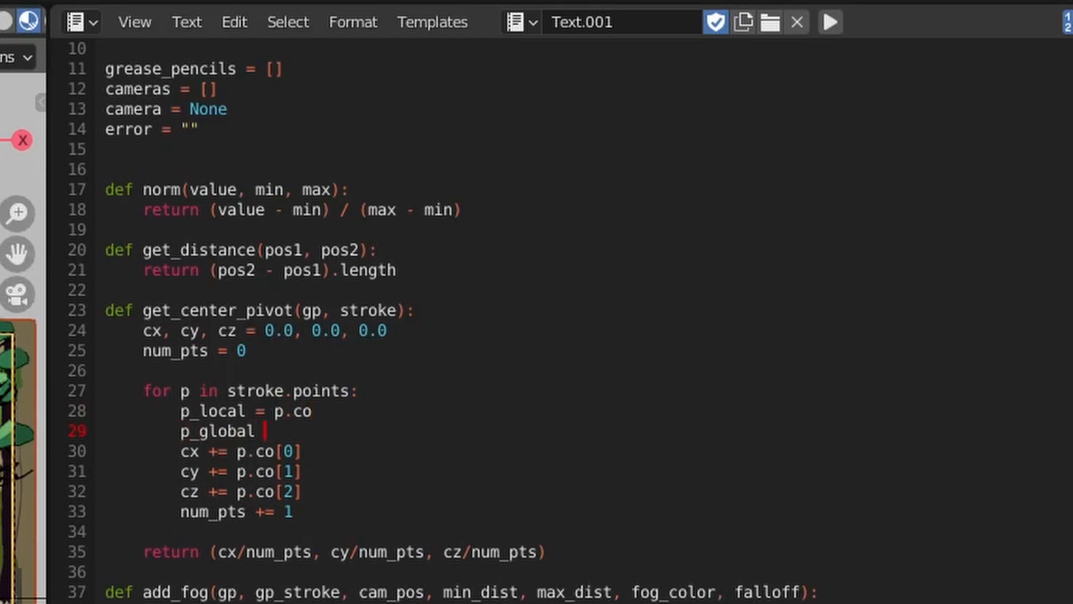
type("= gp.matrix_world @")
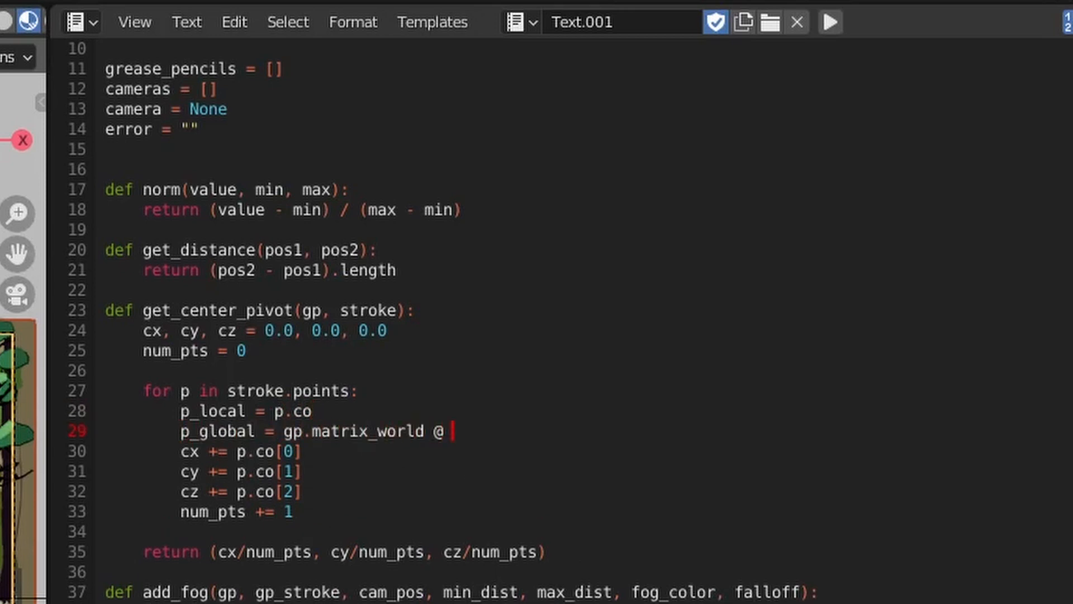
type("p_local")
left_click(240, 491)
type("_global")
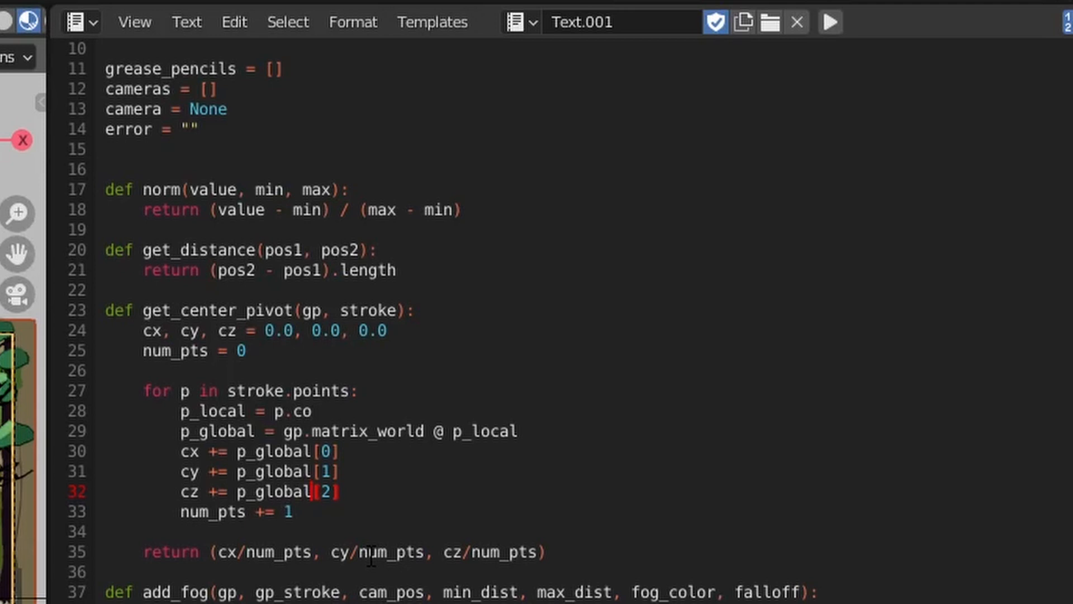
Run the script so background_fog and Deer_fog appear misty in the forest scene.
scroll("down", 3)
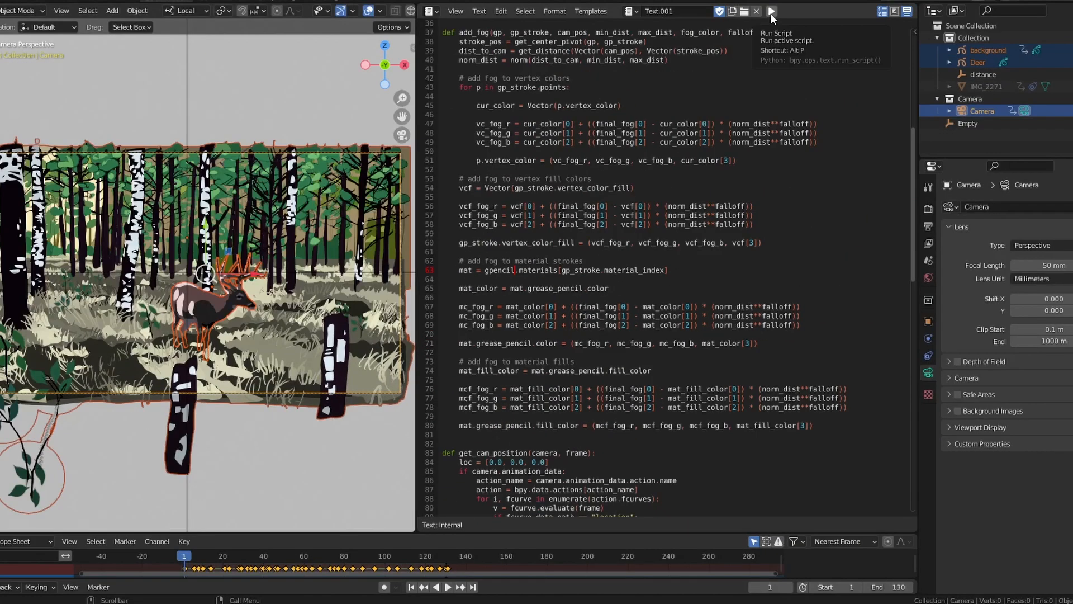
left_click(771, 10)
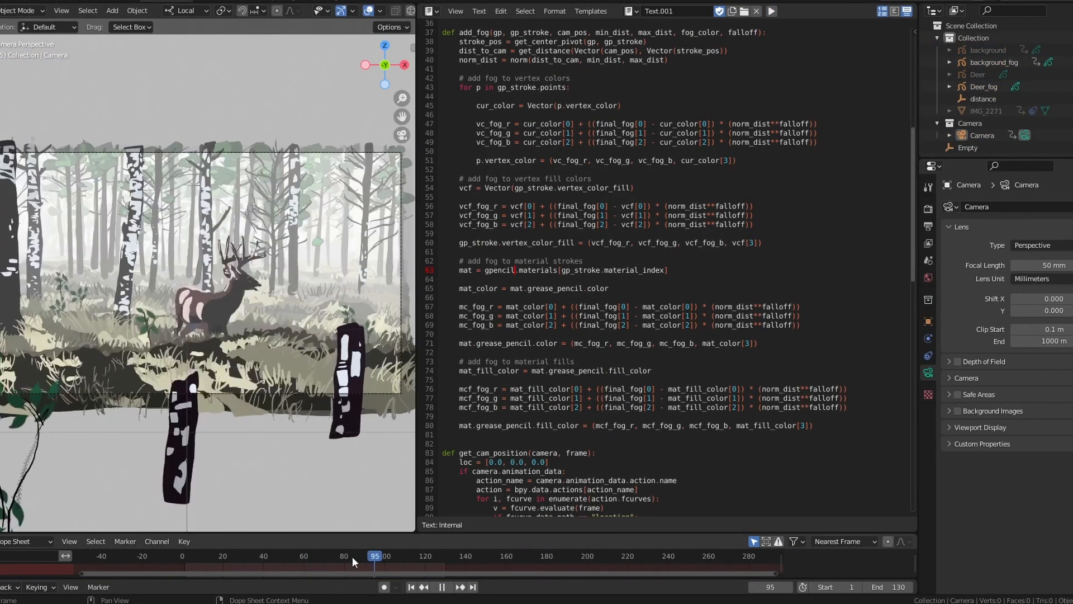